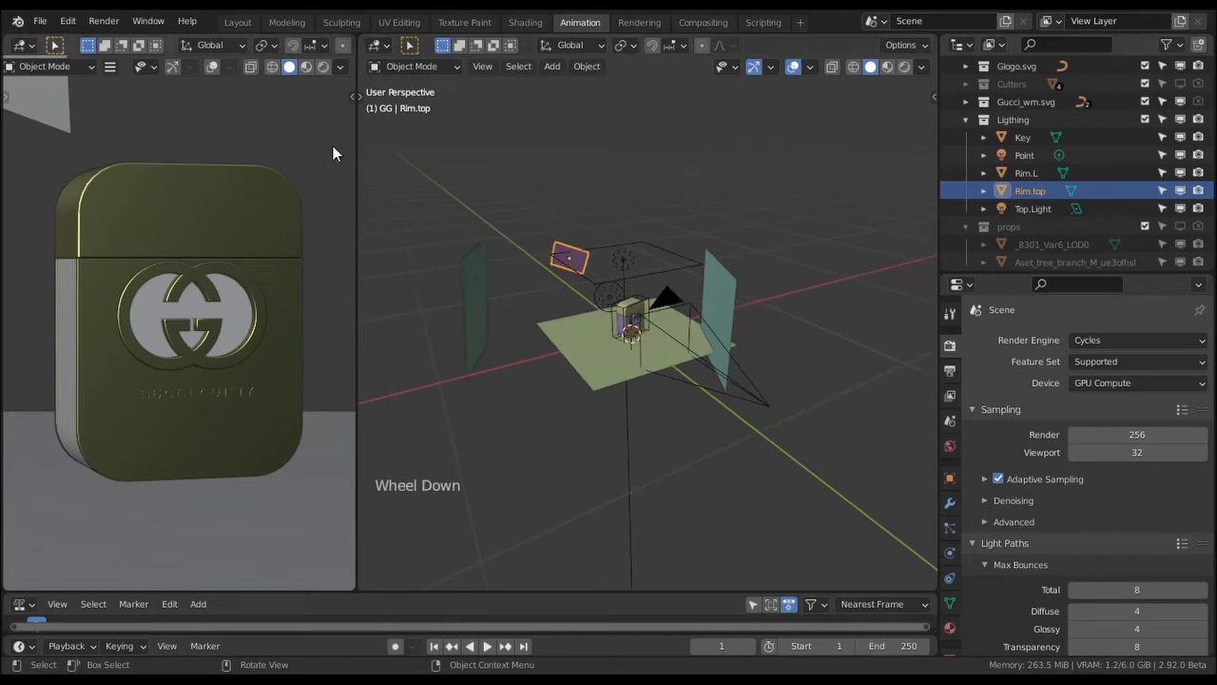
- Zoom the left viewport to frame the perfume bottle and its light rig
scroll("down", 3)
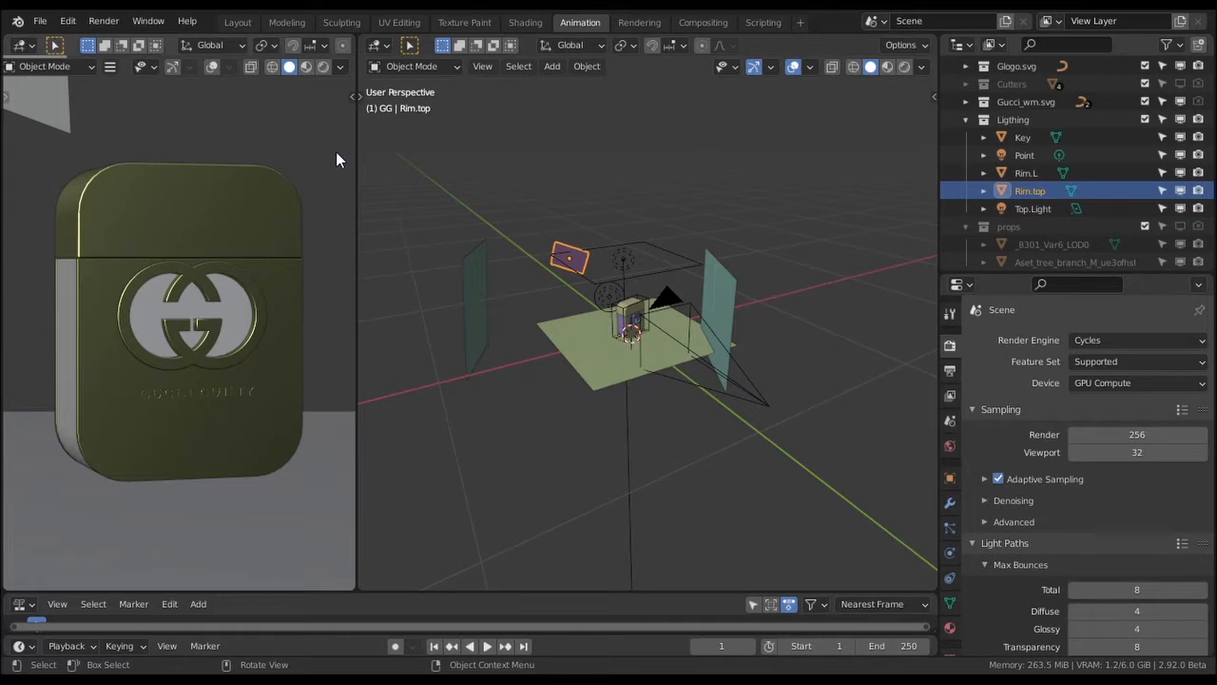
mouse_move(646, 361)
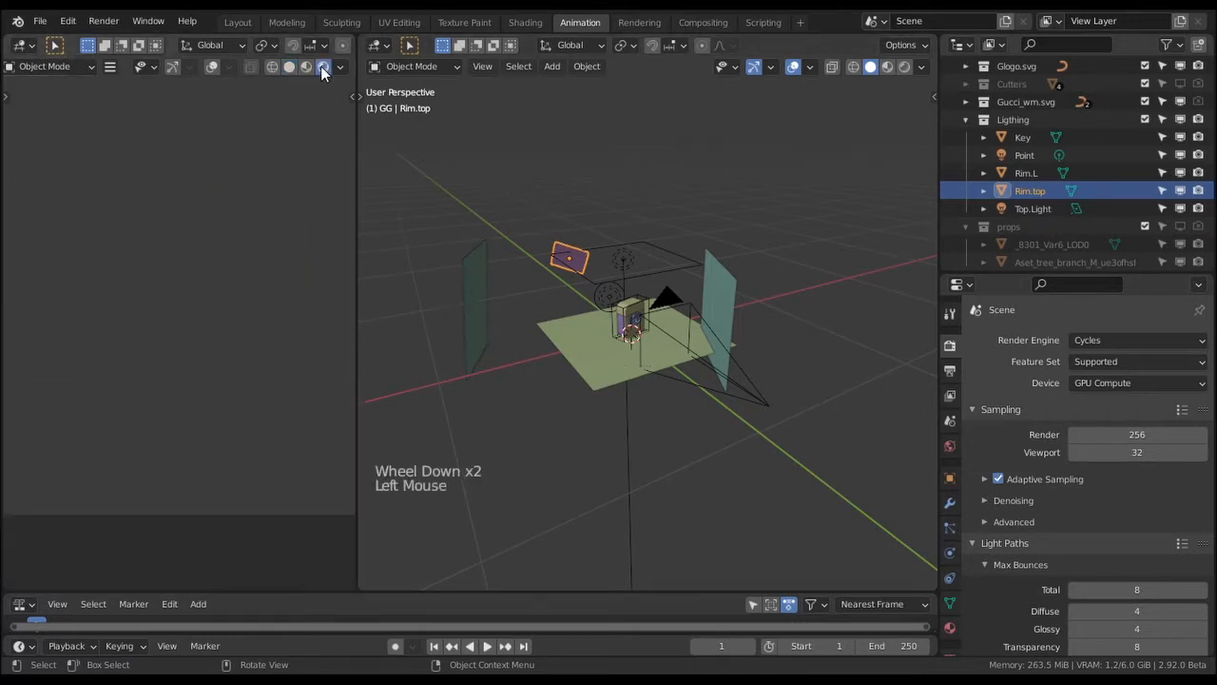
- Turn on rendered shading in the right viewport and select the gradient key plane
left_click(324, 66)
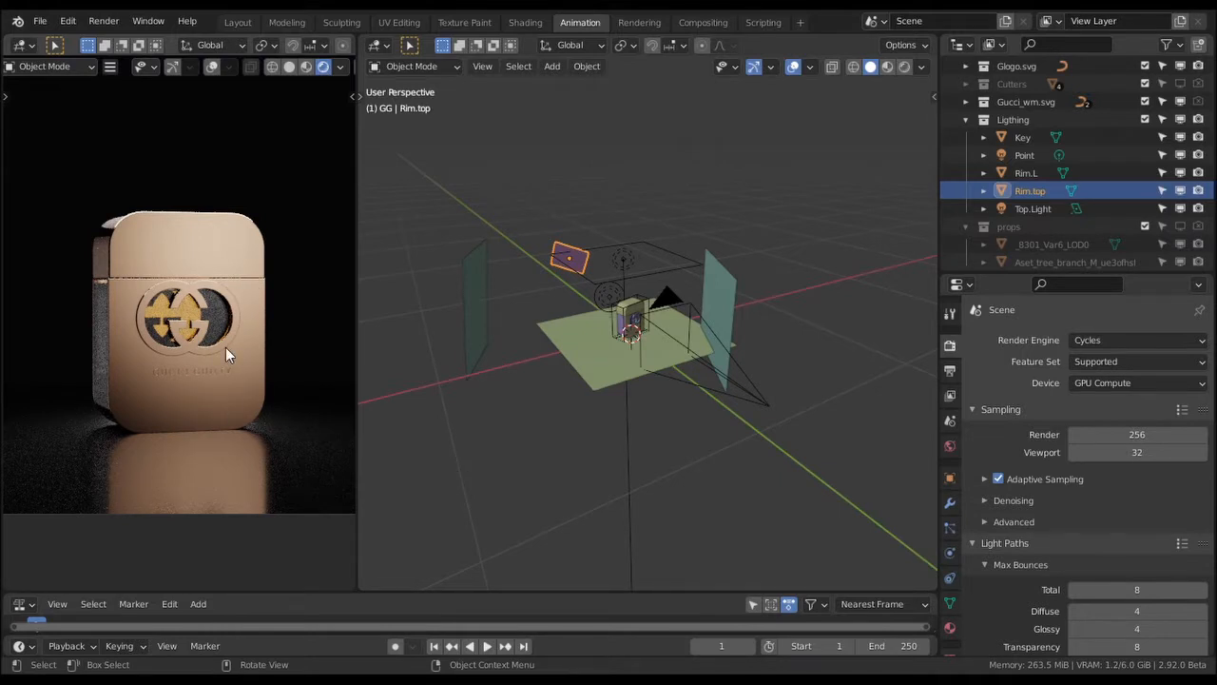
mouse_move(258, 410)
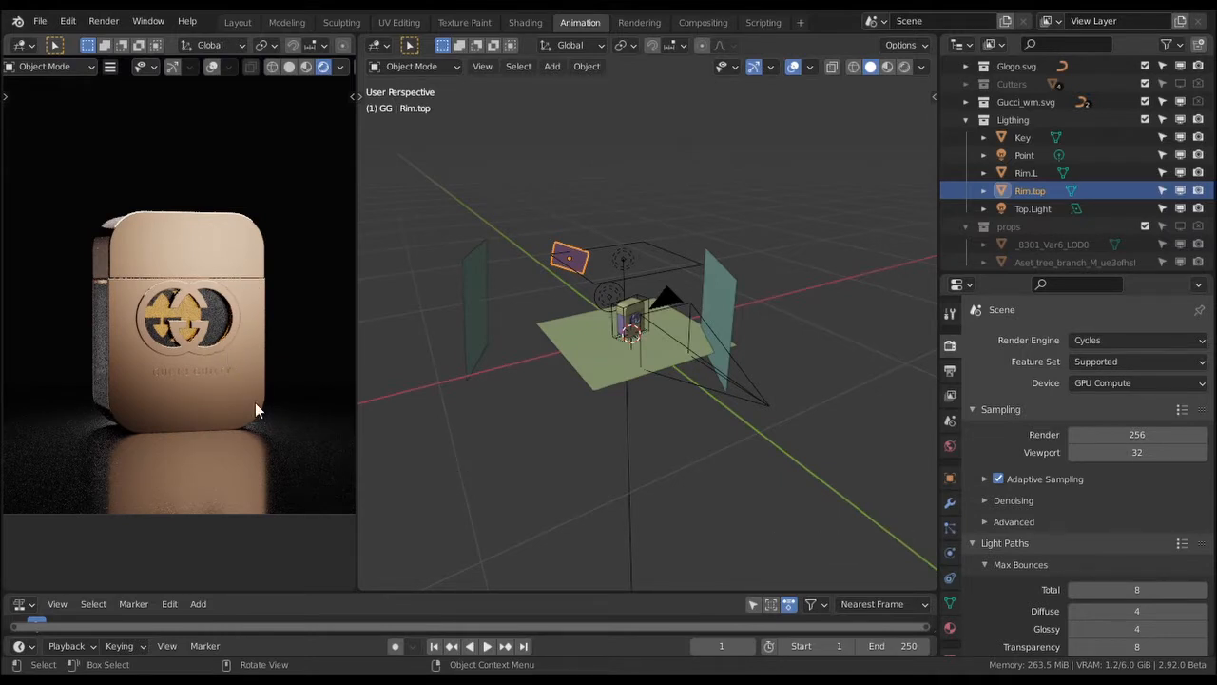
mouse_move(247, 311)
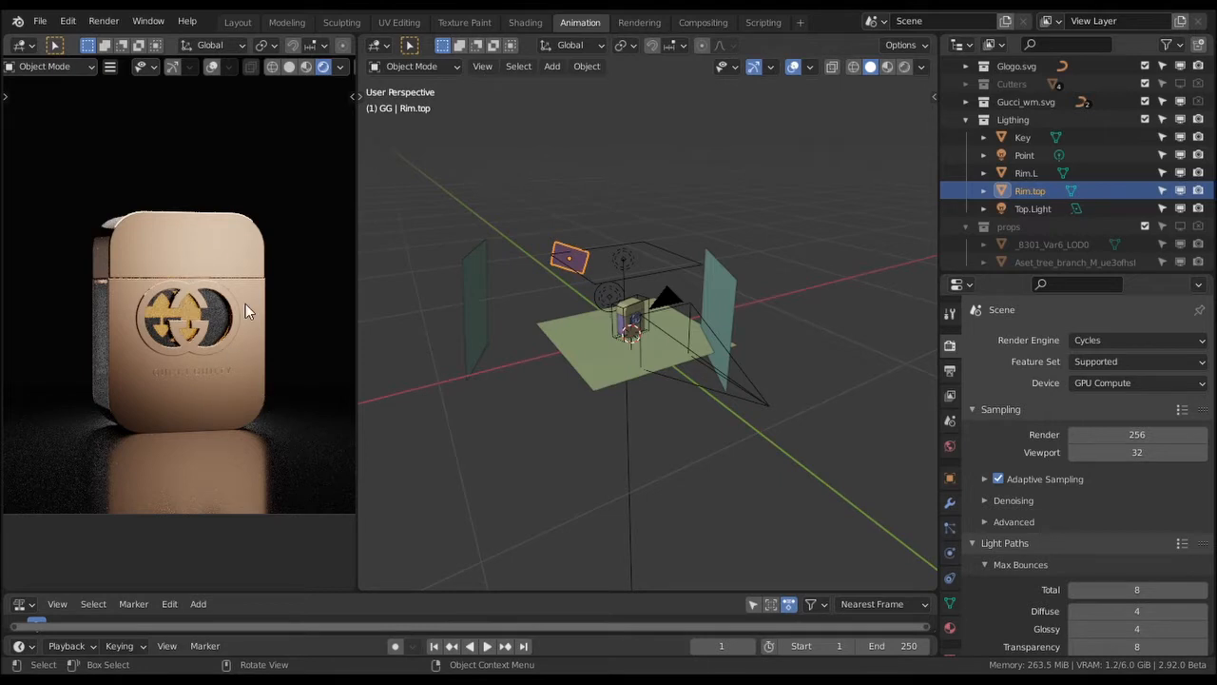
mouse_move(724, 282)
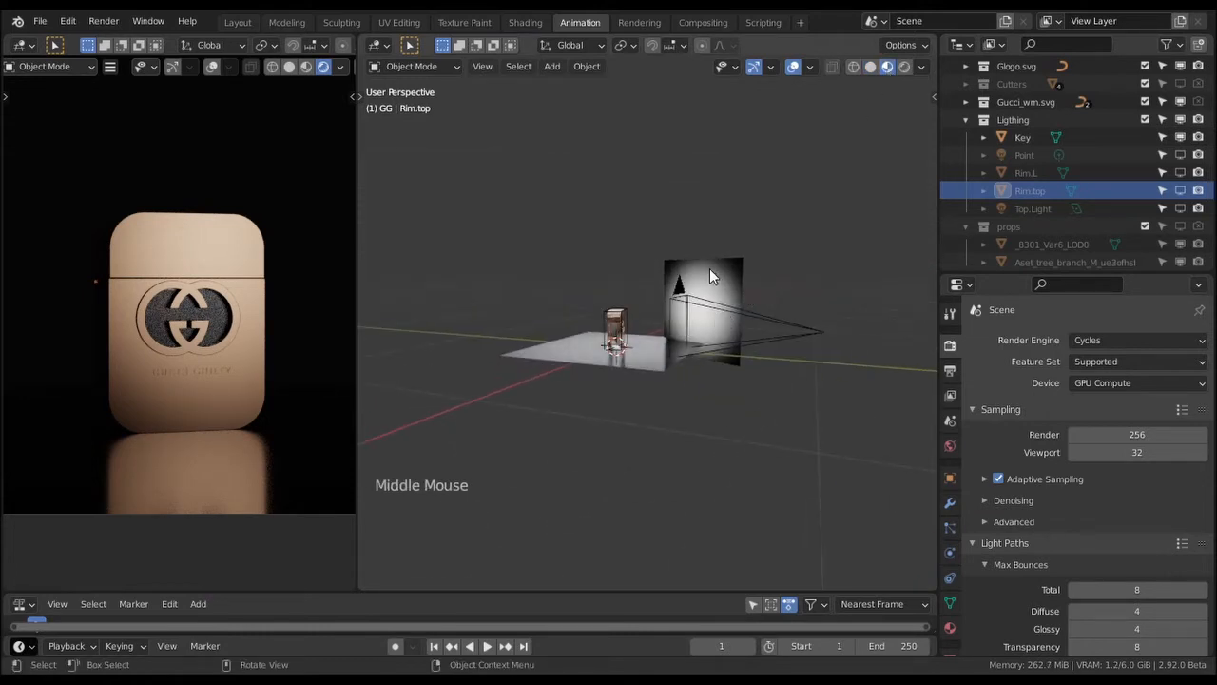
left_click(704, 314)
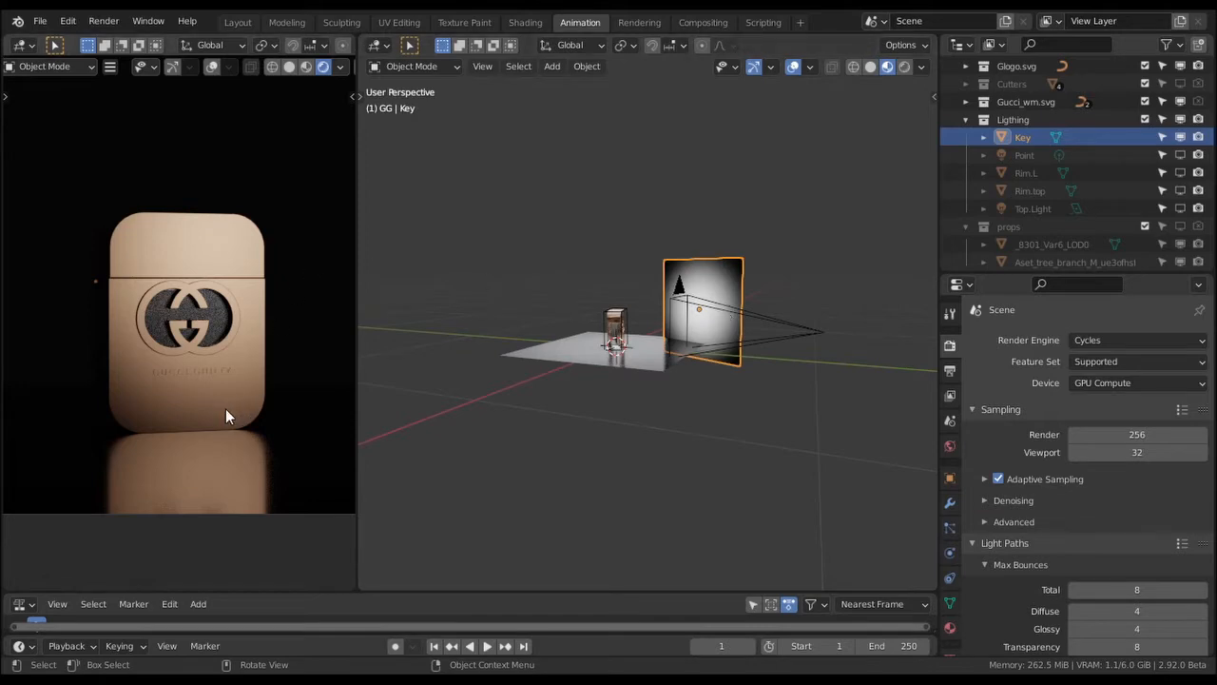
left_click(341, 66)
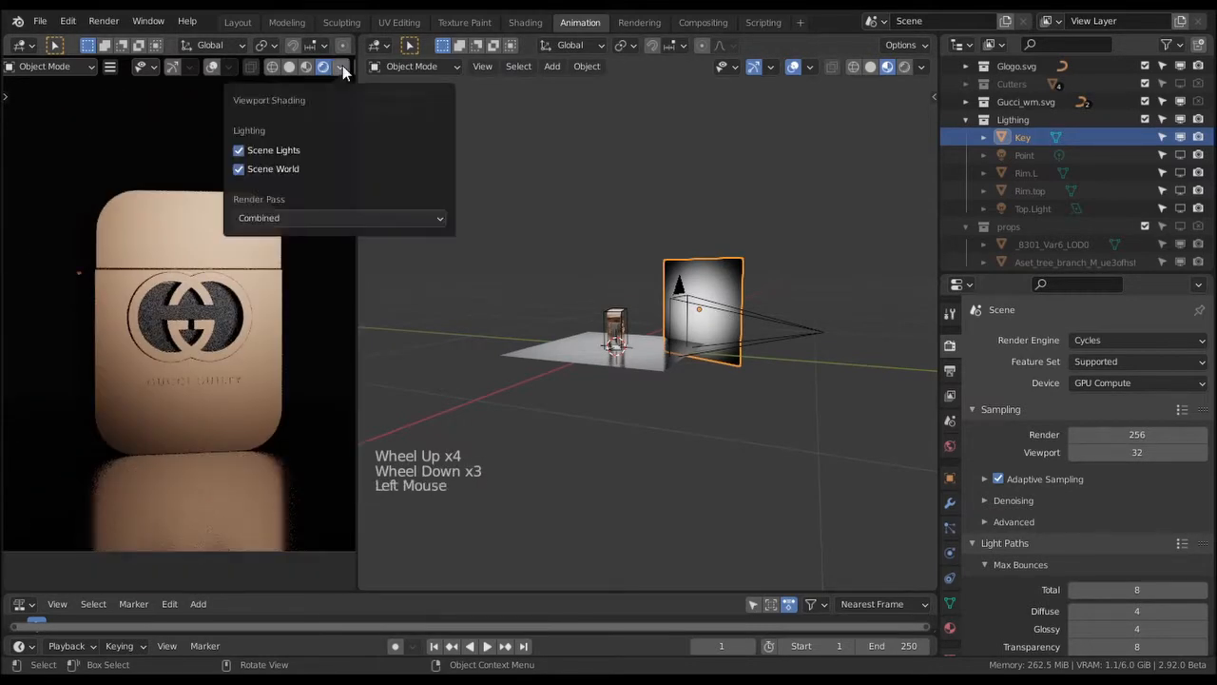
left_click(238, 168)
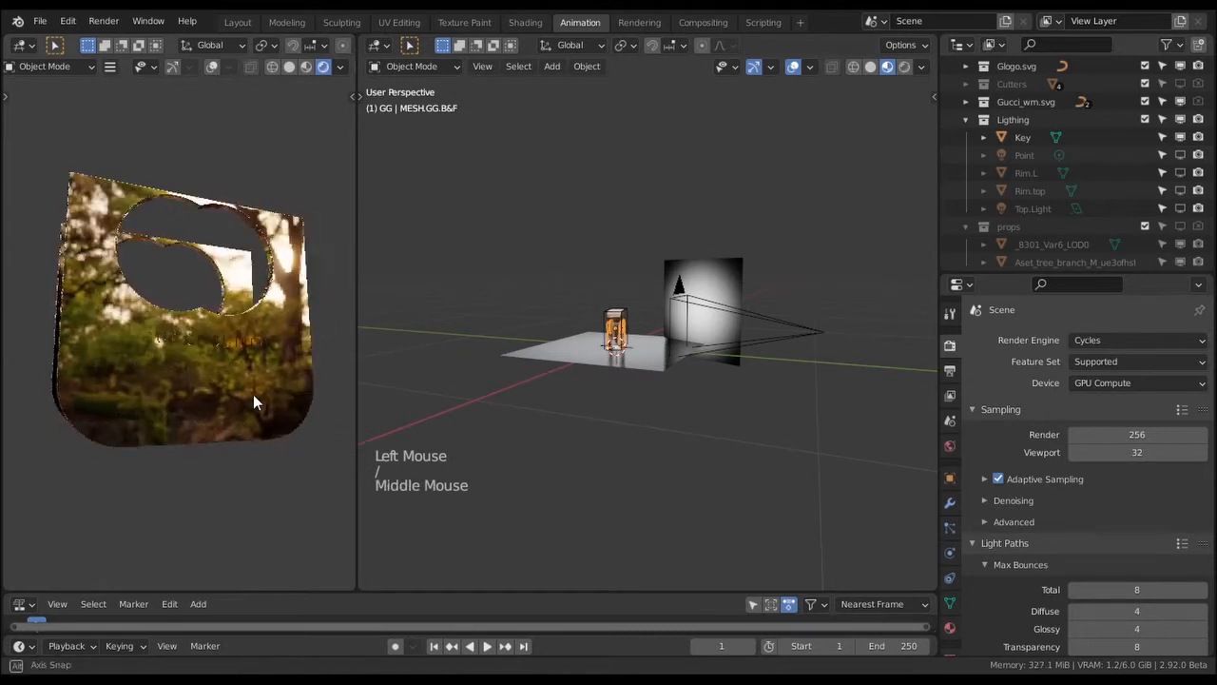
left_click(339, 67)
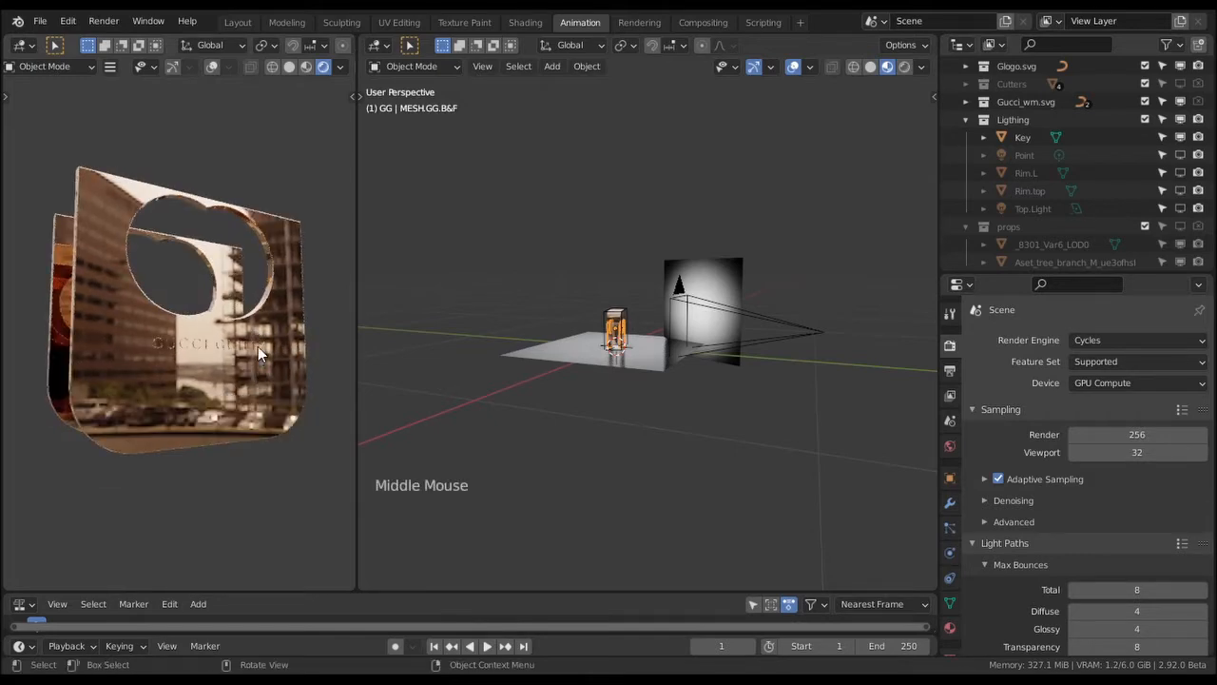
left_click(339, 67)
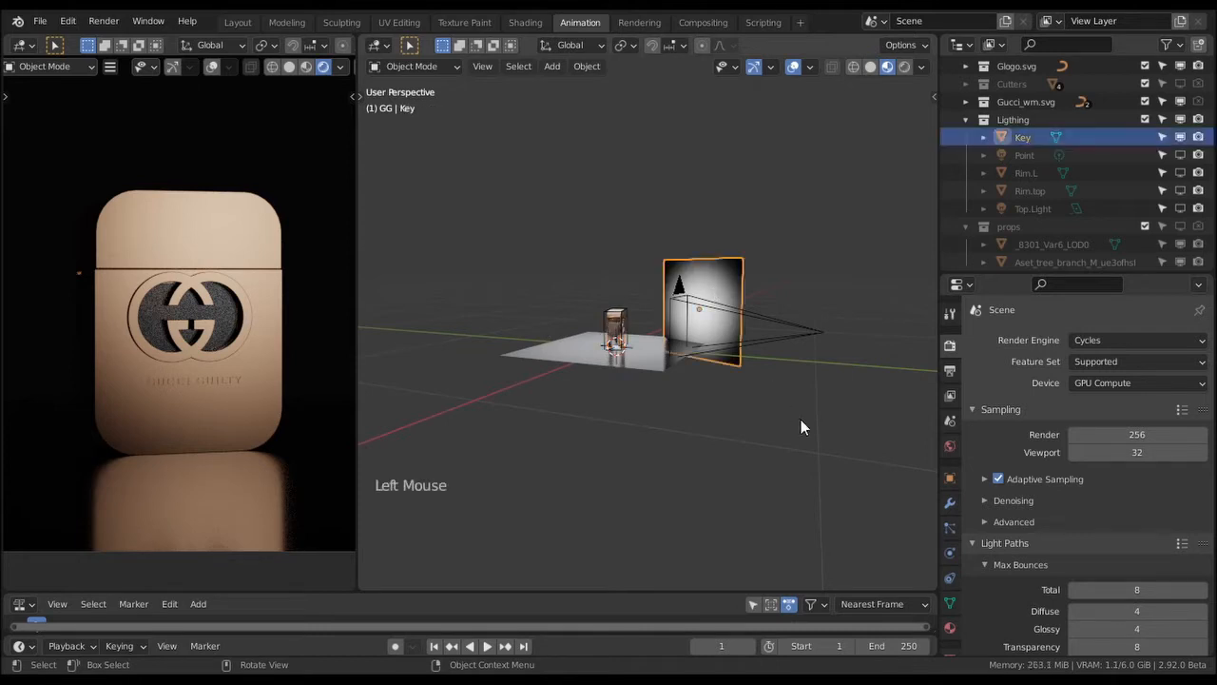
- Show the key plane's gradient nodes in the Shading workspace and start moving the plane
left_click(525, 22)
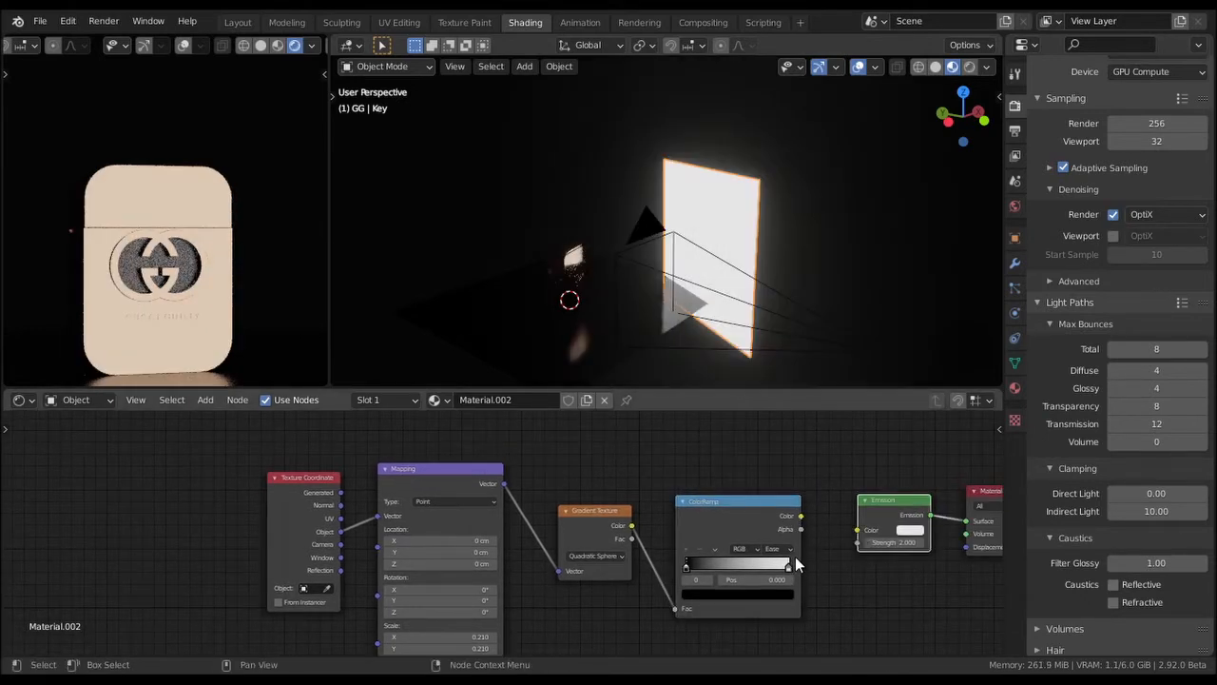
mouse_move(466, 265)
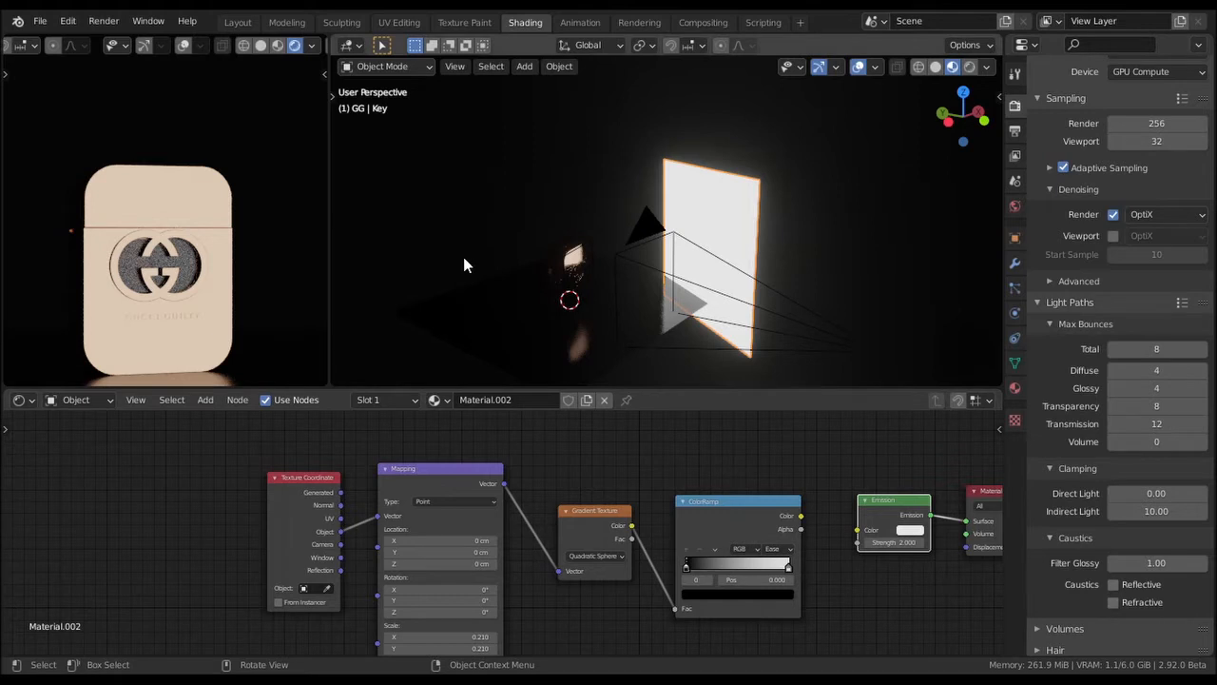
mouse_move(539, 319)
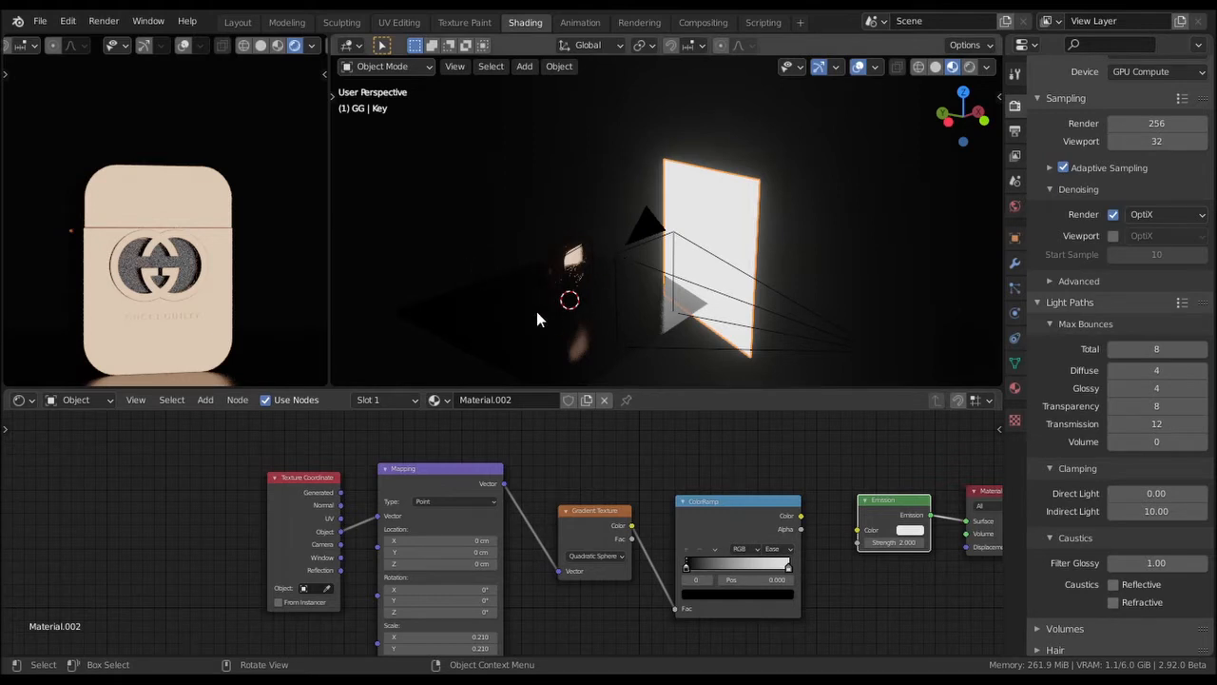
mouse_move(563, 265)
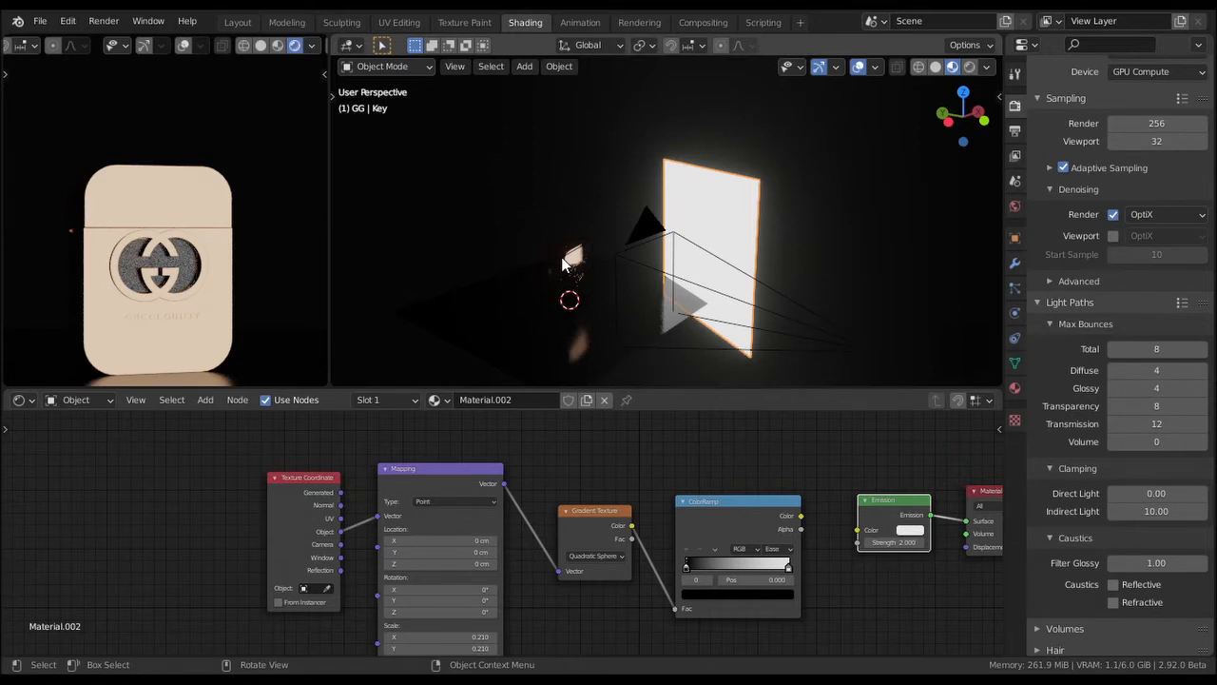
mouse_move(568, 292)
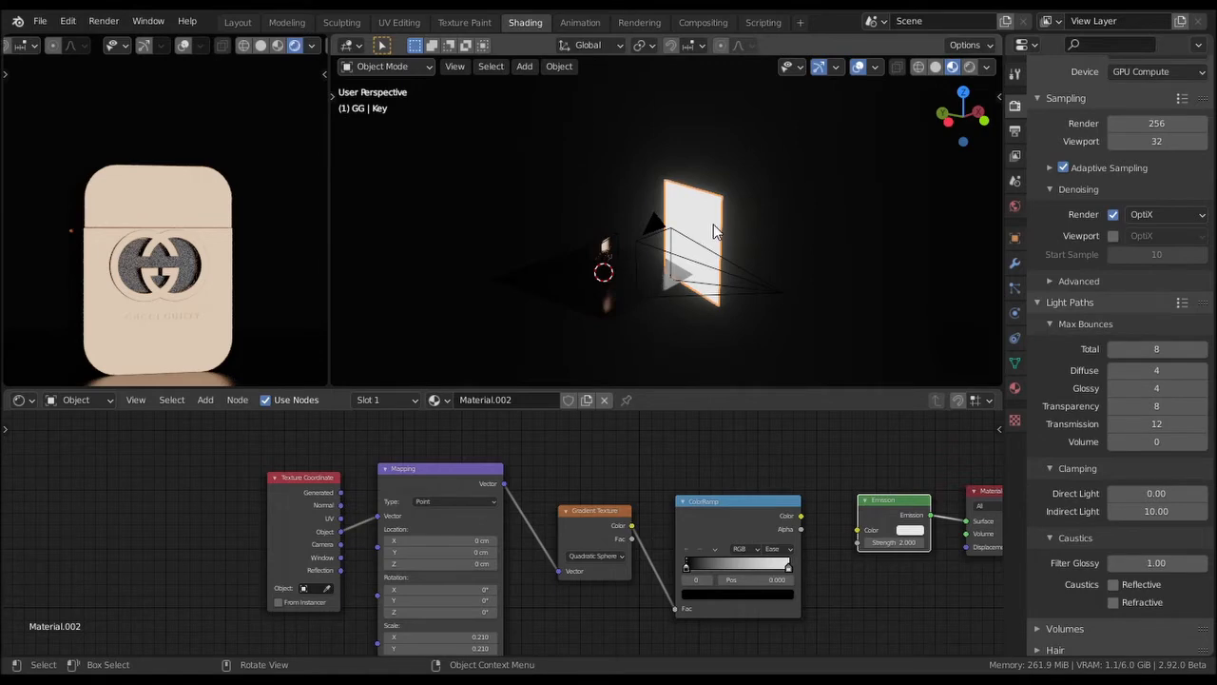
key("g")
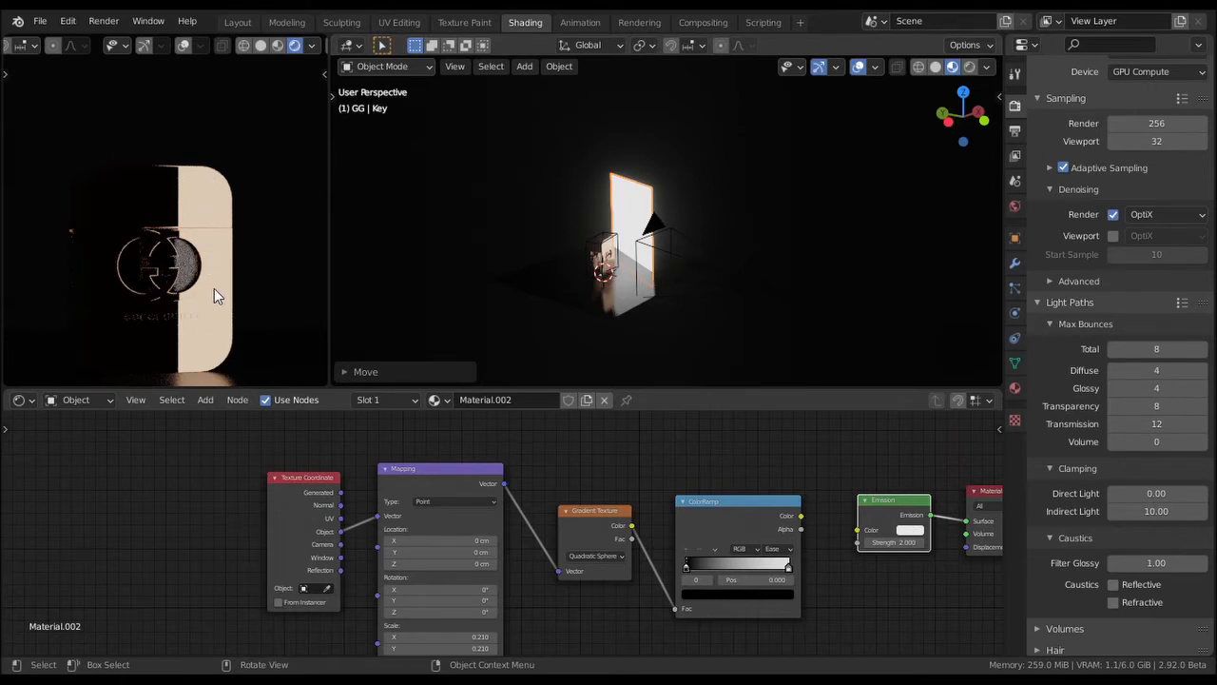
mouse_move(647, 219)
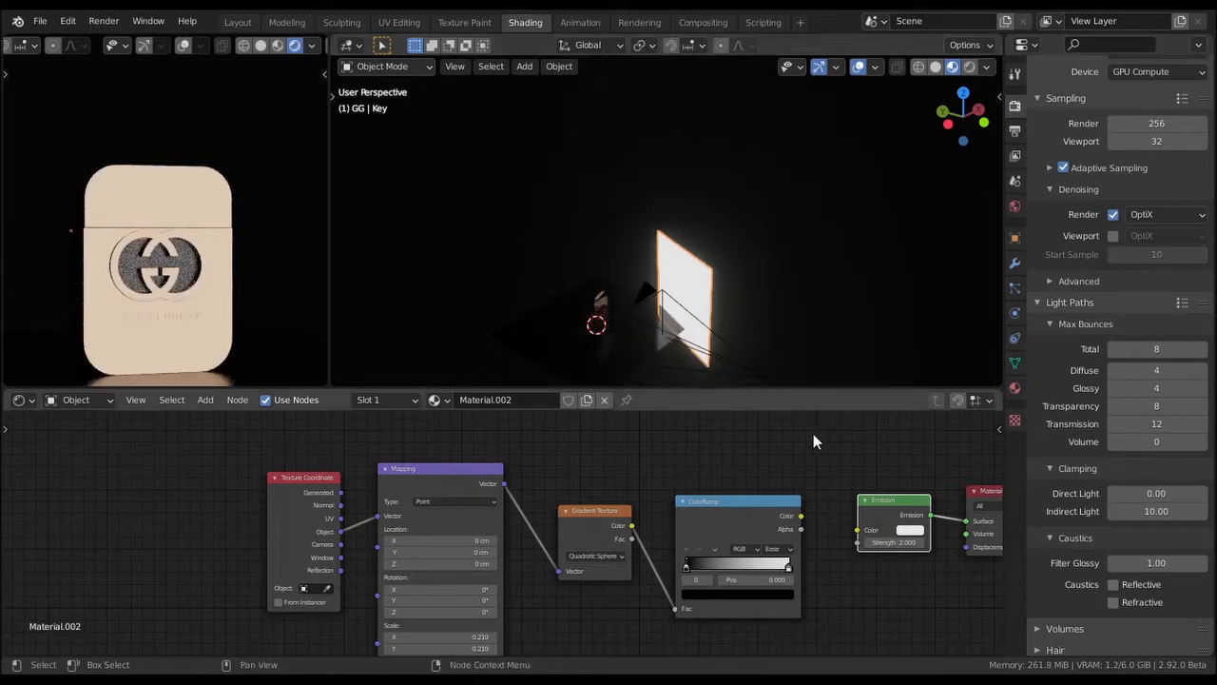
mouse_move(798, 510)
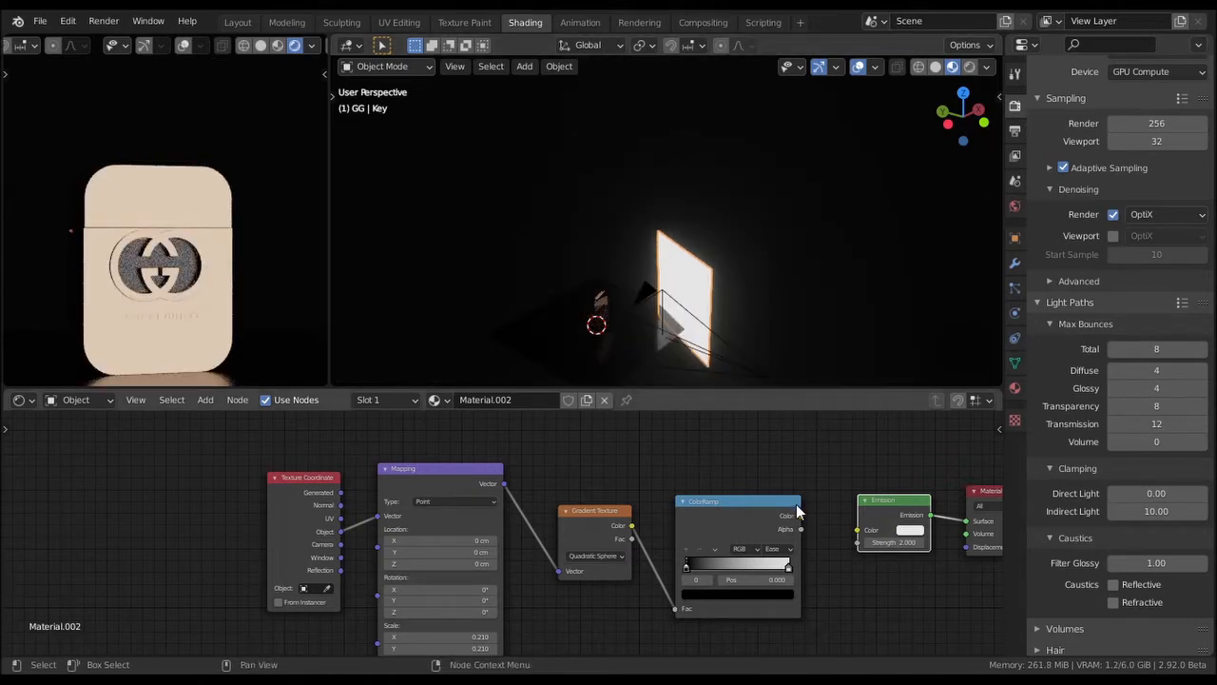
mouse_move(803, 523)
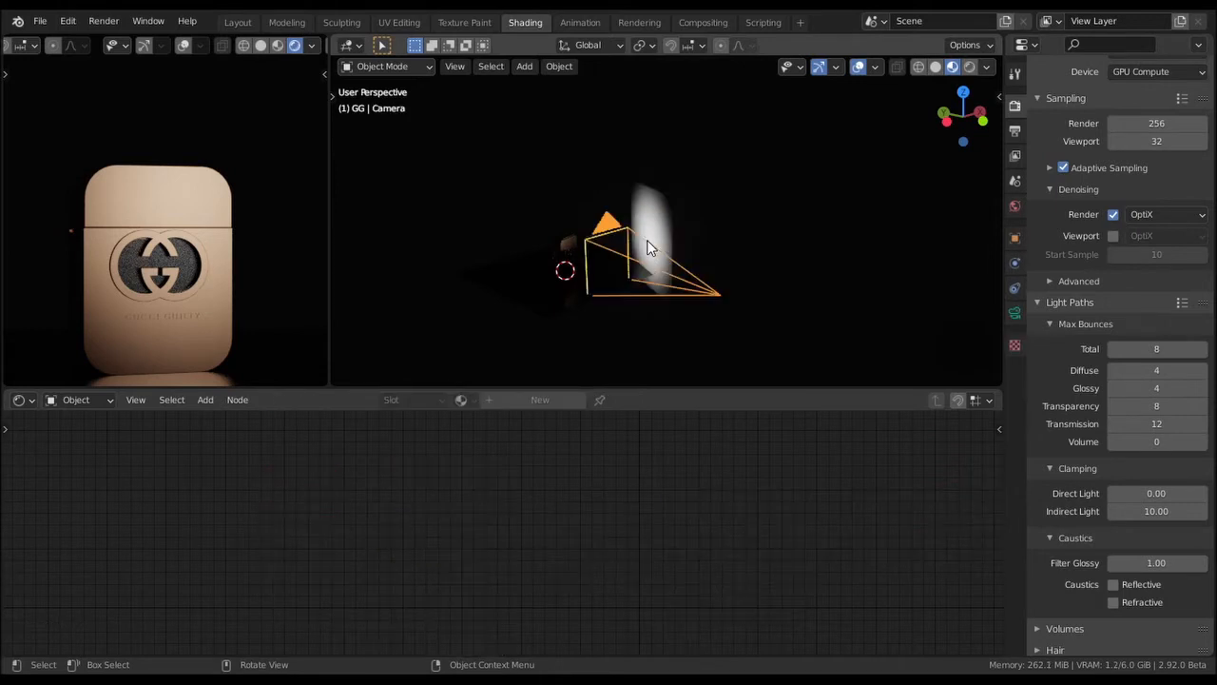
- Reselect the key plane, adjust its gradient's dark and bright ends, and view the whole scene
left_click(651, 242)
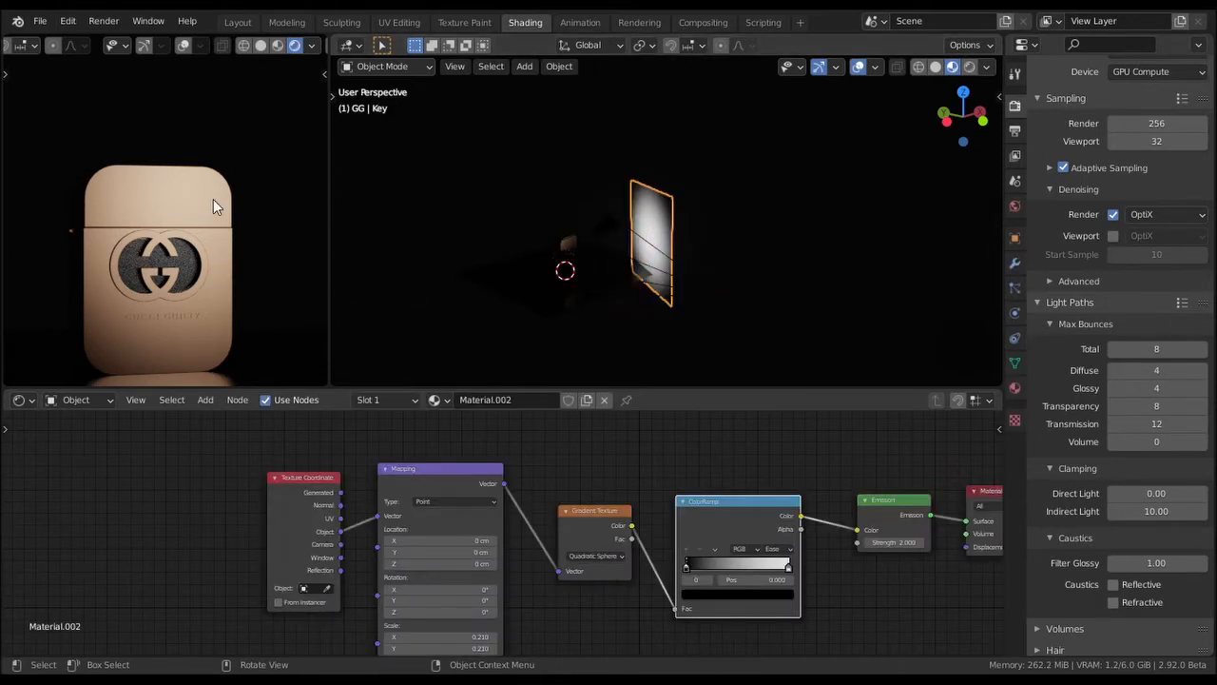
mouse_move(211, 197)
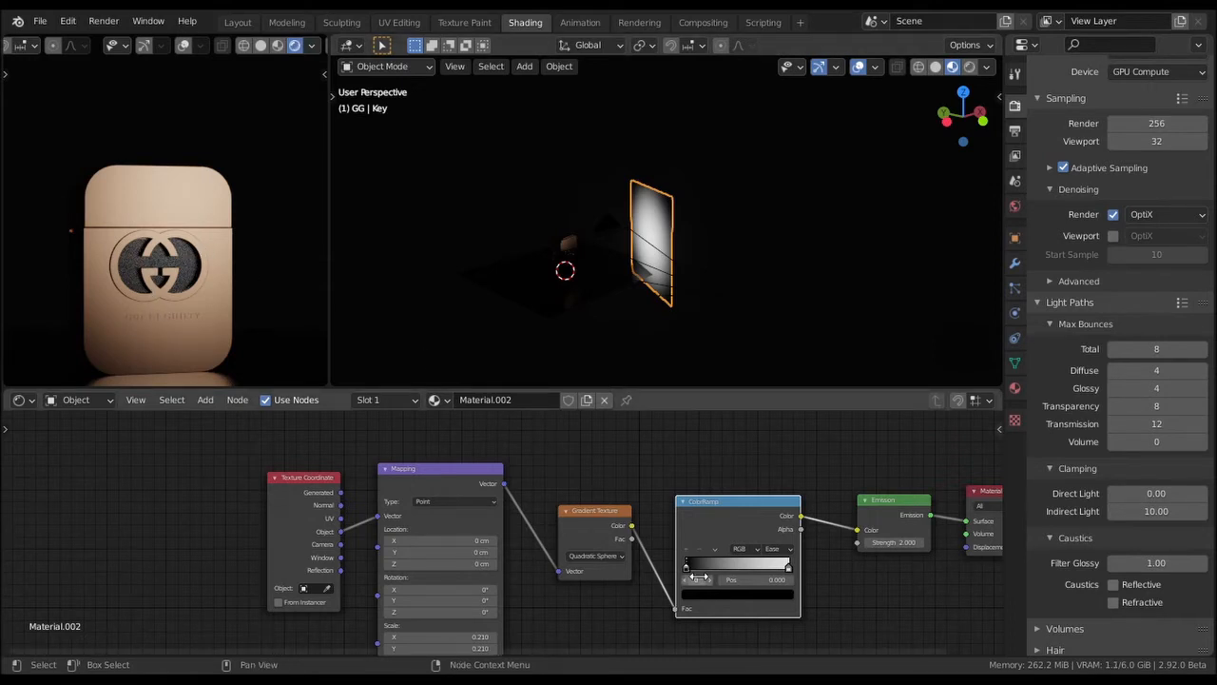
left_click_drag(699, 567, 788, 572)
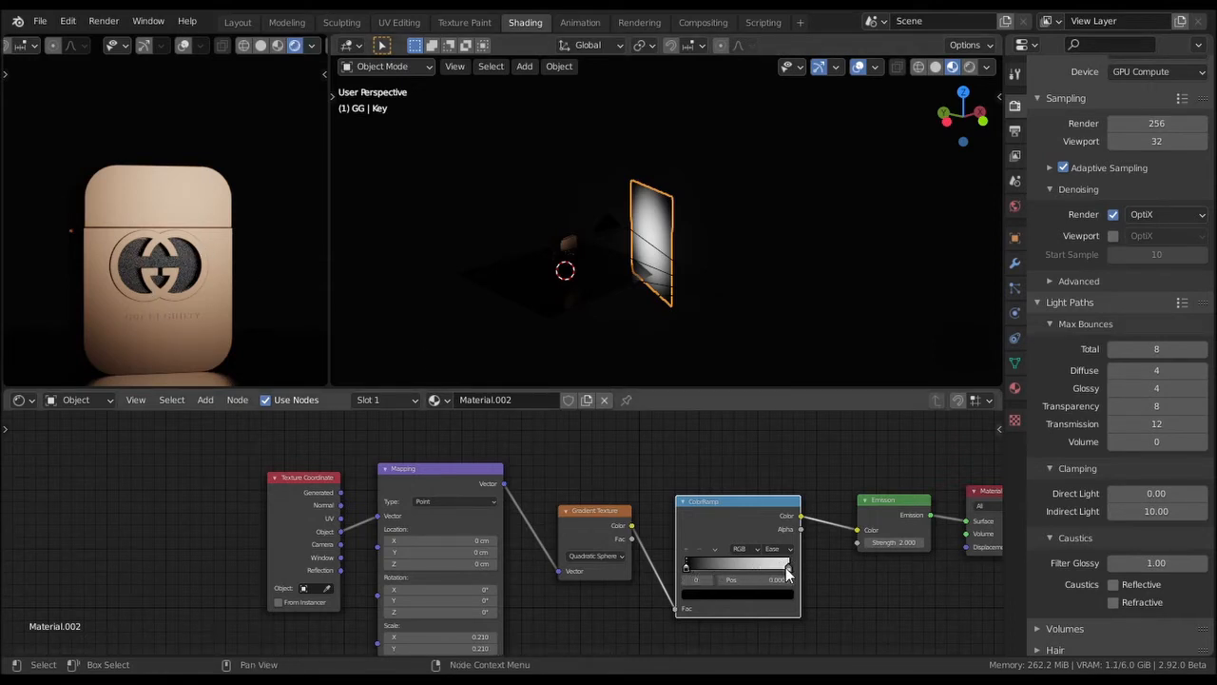
left_click_drag(787, 563, 694, 563)
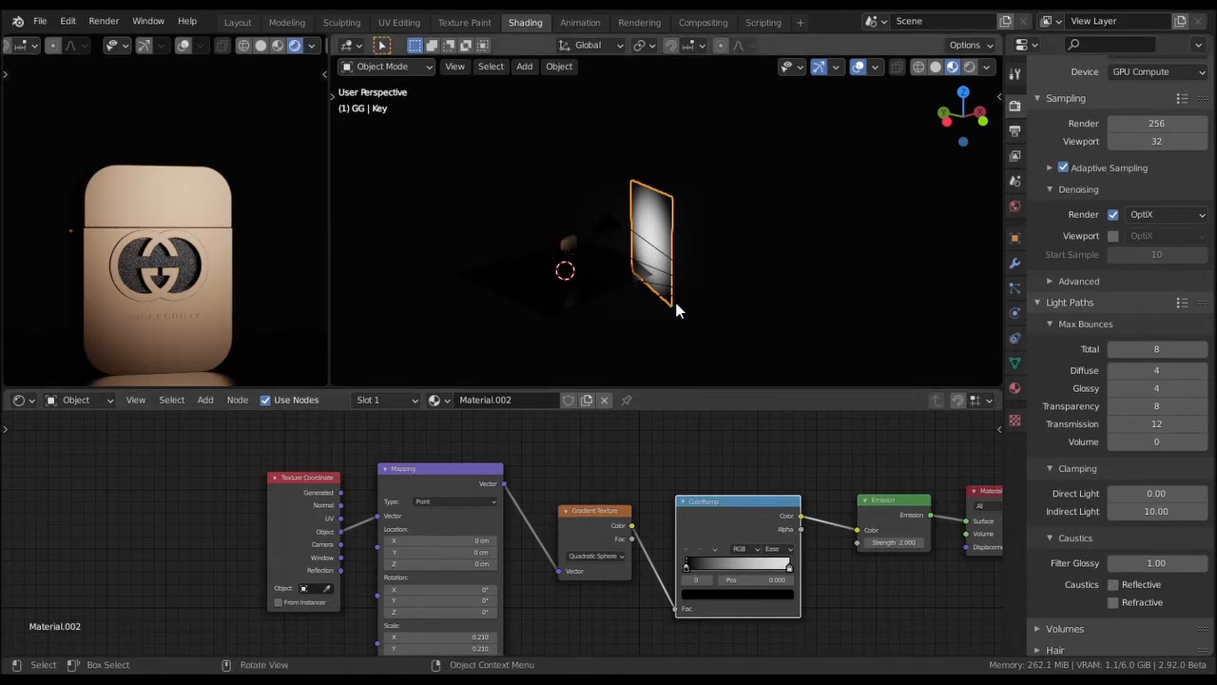
mouse_move(633, 261)
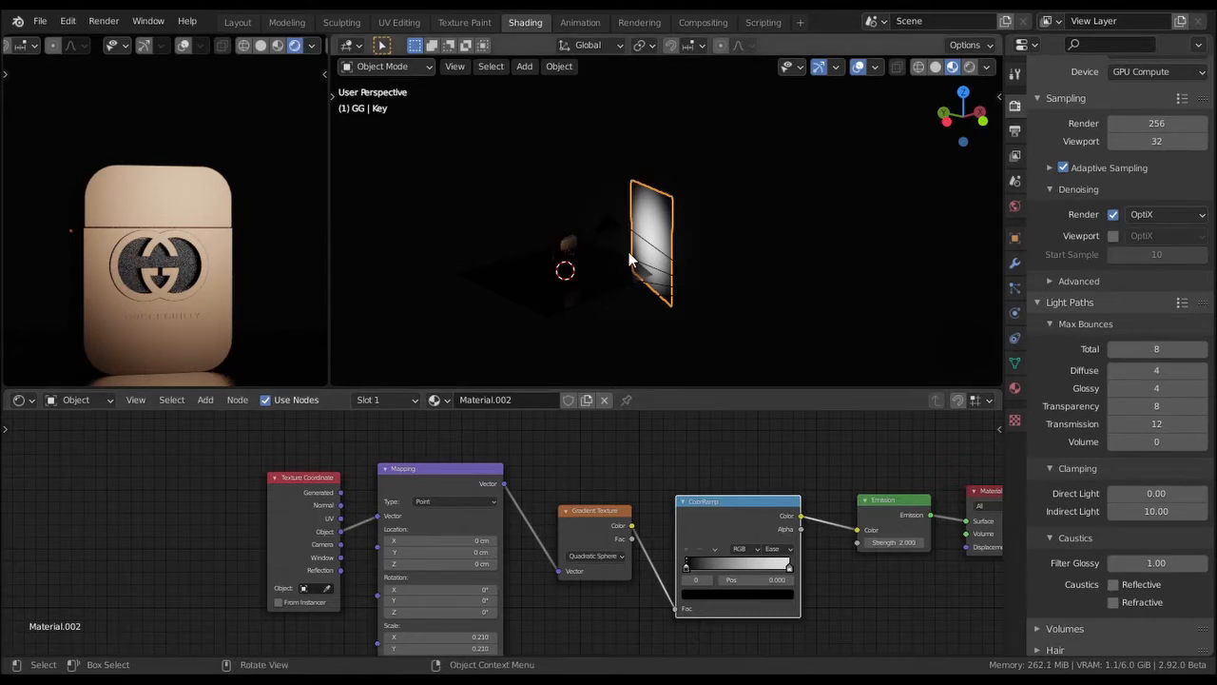
mouse_move(840, 160)
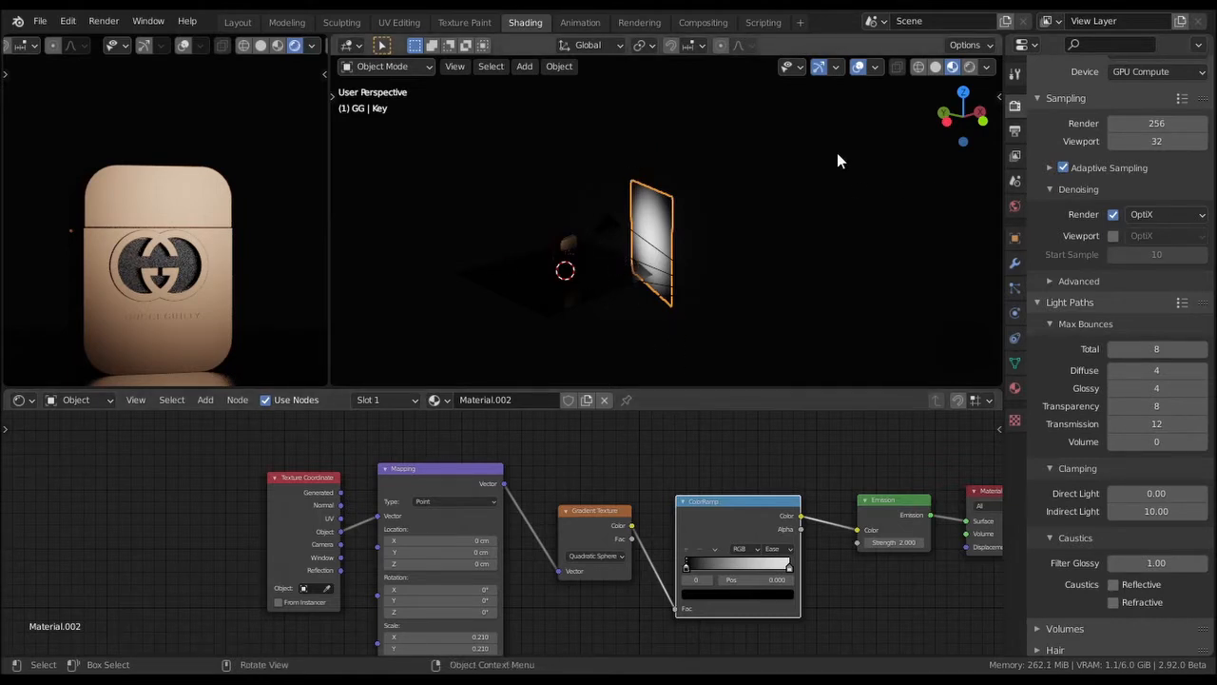
left_click(581, 22)
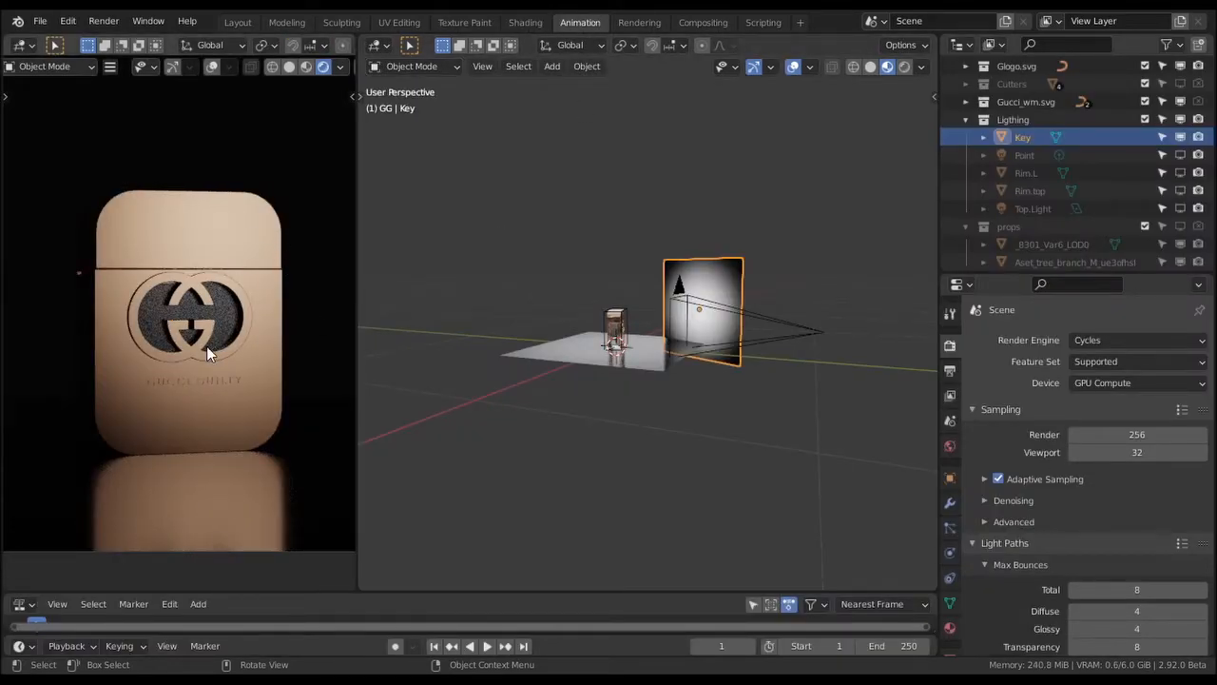
mouse_move(718, 281)
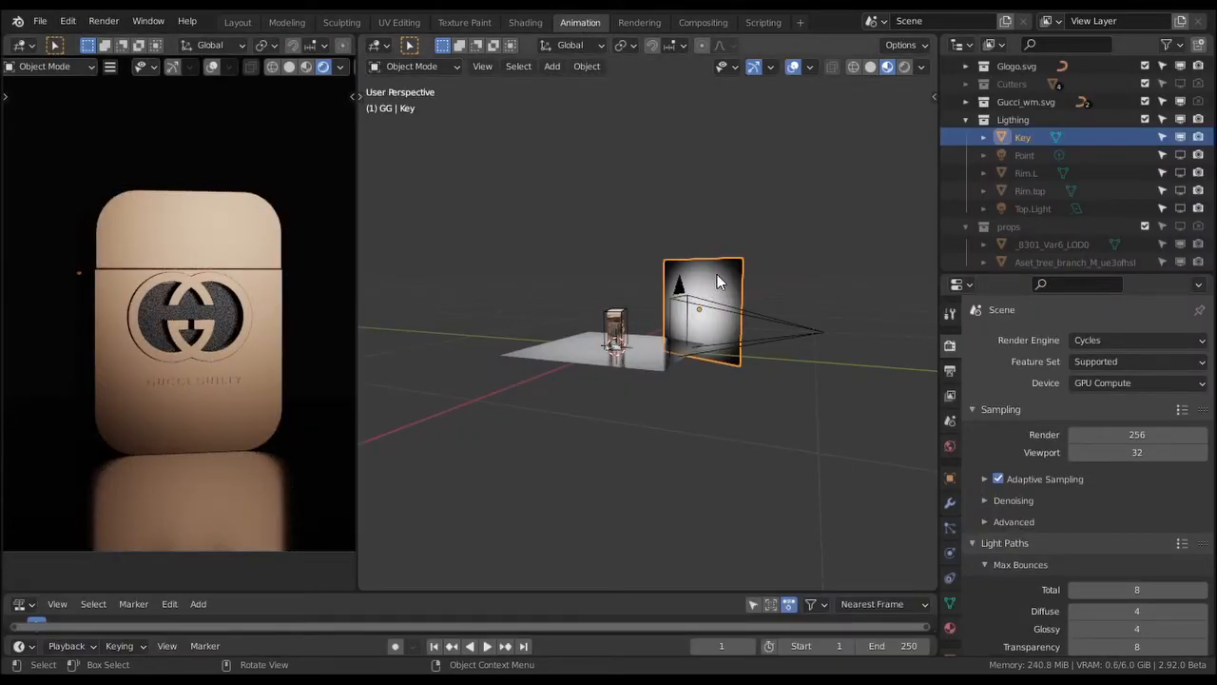
- Disconnect the ColorRamp from the key plane's Emission Color in the Shading nodes
left_click(525, 22)
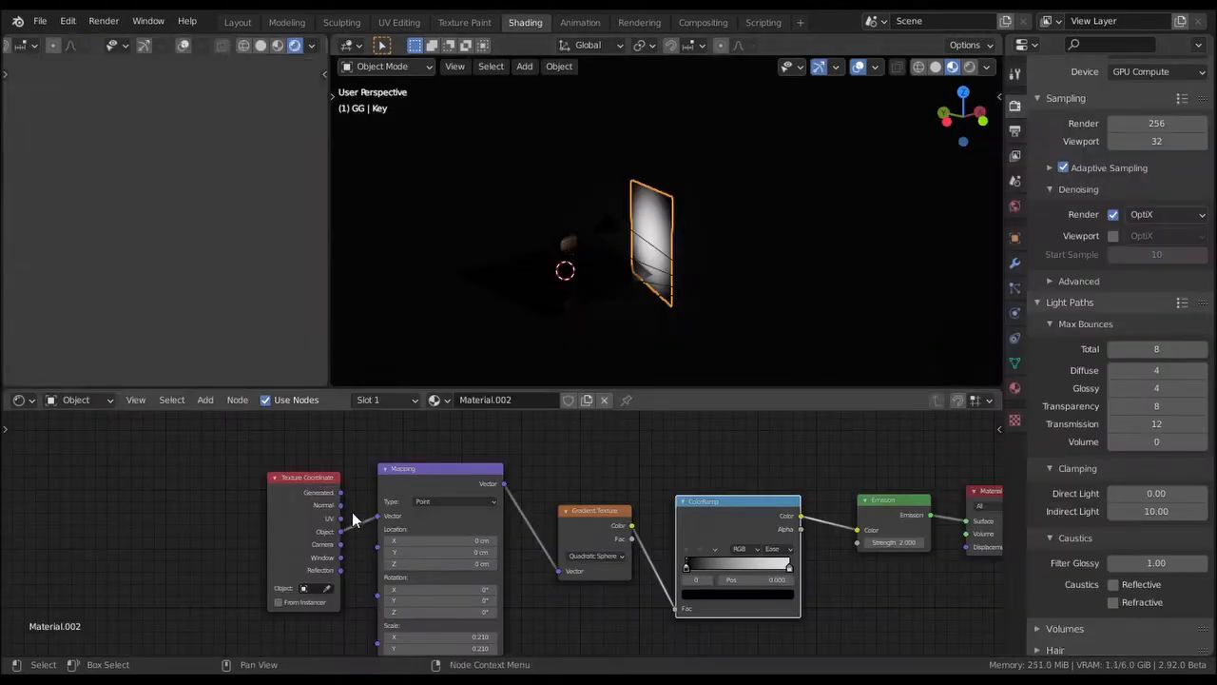
left_click(304, 478)
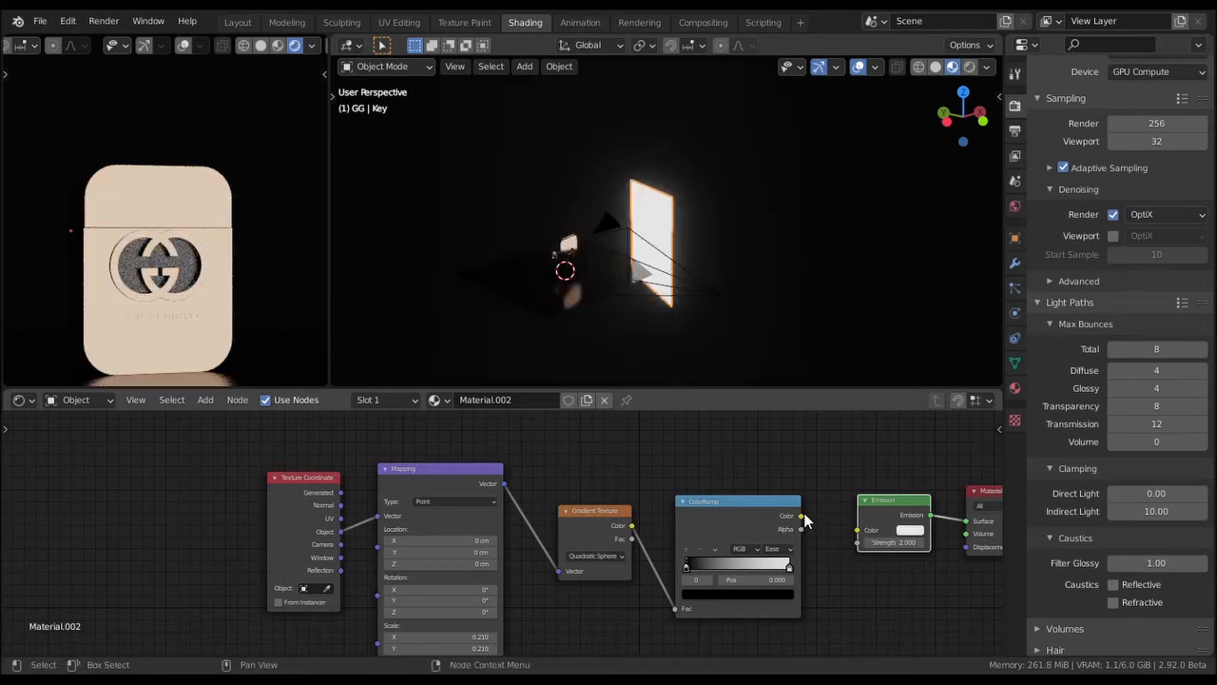
mouse_move(192, 319)
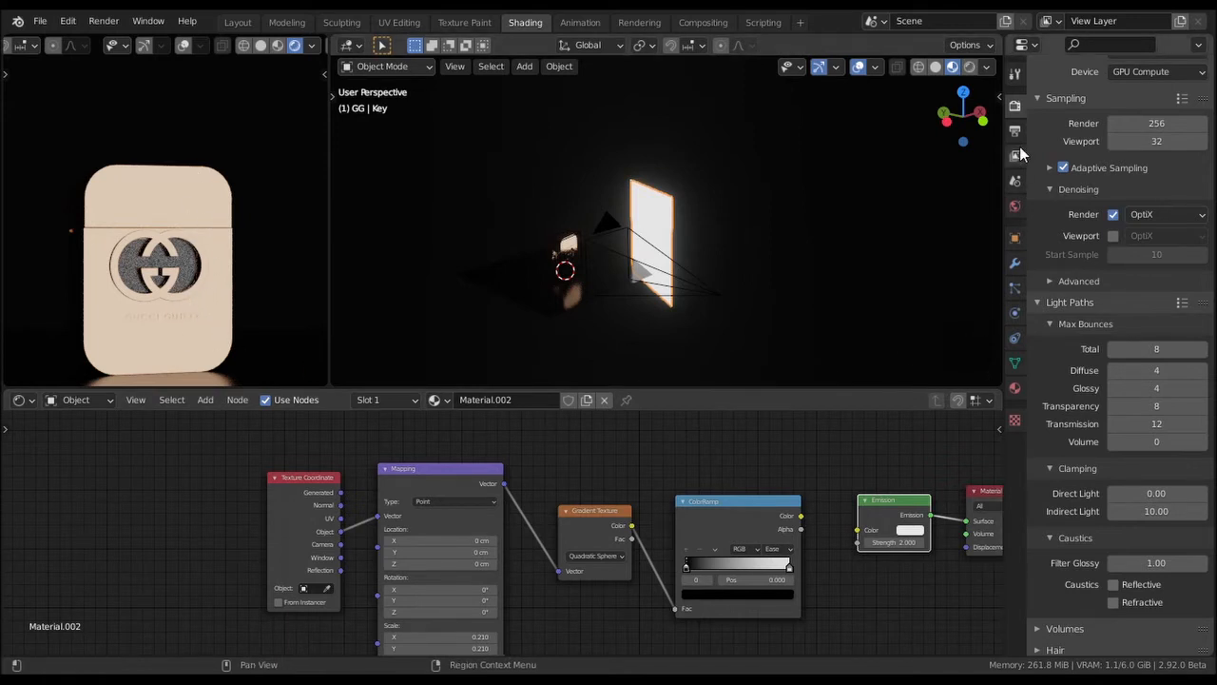
- Set the Color Management View Transform to False Color
scroll("down", 3)
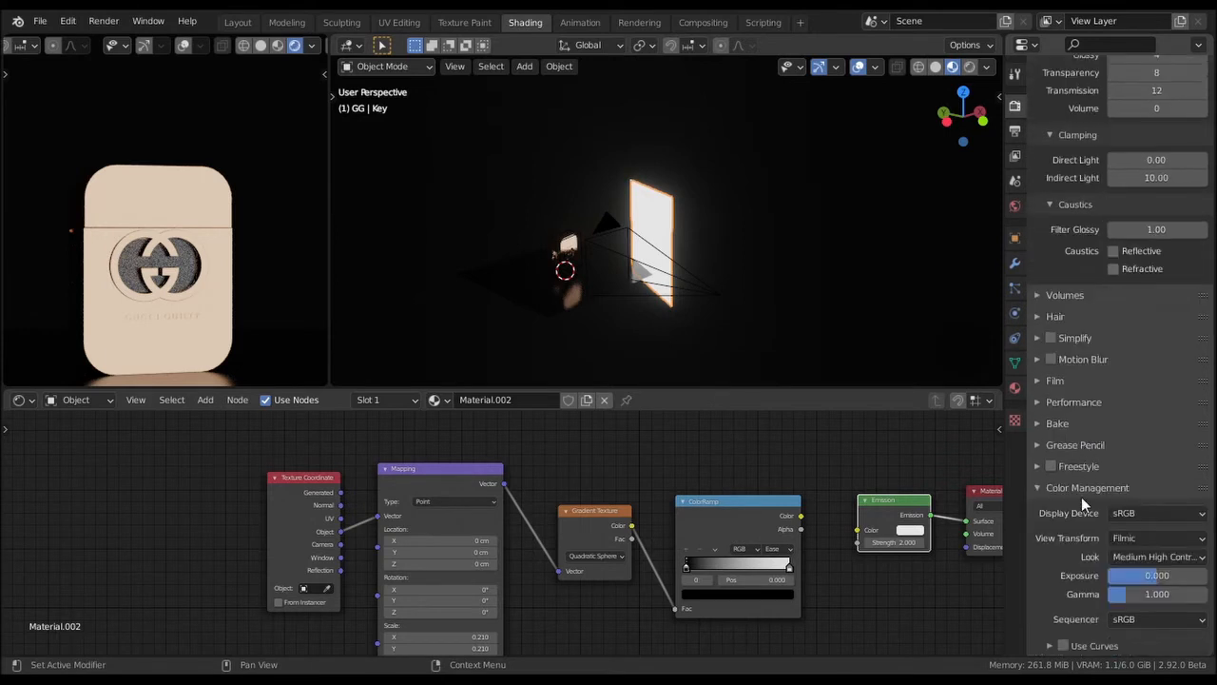
left_click(1157, 538)
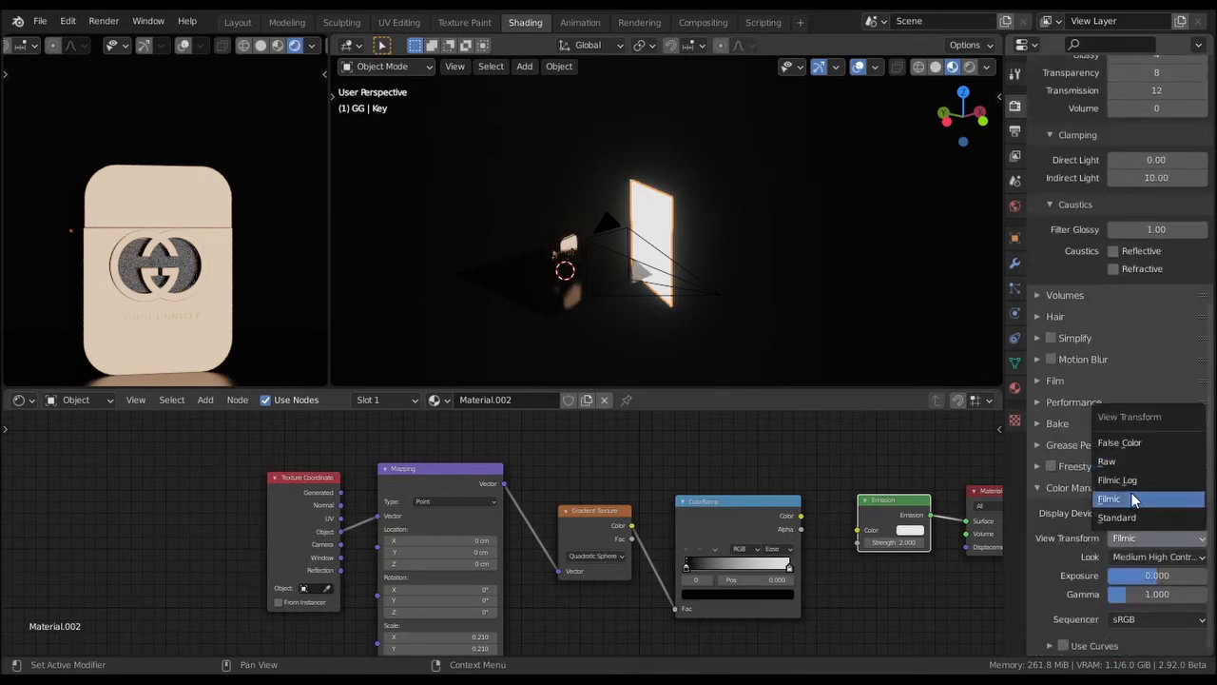
left_click(1119, 443)
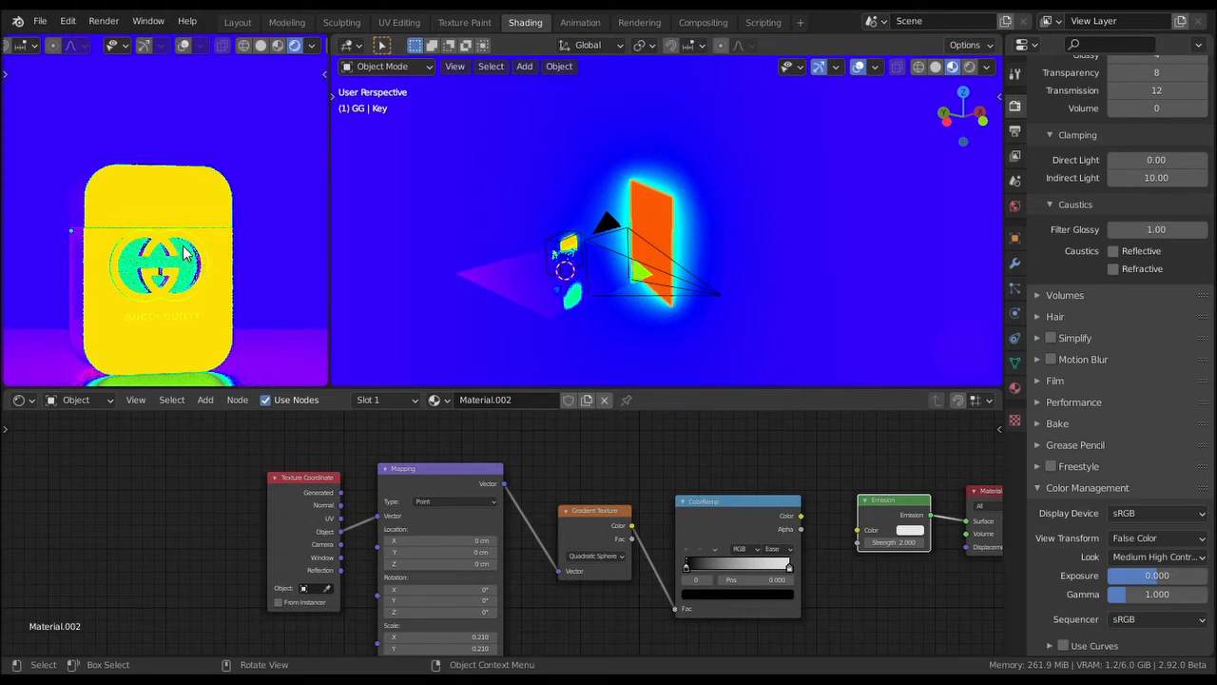
mouse_move(209, 295)
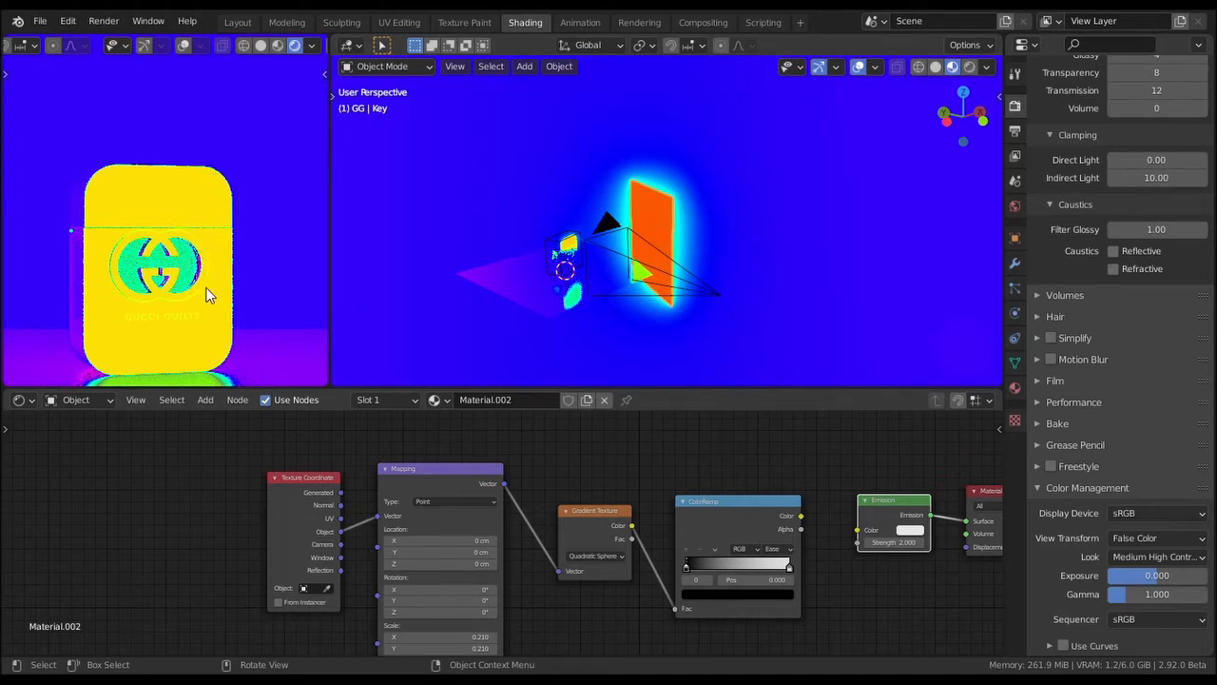
mouse_move(661, 306)
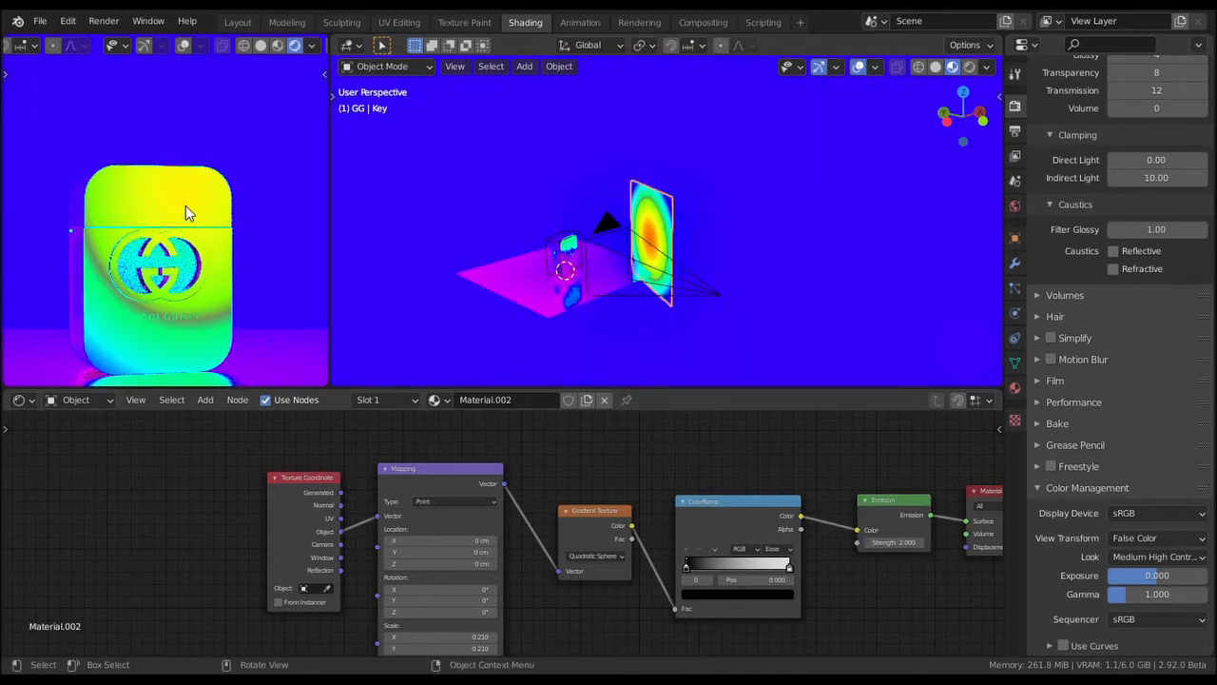
mouse_move(128, 366)
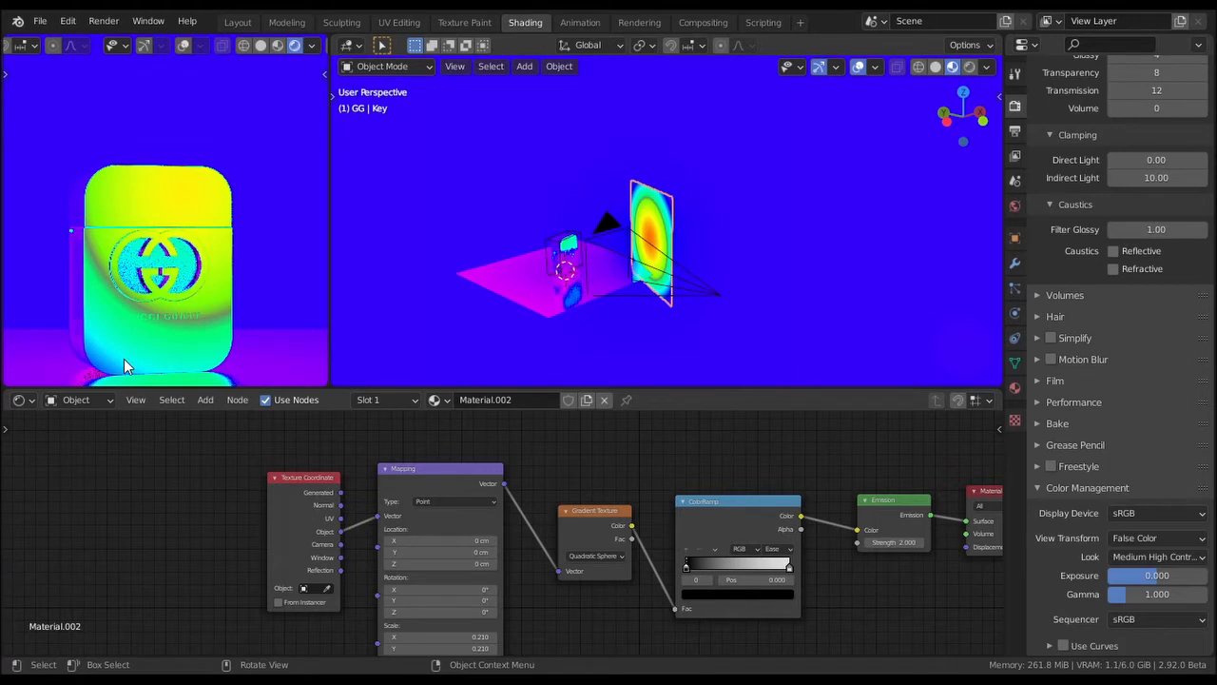
mouse_move(193, 226)
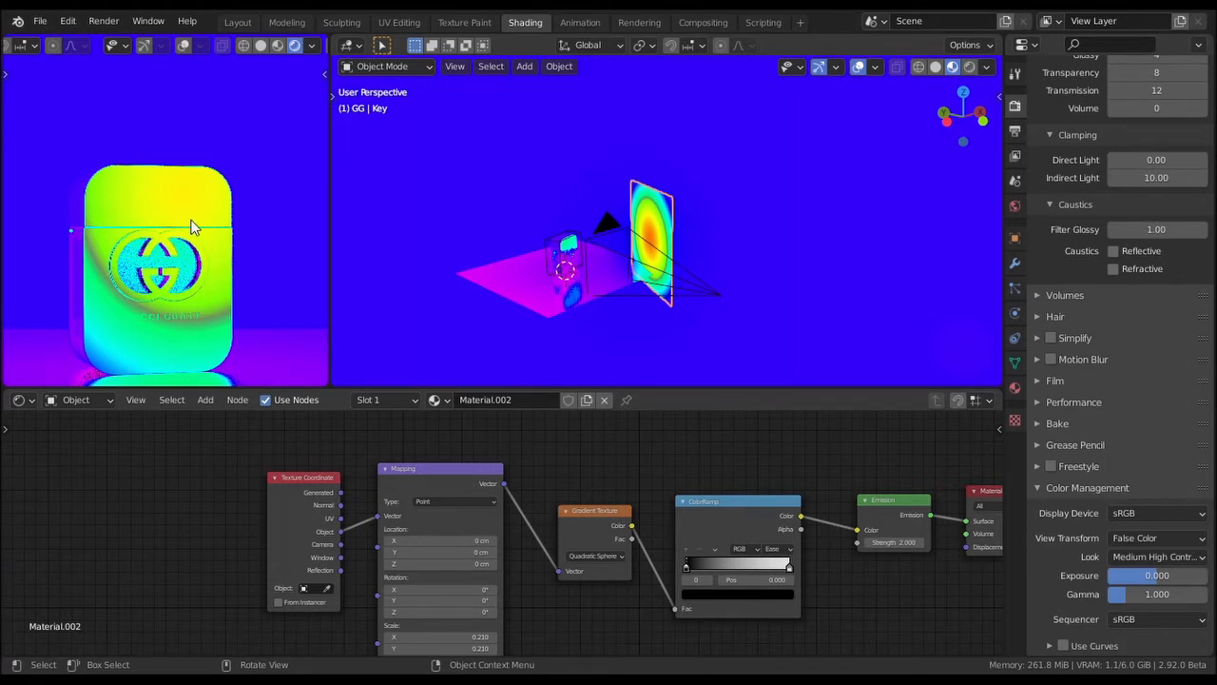
mouse_move(208, 198)
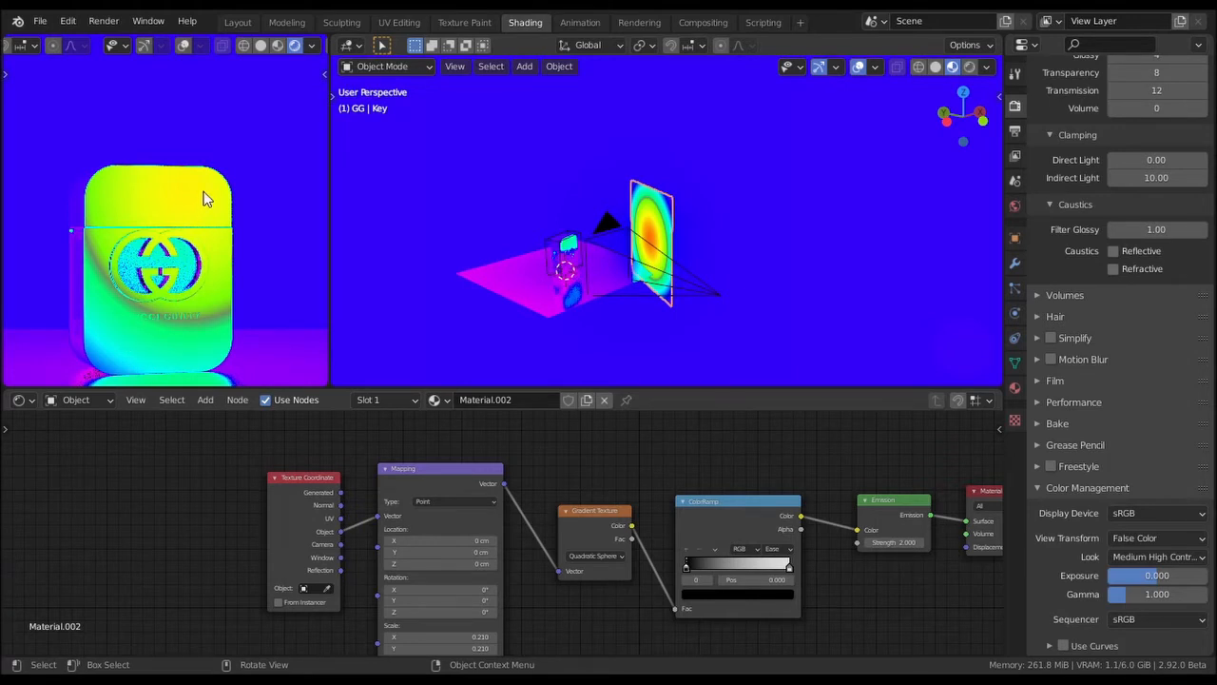
mouse_move(650, 476)
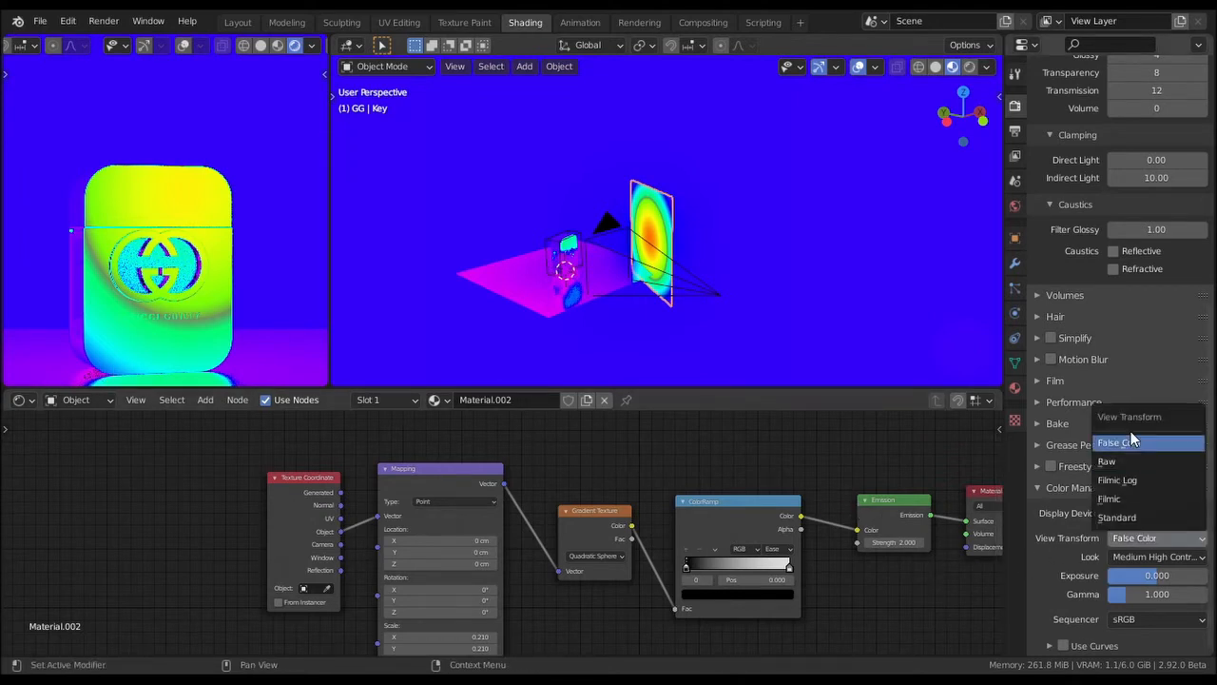
- Change the View Transform from False Color back to Filmic
left_click(1109, 499)
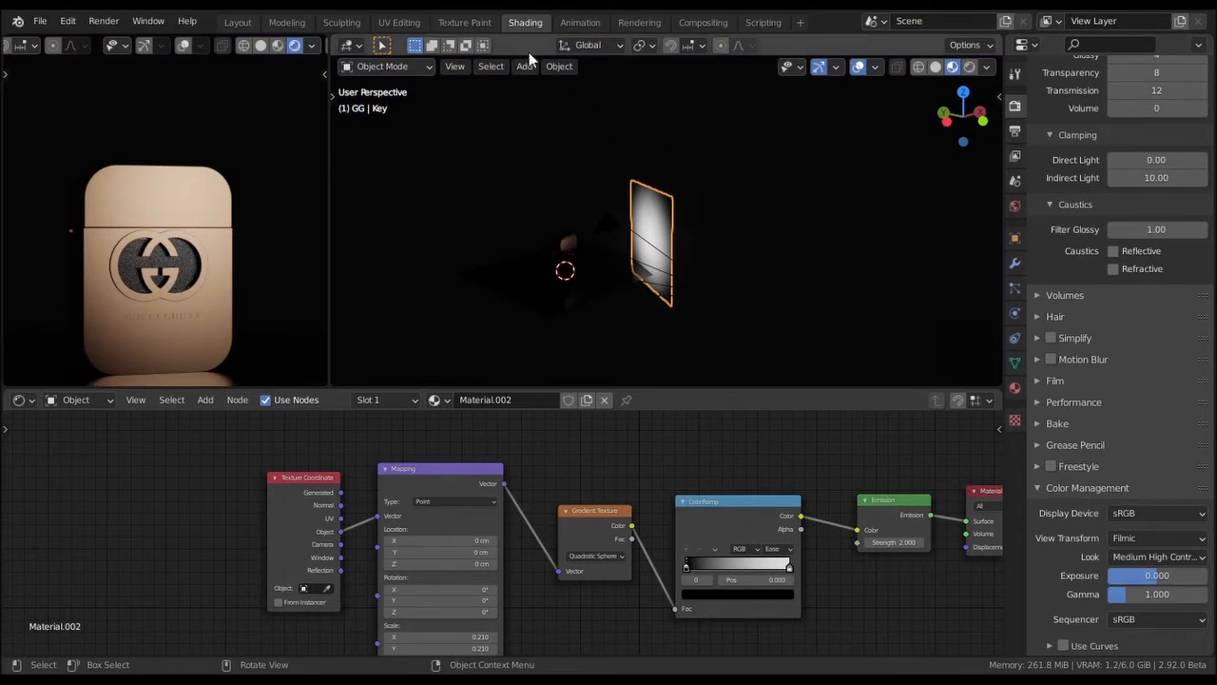
mouse_move(465, 22)
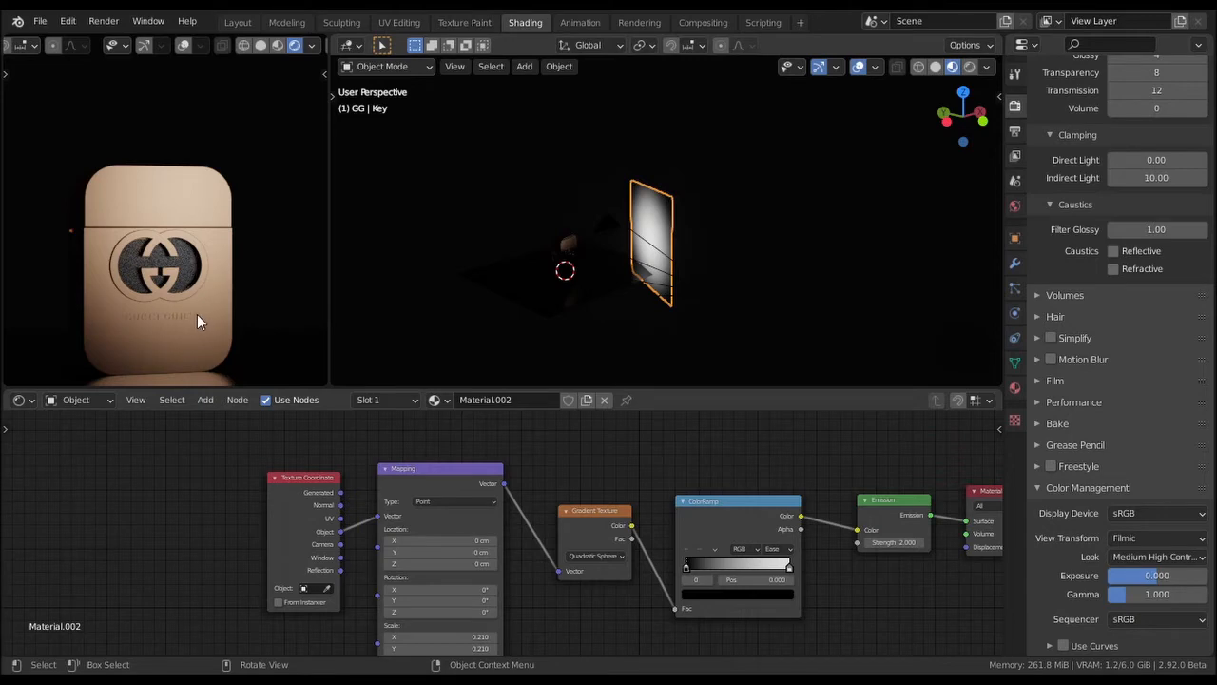
mouse_move(418, 21)
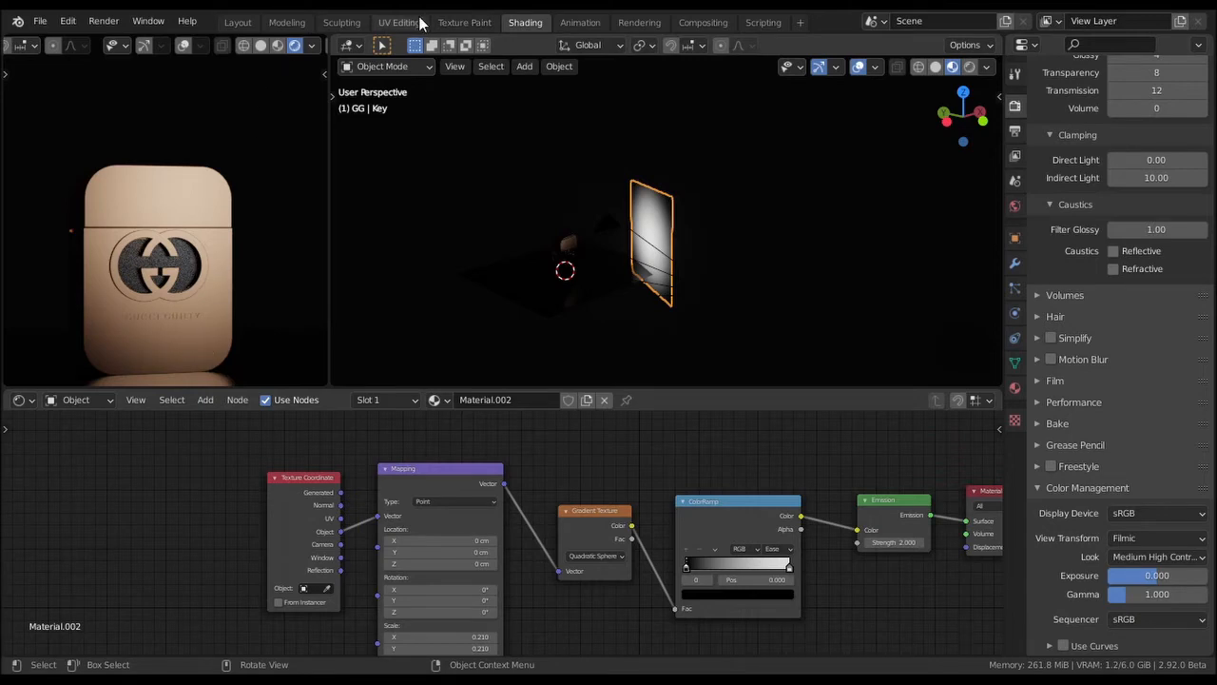
- Switch to the Animation workspace overview and zoom toward the key light plane
left_click(464, 22)
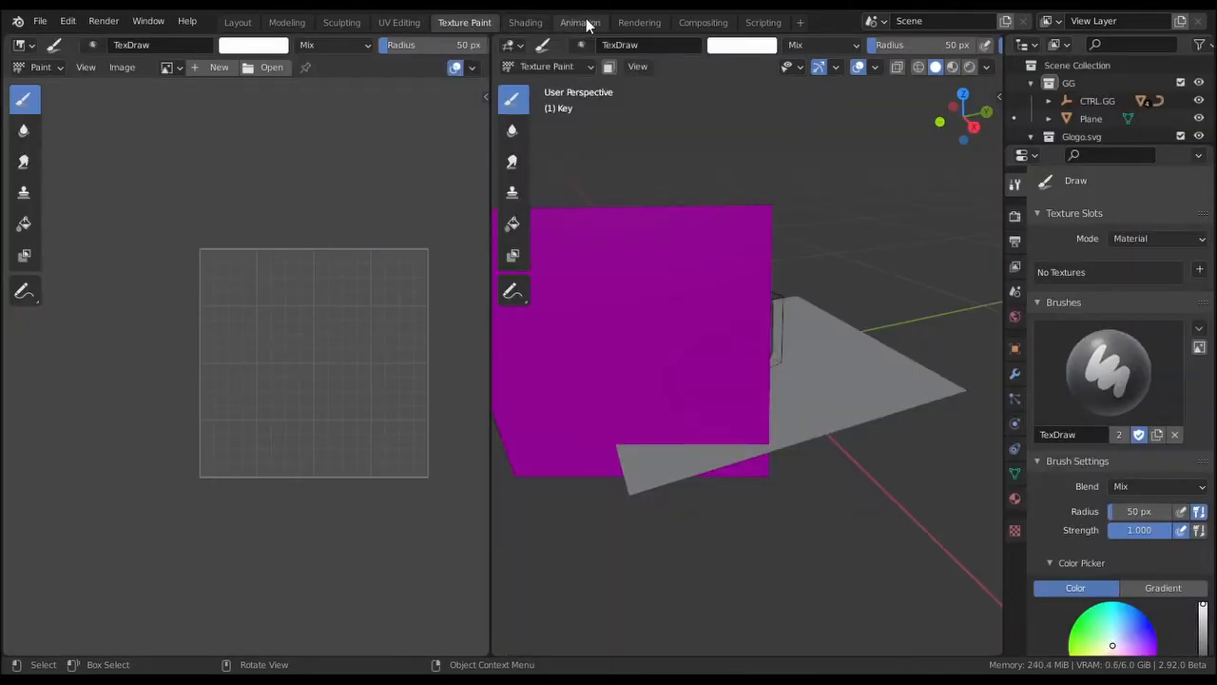
left_click(580, 22)
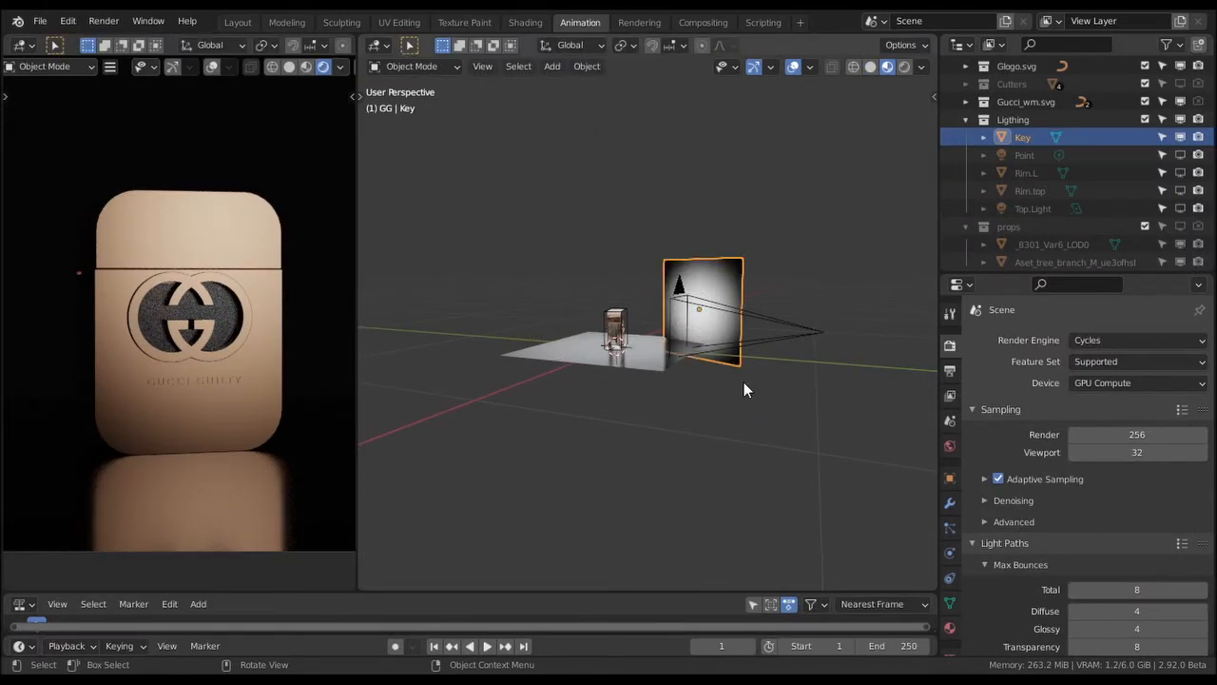
scroll("up", 3)
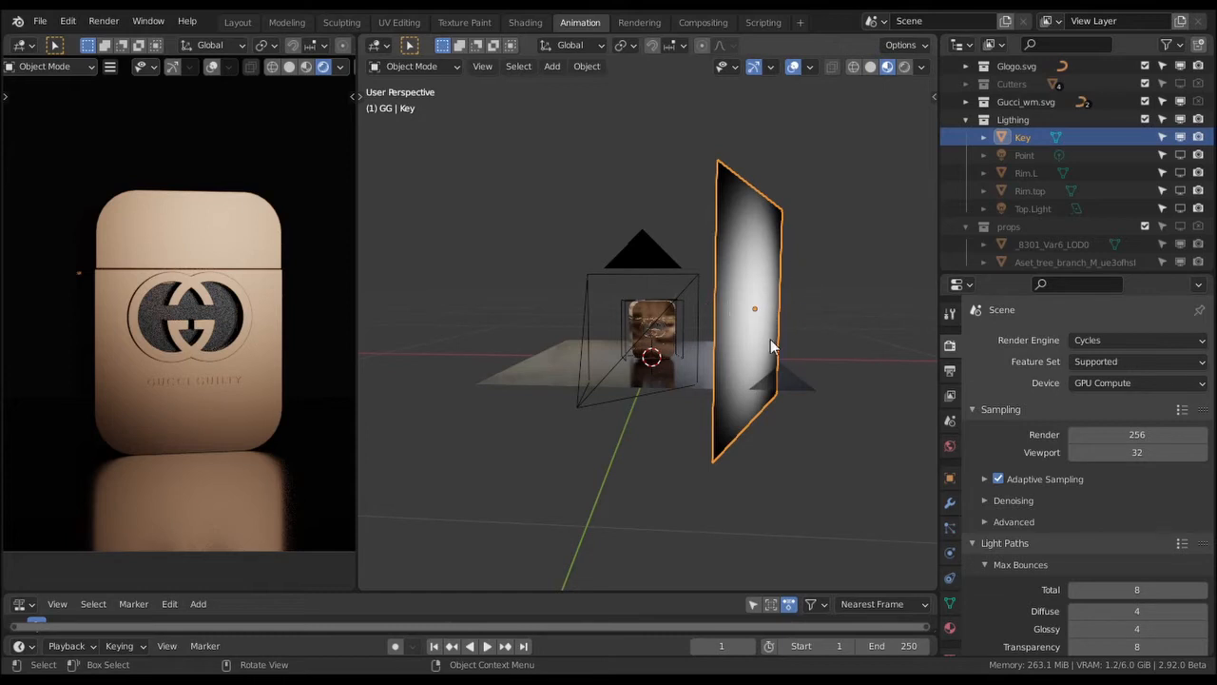
mouse_move(637, 327)
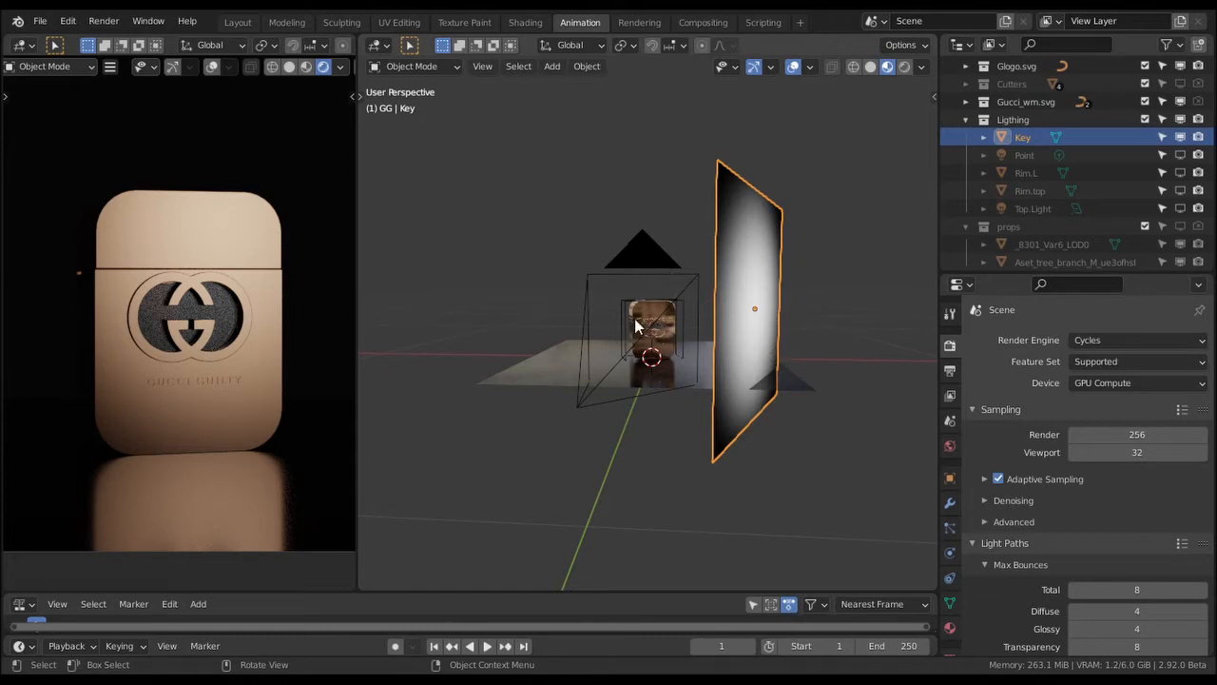
mouse_move(645, 350)
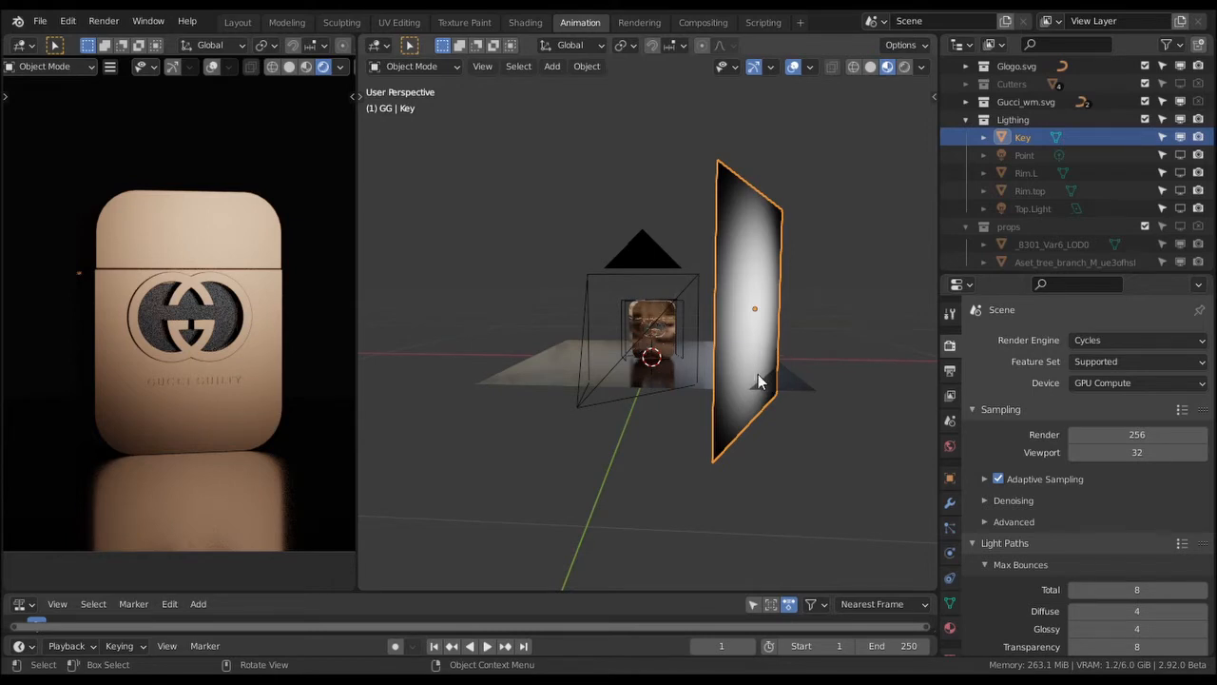
mouse_move(745, 344)
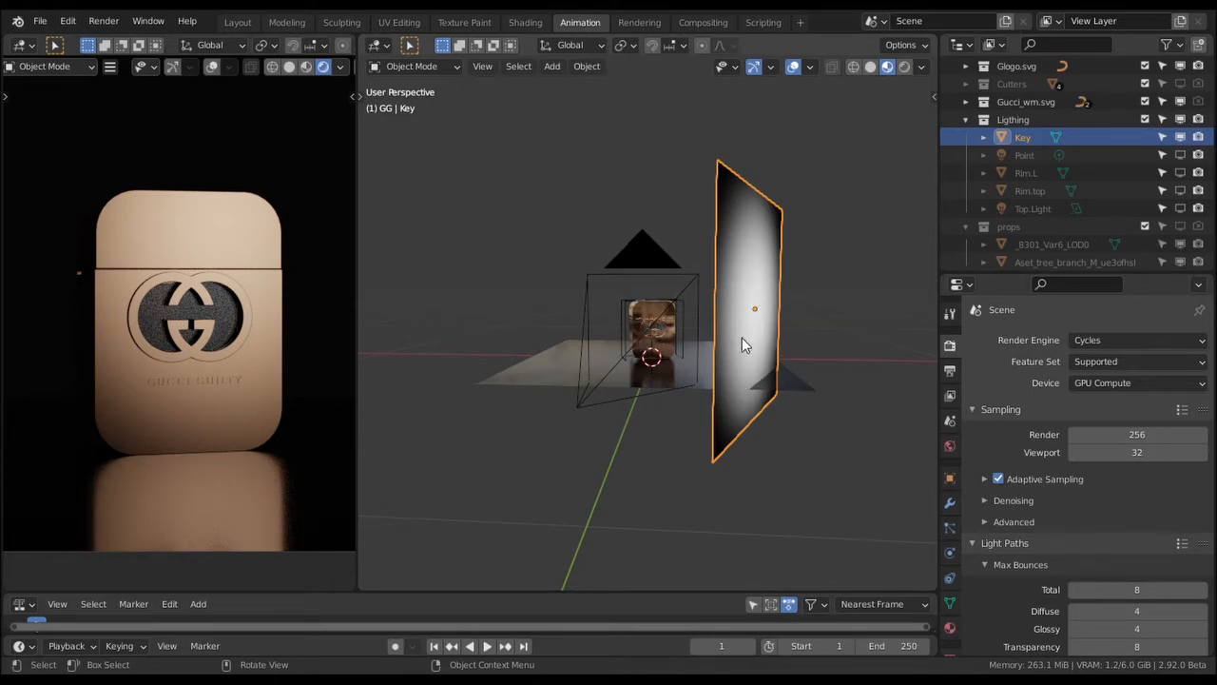
mouse_move(731, 350)
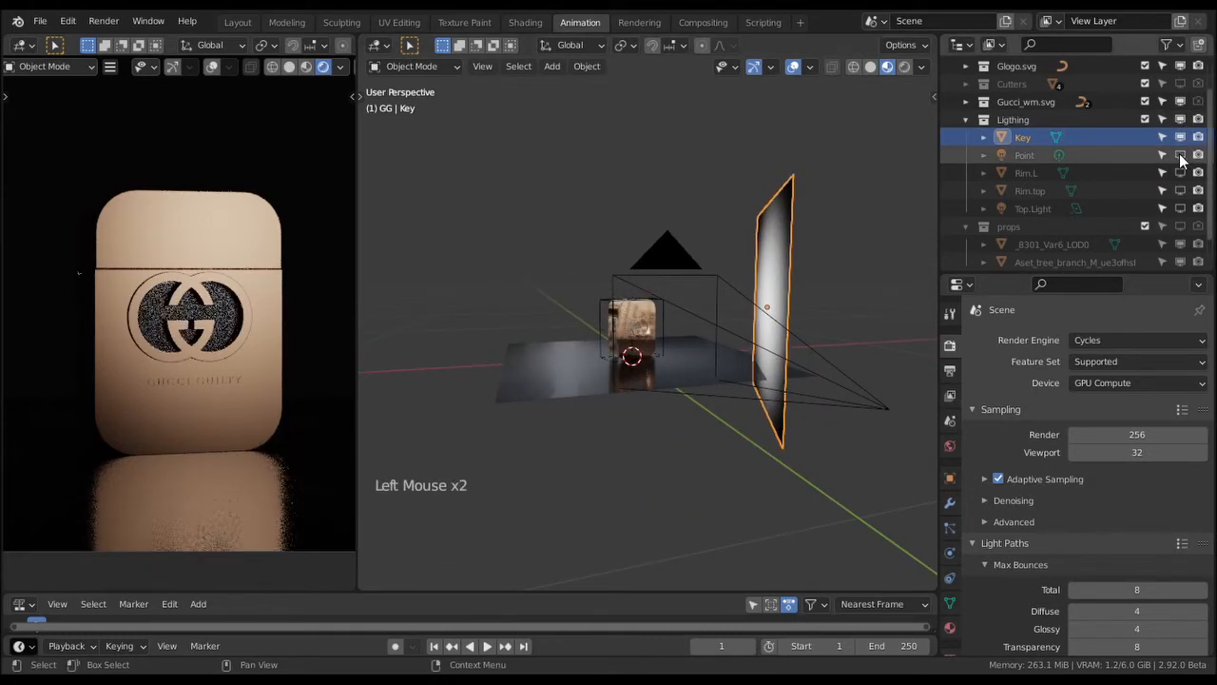
left_click(1181, 137)
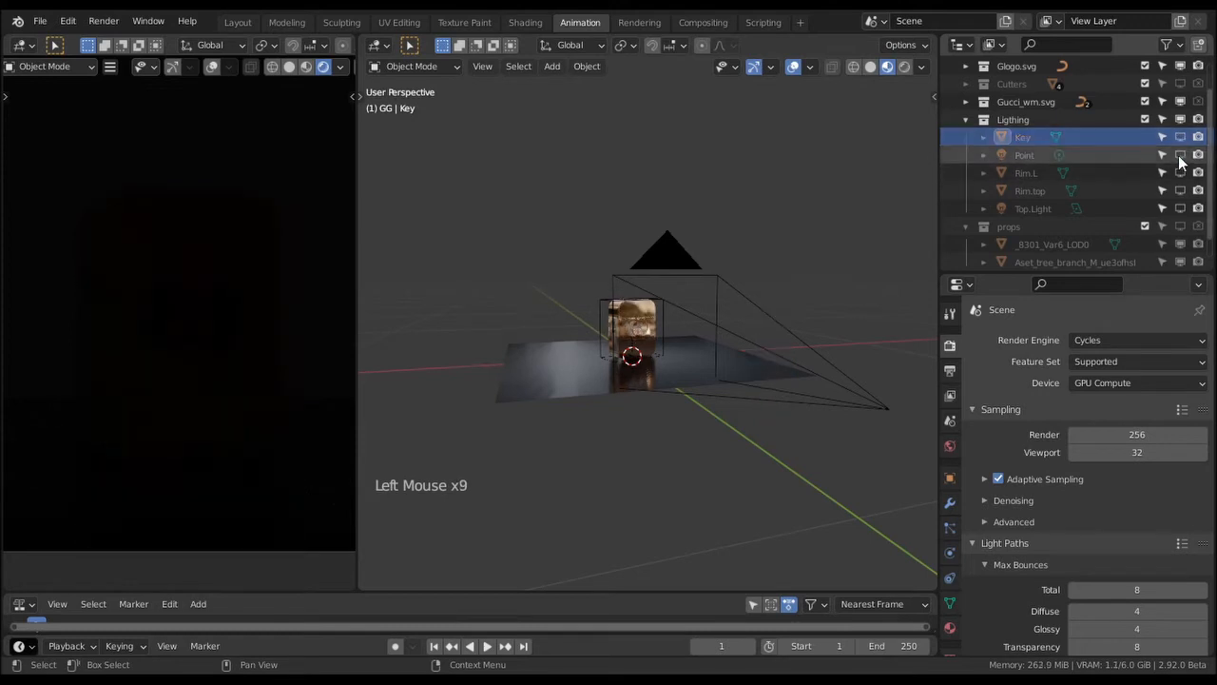
left_click(1179, 155)
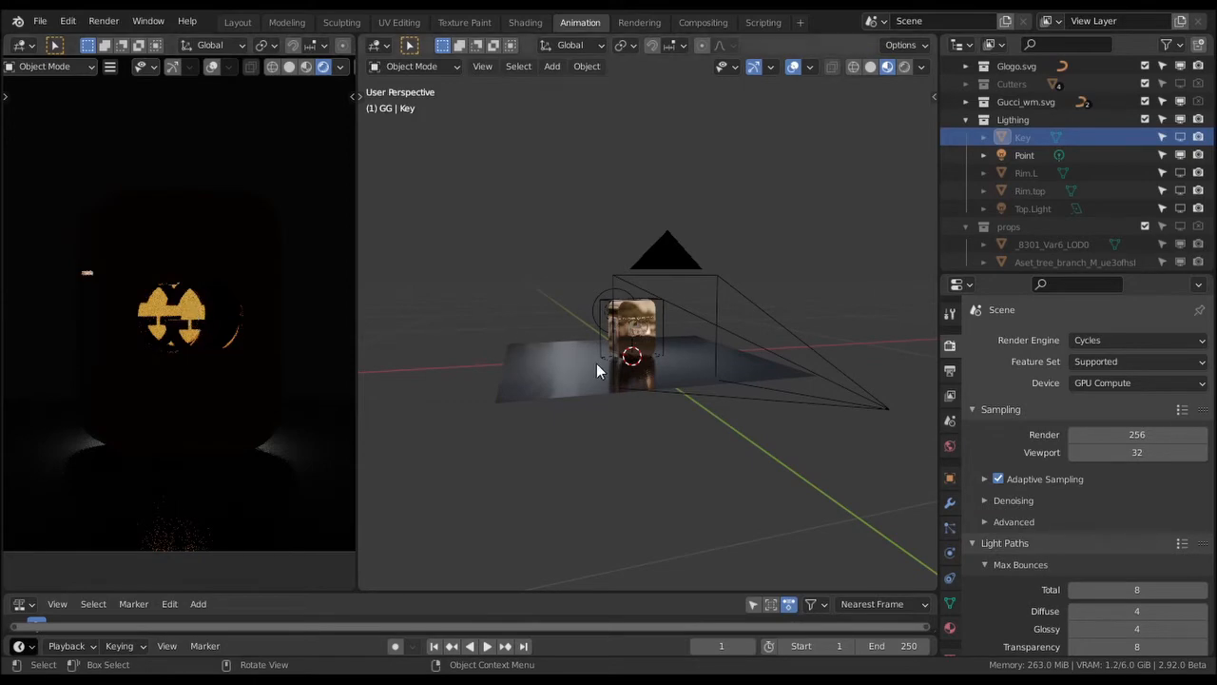
scroll("up", 3)
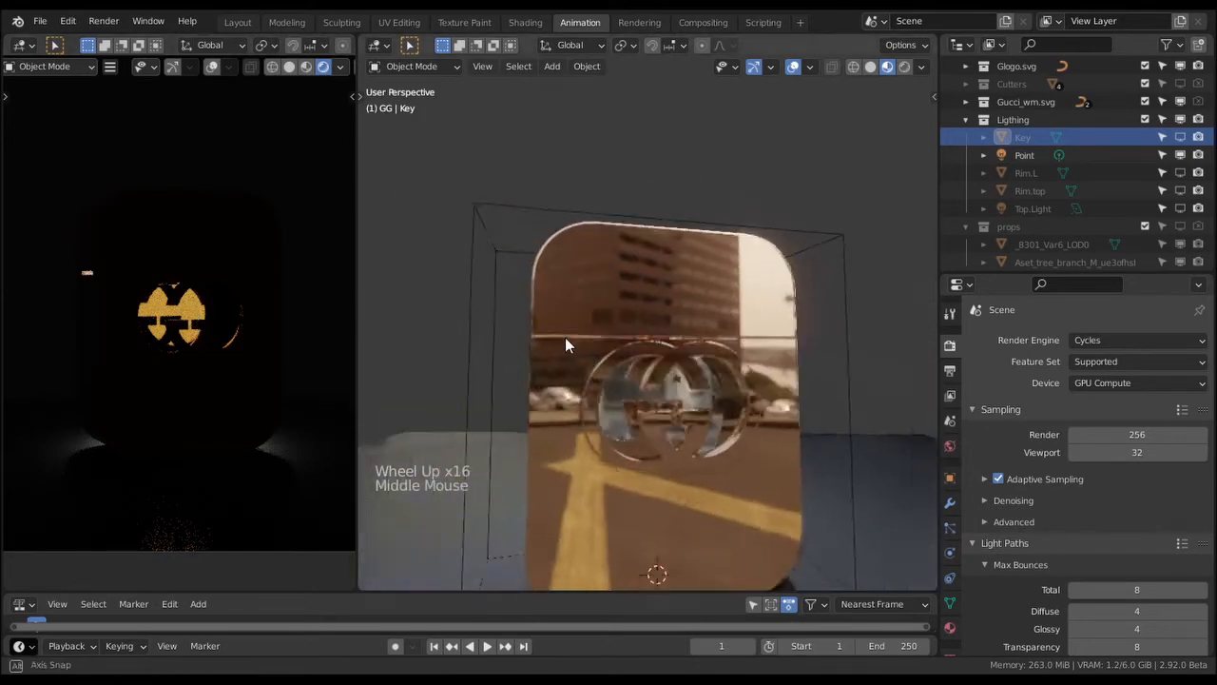
scroll("up", 3)
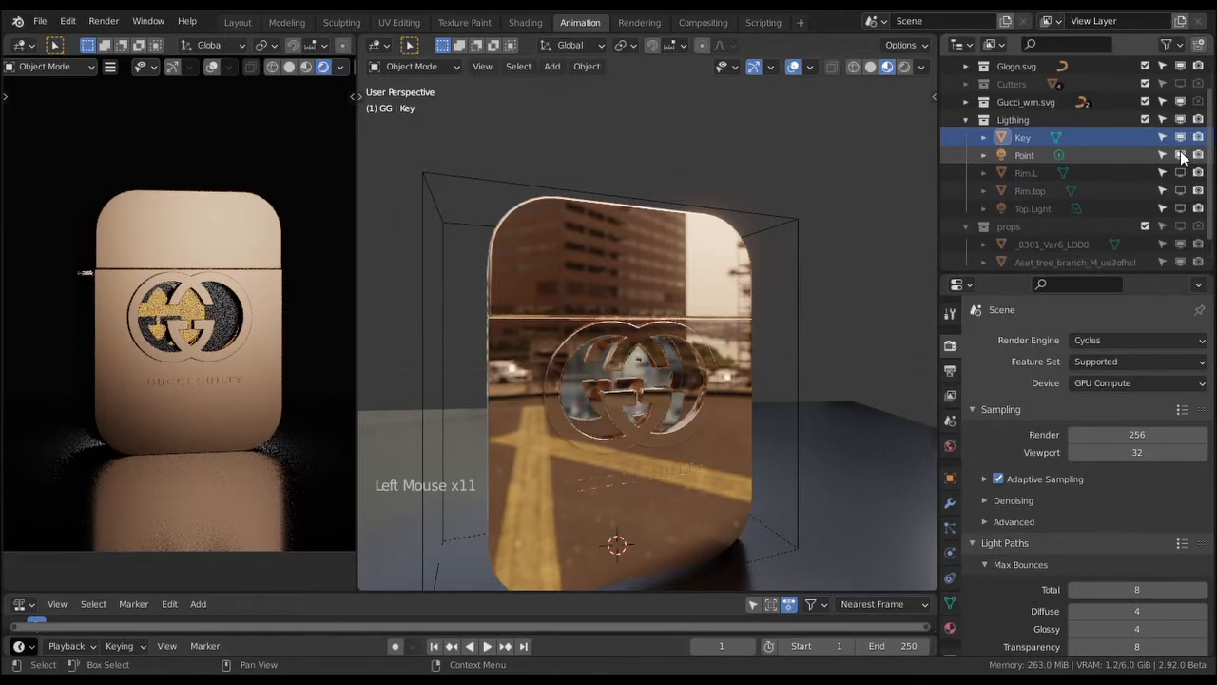
- Enable the Top.Light's viewport visibility in the Outliner
scroll("down", 3)
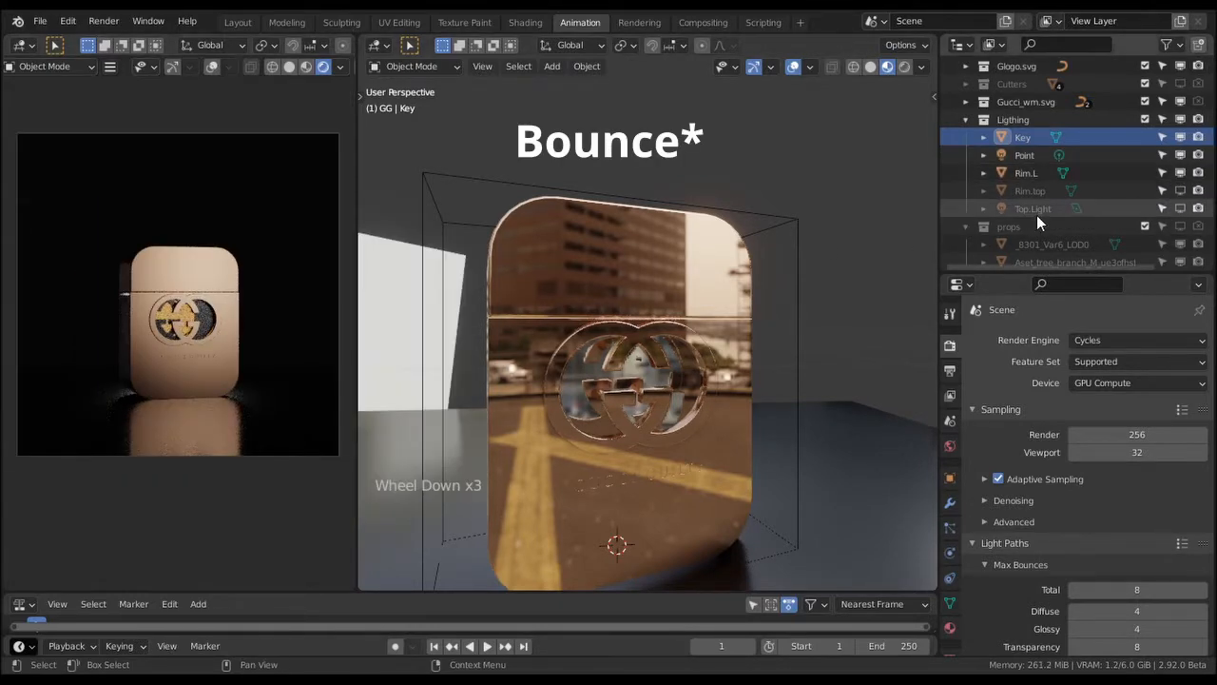
scroll("down", 3)
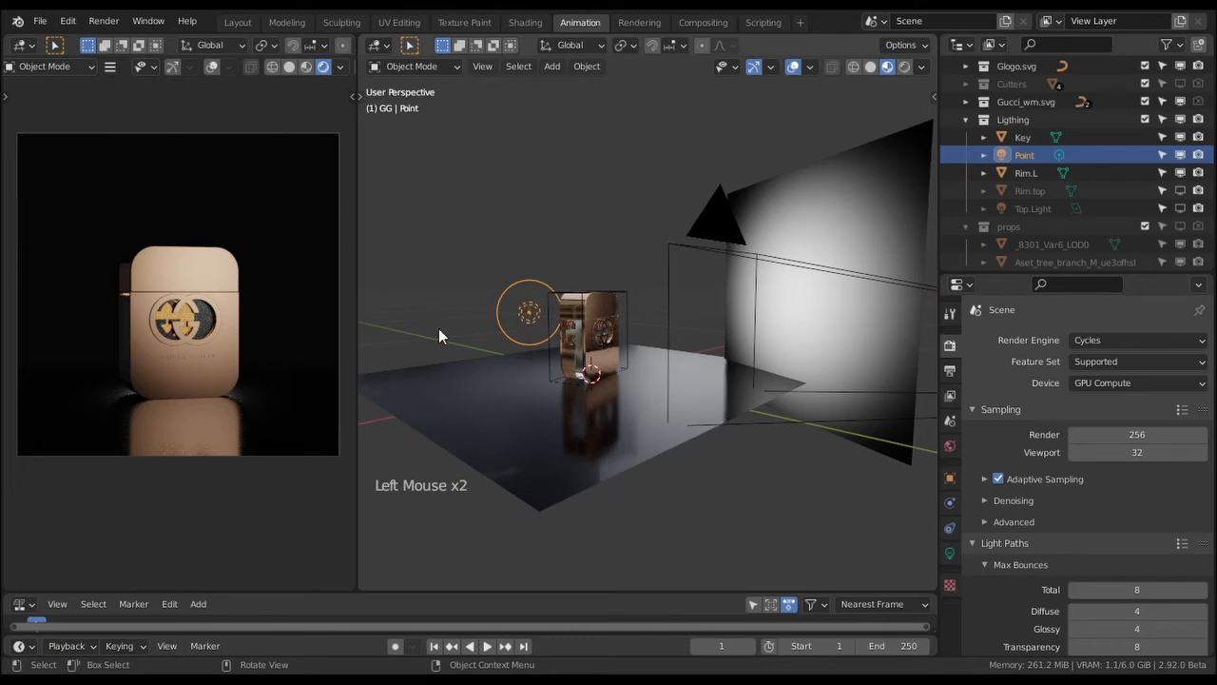
scroll("up", 3)
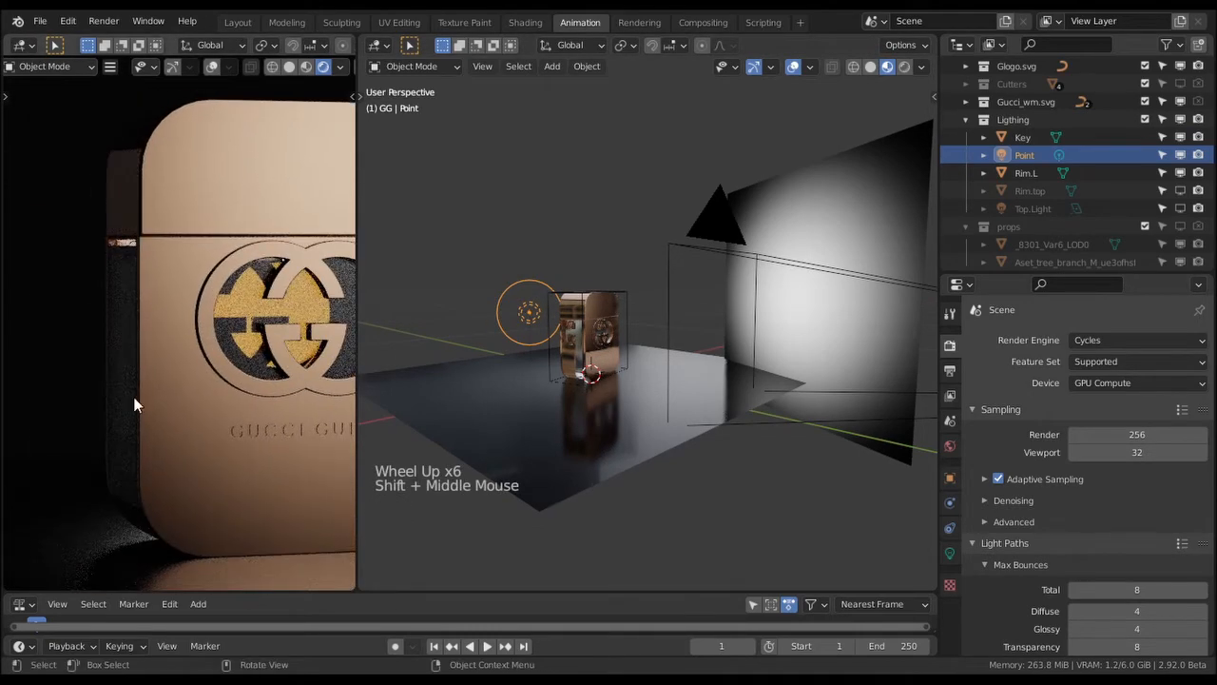
left_click(1032, 208)
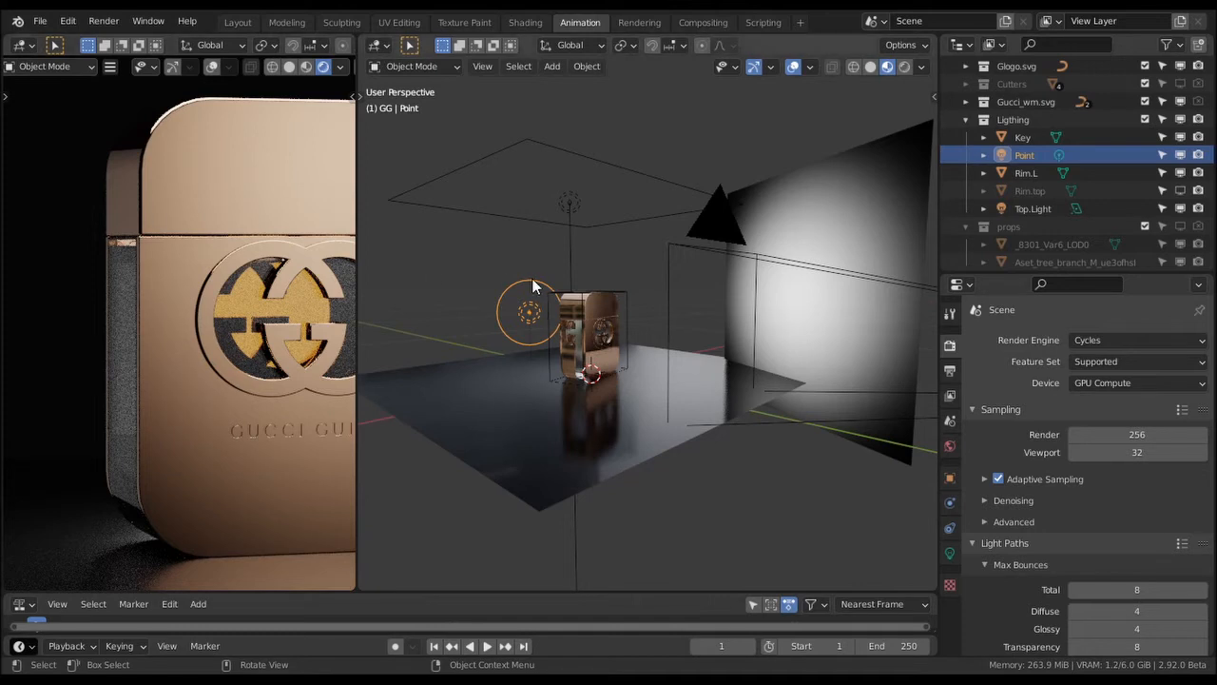
scroll("down", 3)
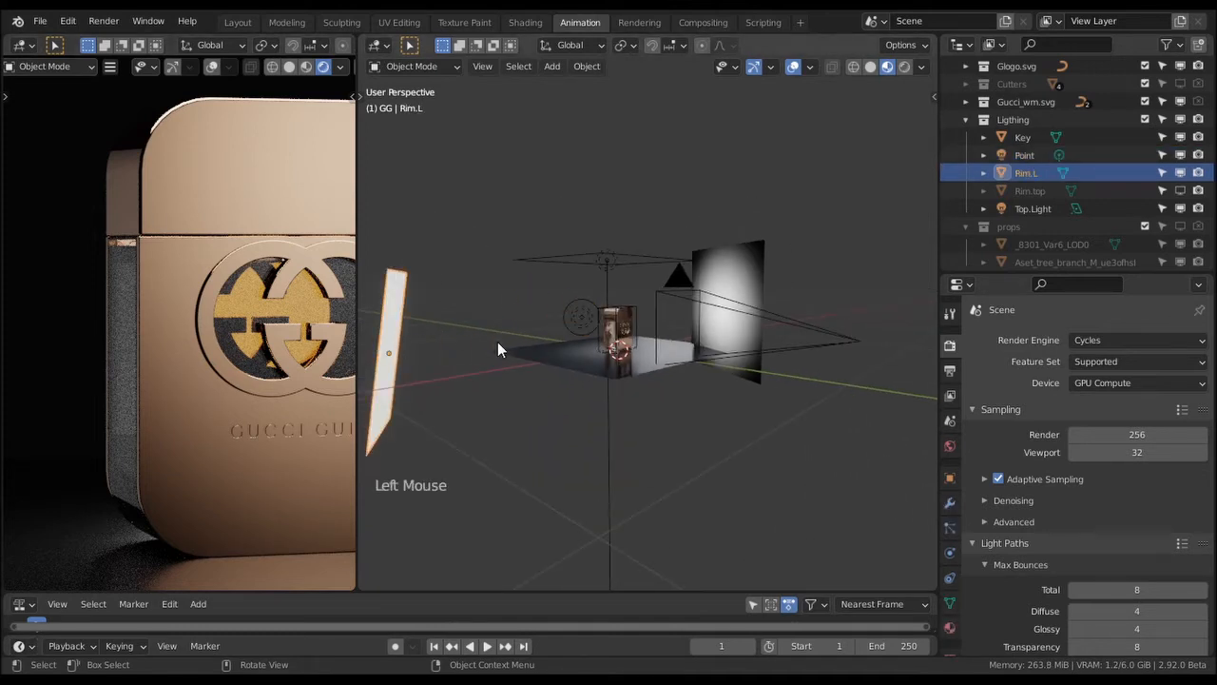
key("shift+a")
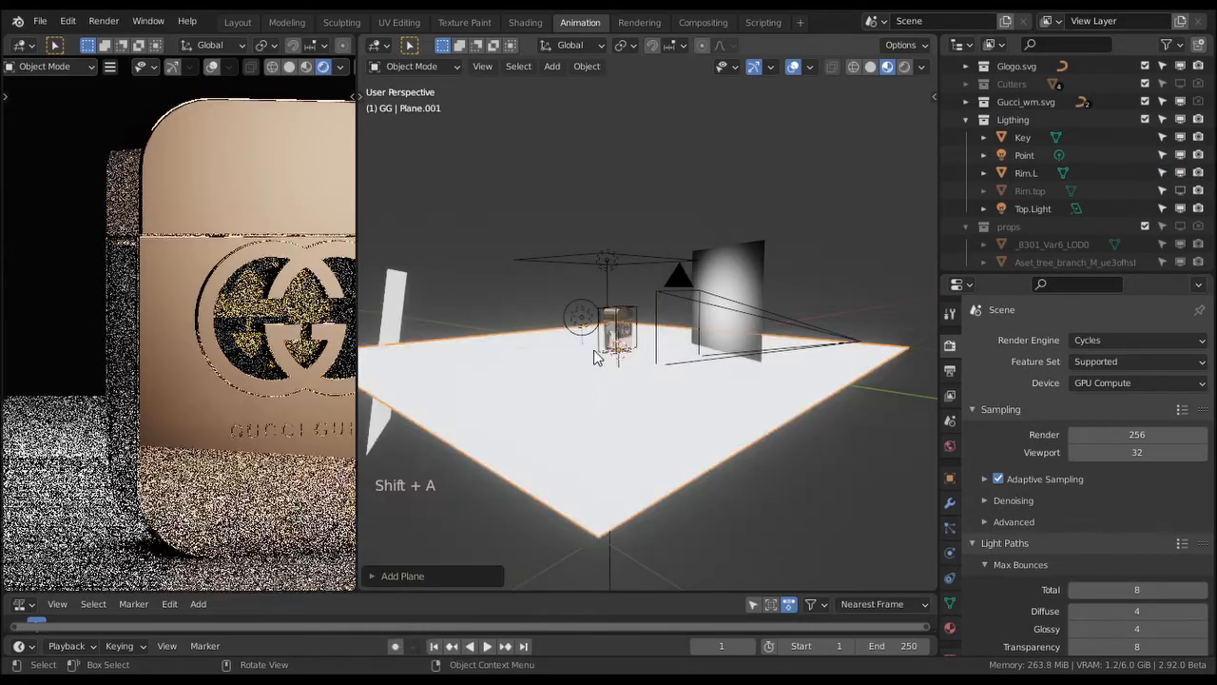
key("s")
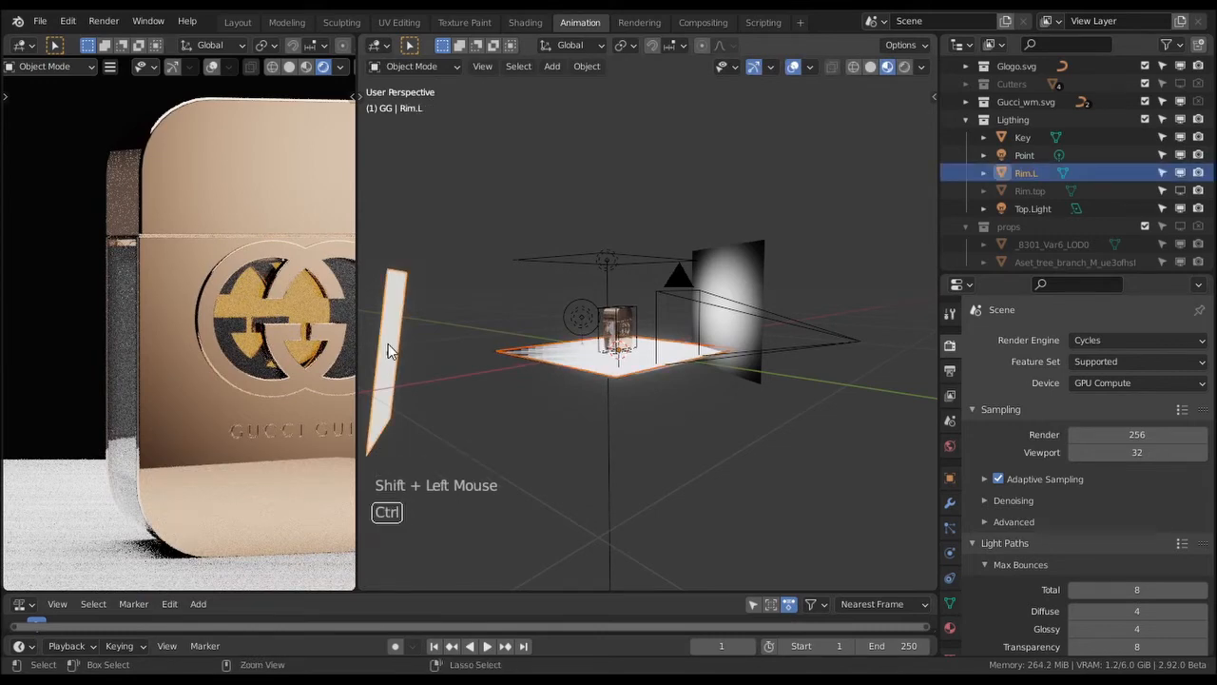
key("ctrl+c")
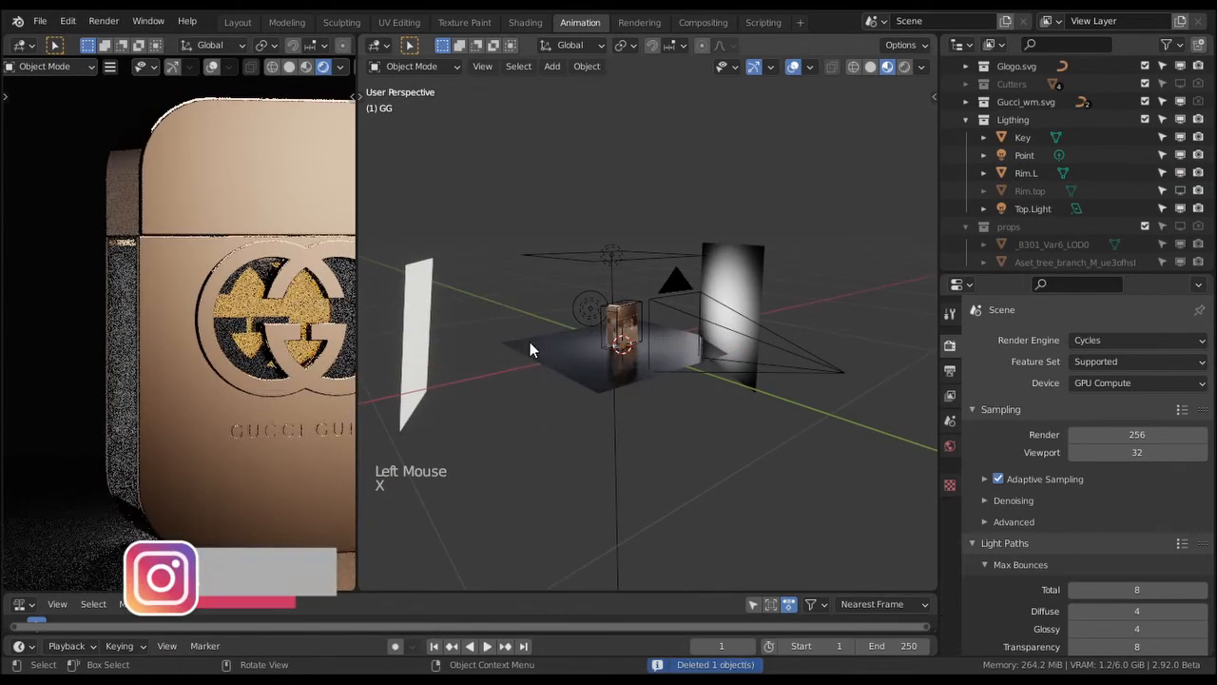
left_click(418, 333)
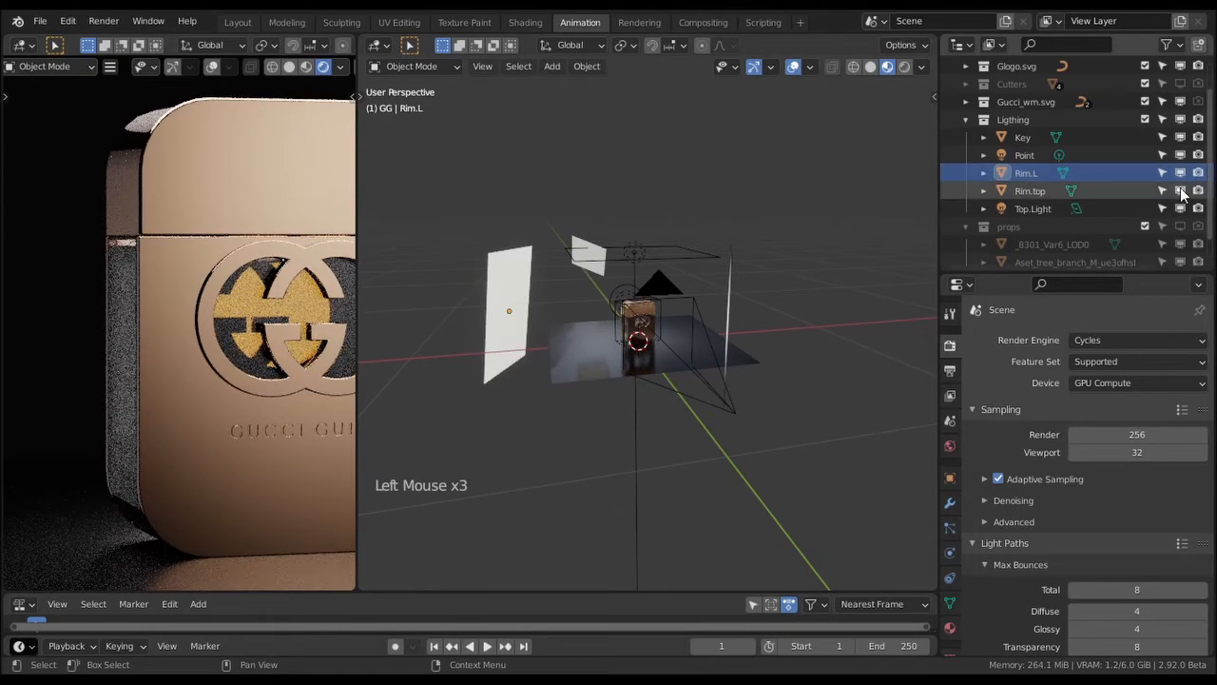
- Turn on Rim.top's visibility eye in the Outliner
left_click(1182, 190)
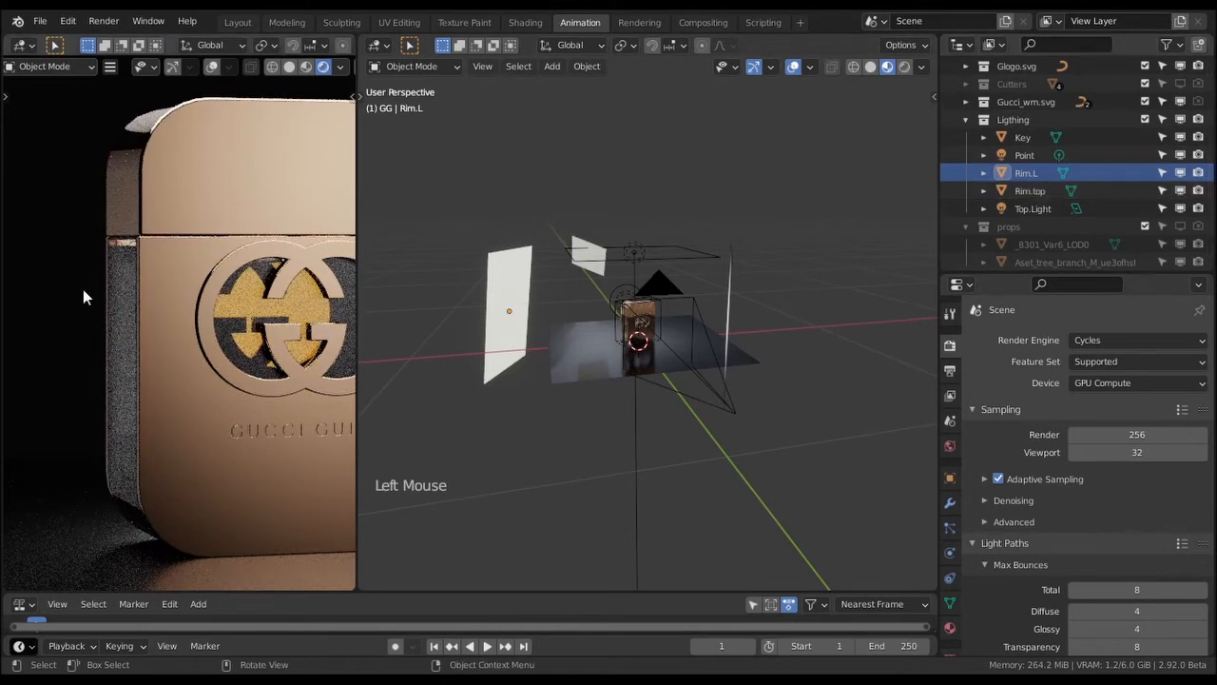
scroll("down", 3)
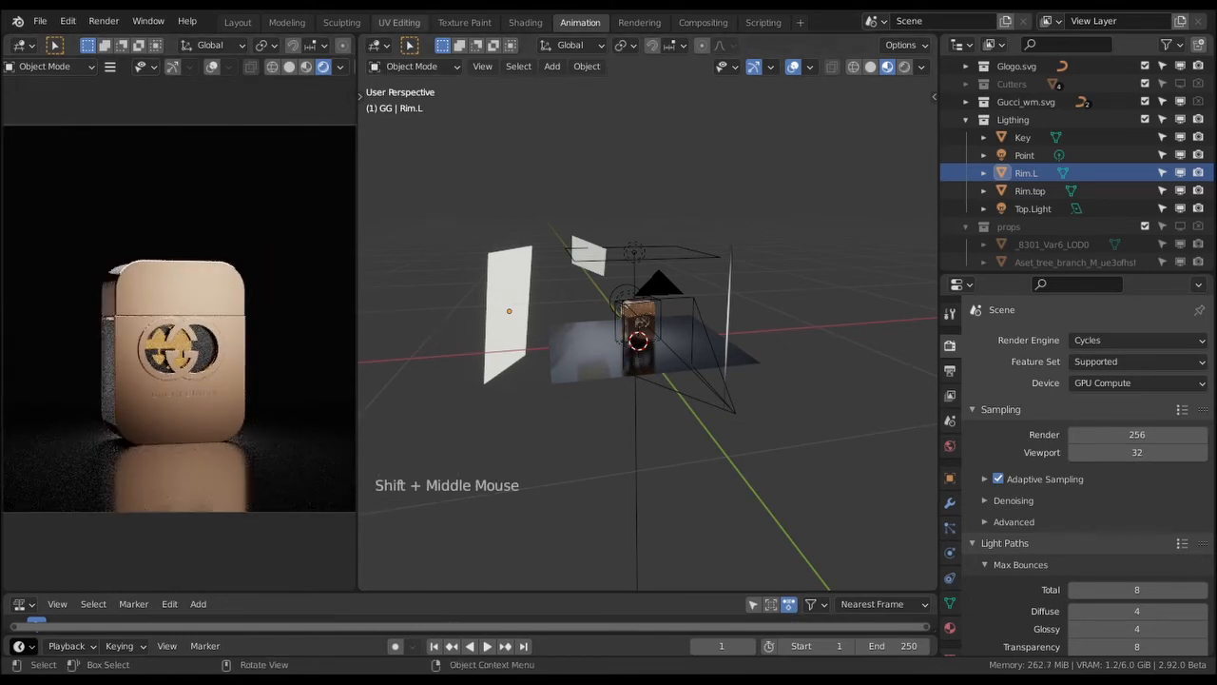
- In the Shading workspace, select the bottle and lower its Gold roughness to 0.518
left_click(525, 22)
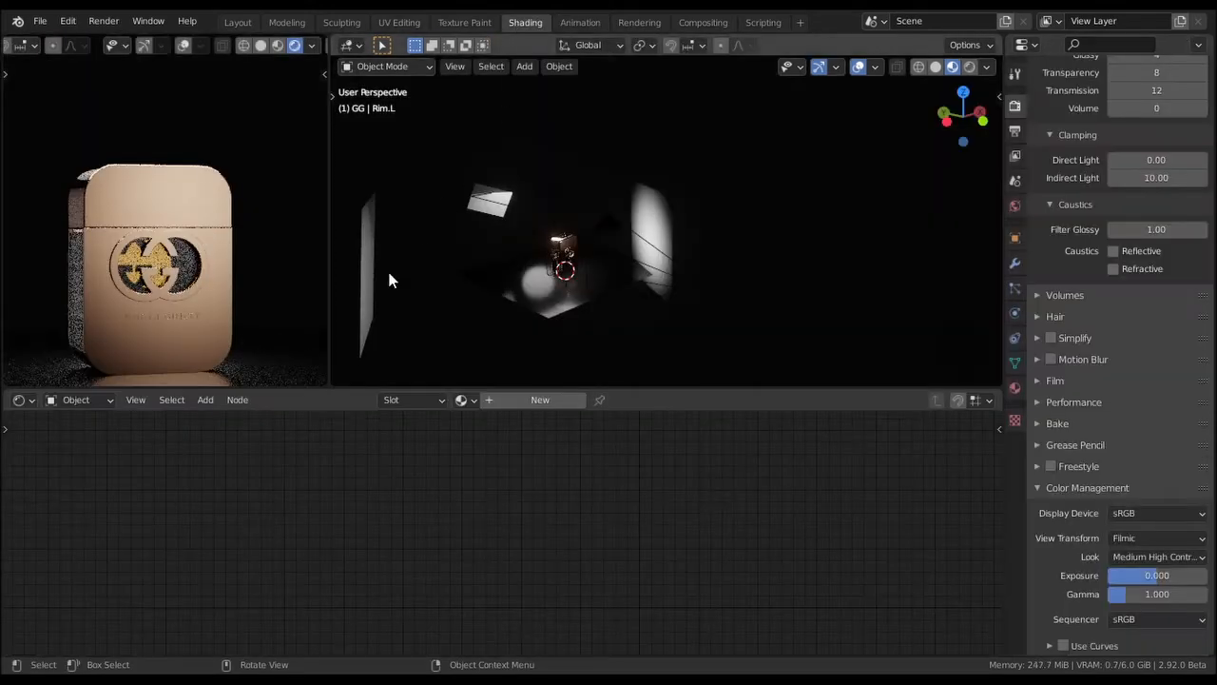
left_click(564, 257)
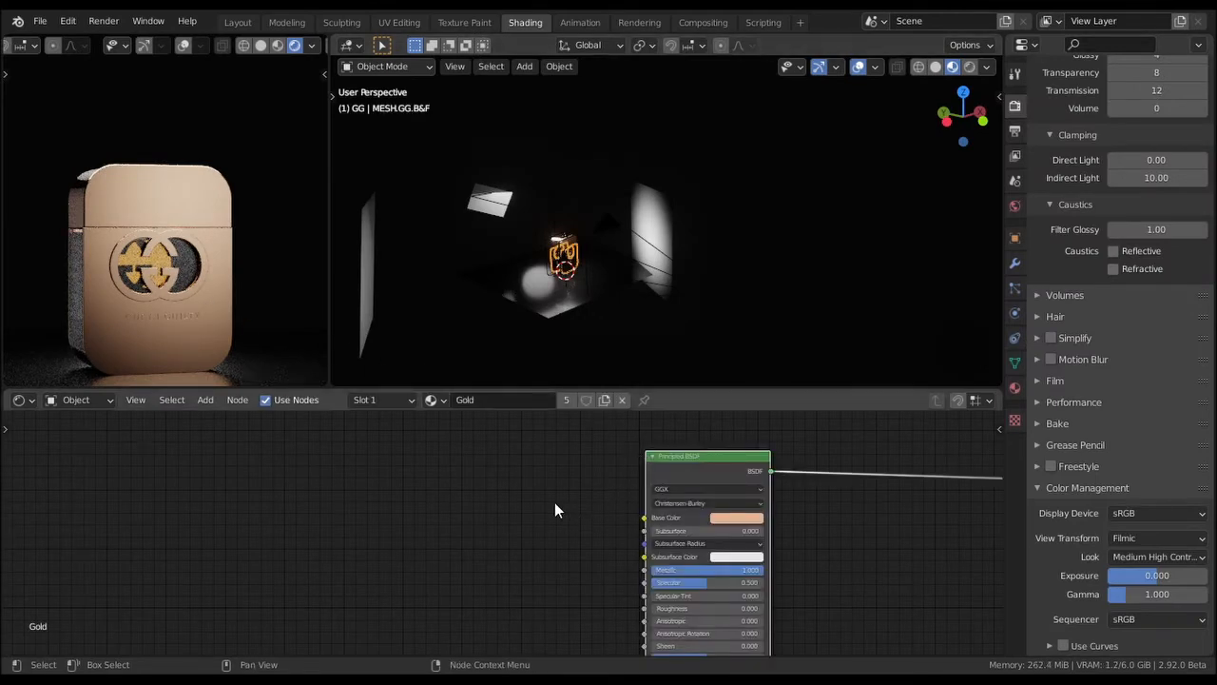
mouse_move(545, 489)
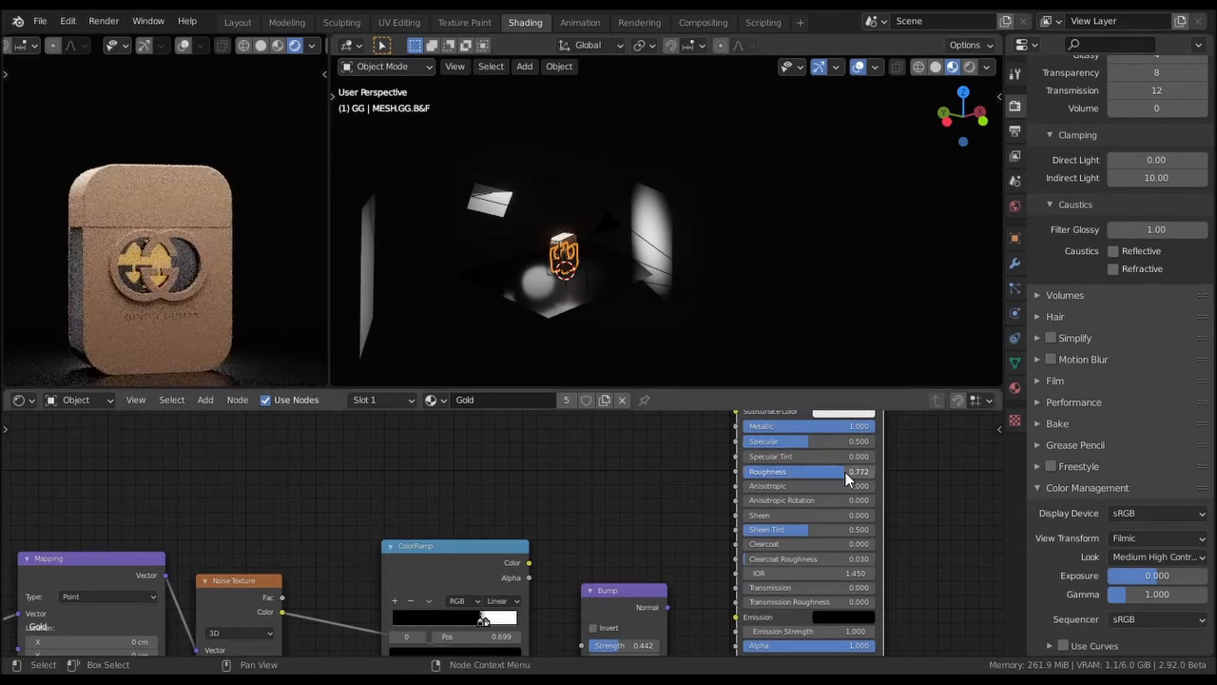
left_click_drag(856, 471, 817, 471)
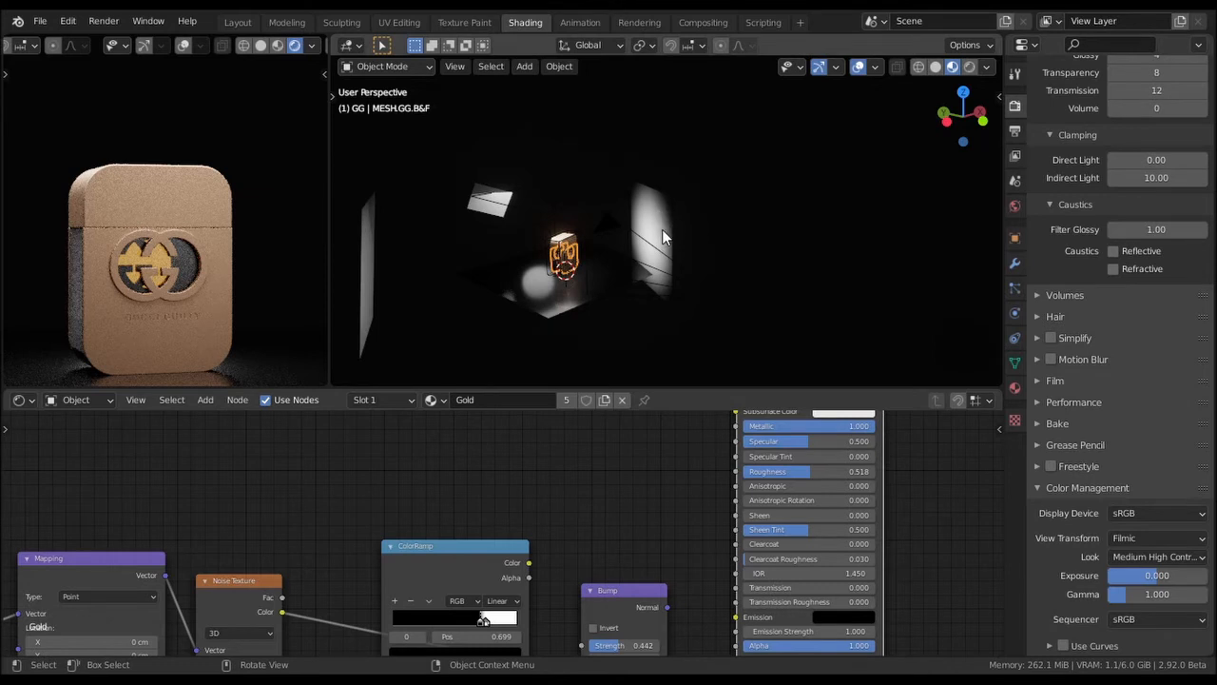
mouse_move(202, 247)
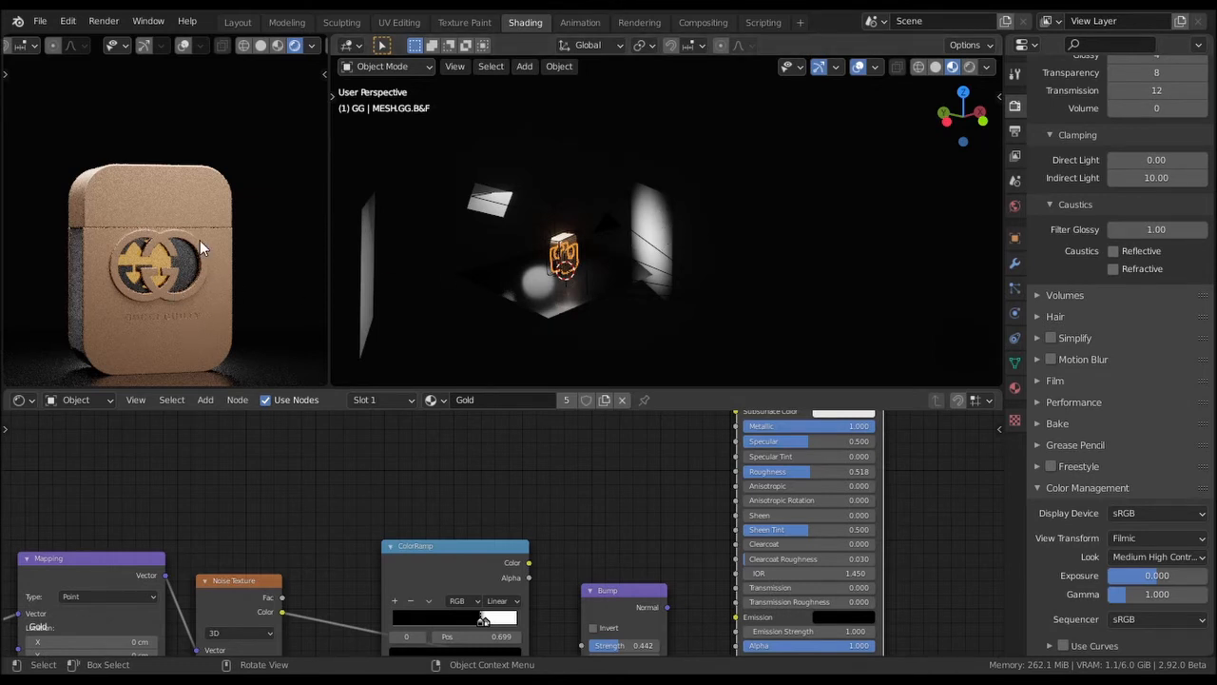
mouse_move(216, 282)
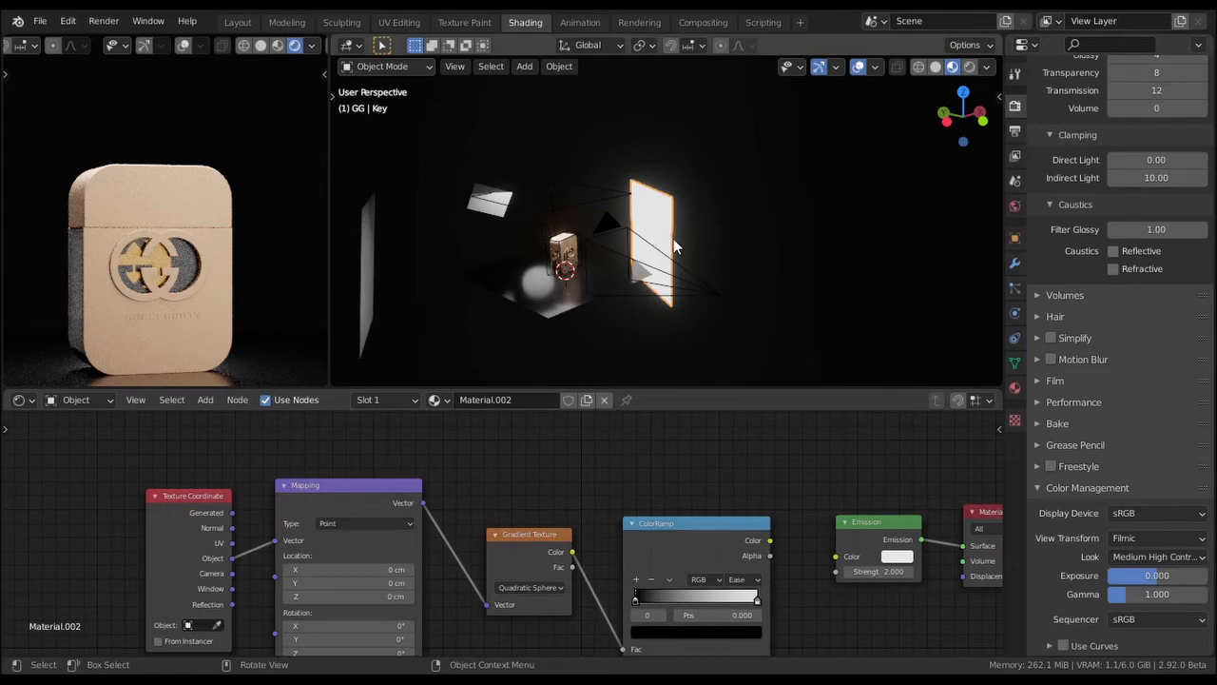
mouse_move(688, 283)
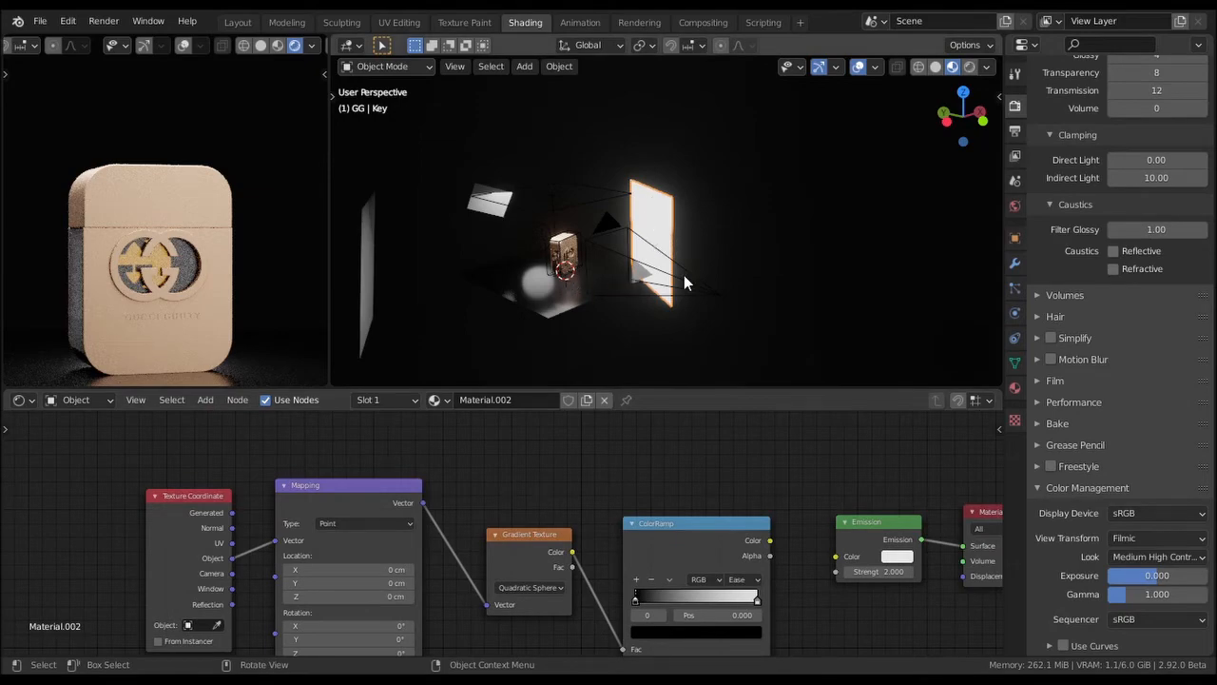
- Start moving the Key light plane along Y toward the bottle with G
key("g")
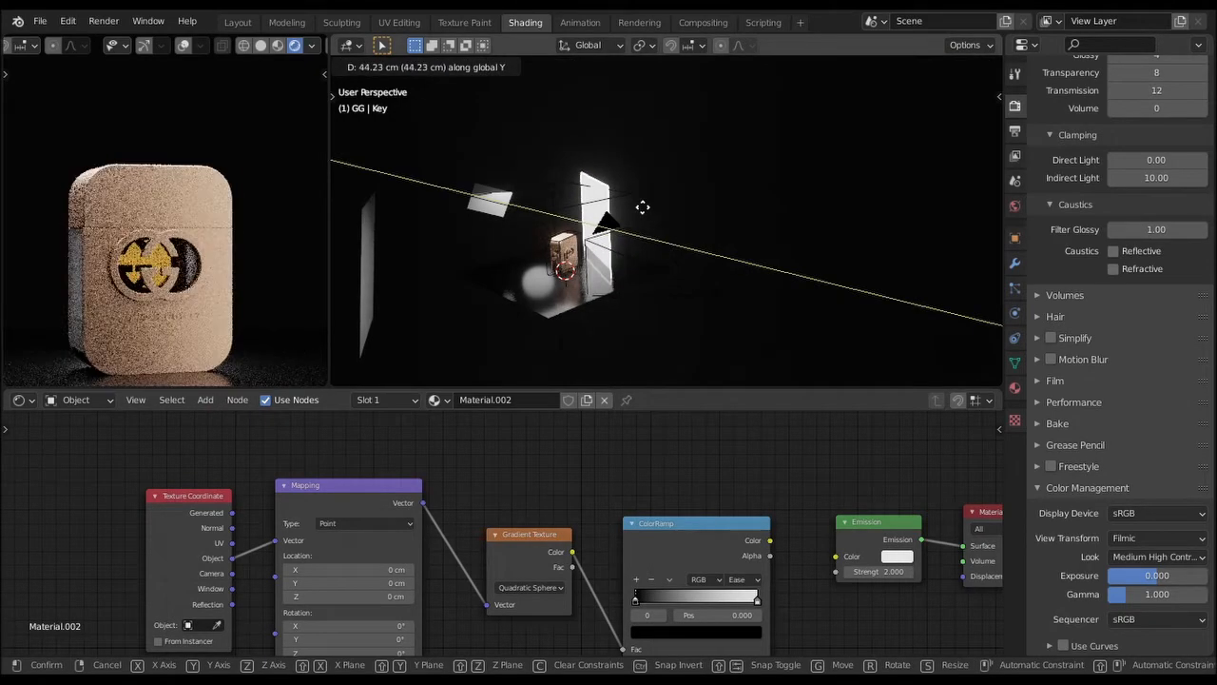
mouse_move(647, 211)
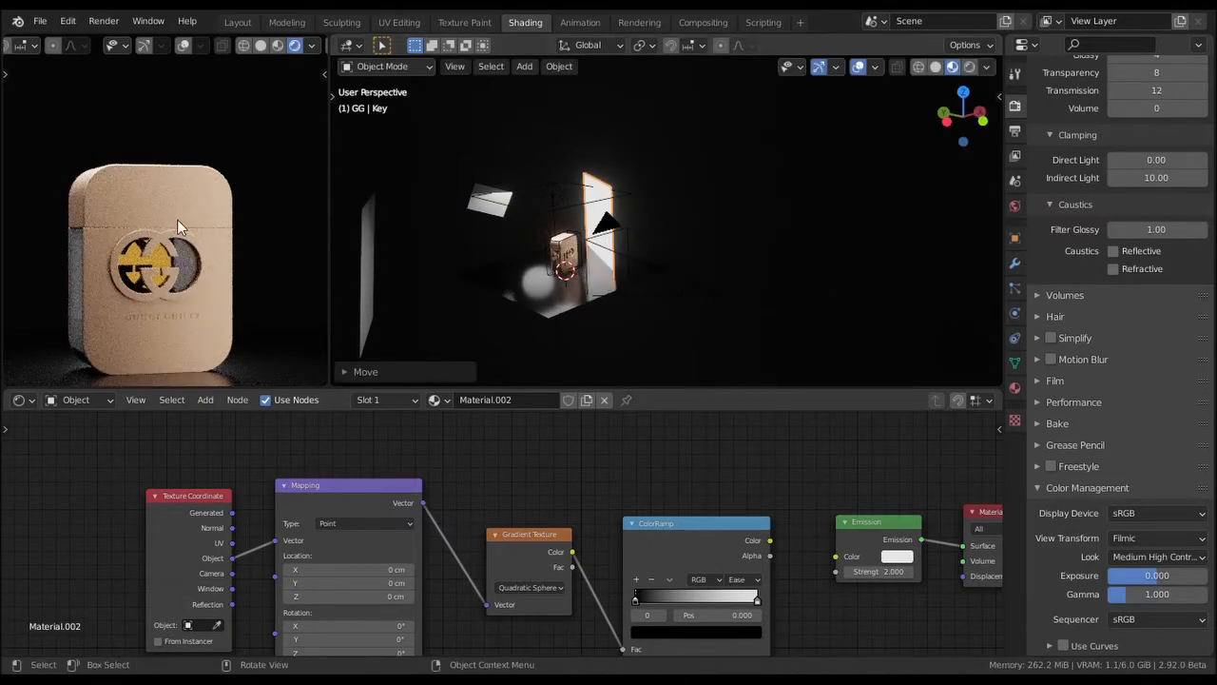
mouse_move(707, 218)
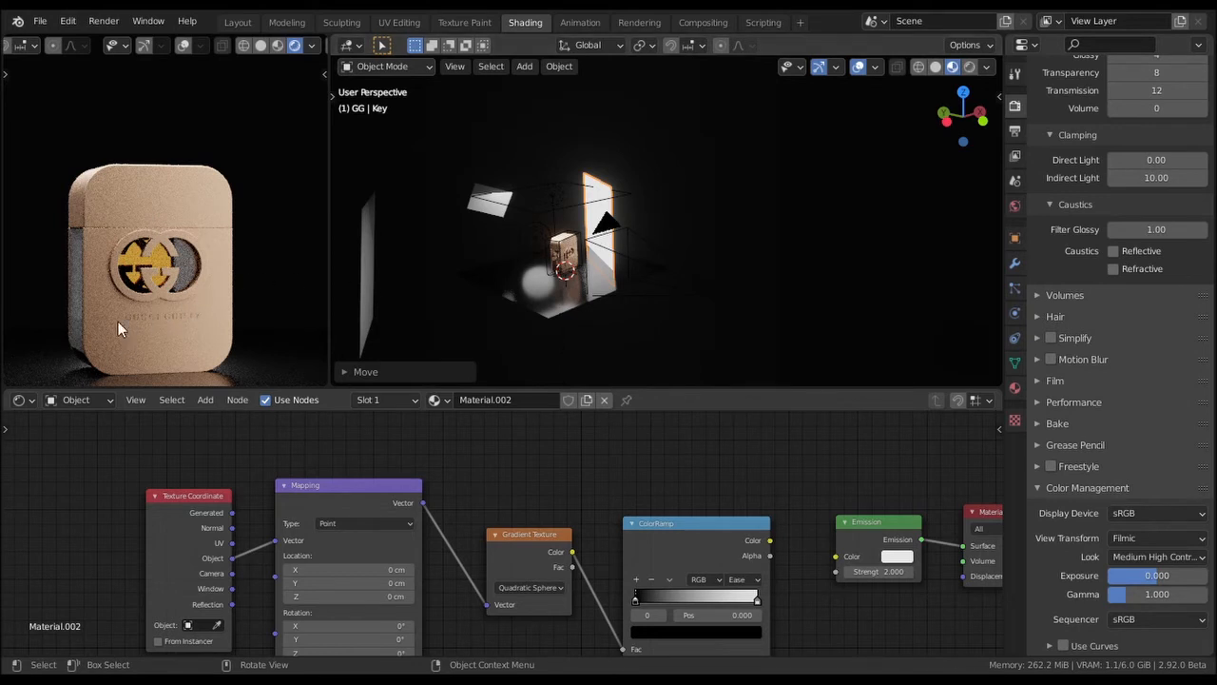
mouse_move(236, 356)
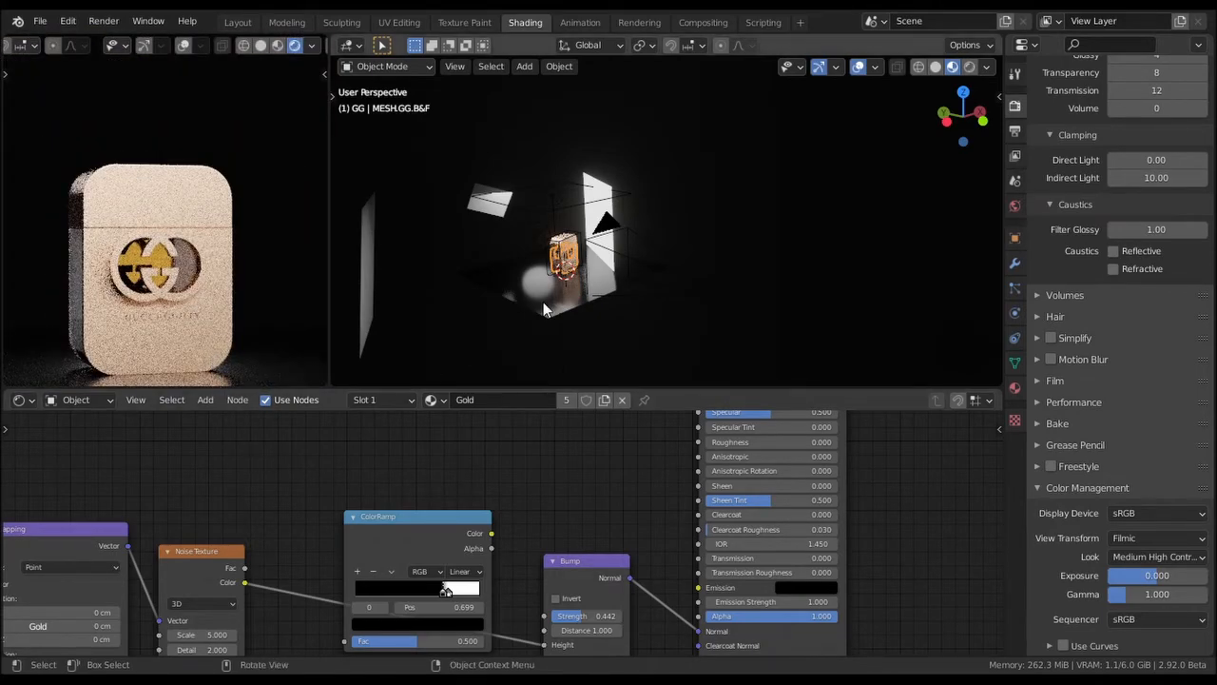
- Select the bottle and disconnect the Gold material's Bump node from the BSDF Normal
left_click(590, 256)
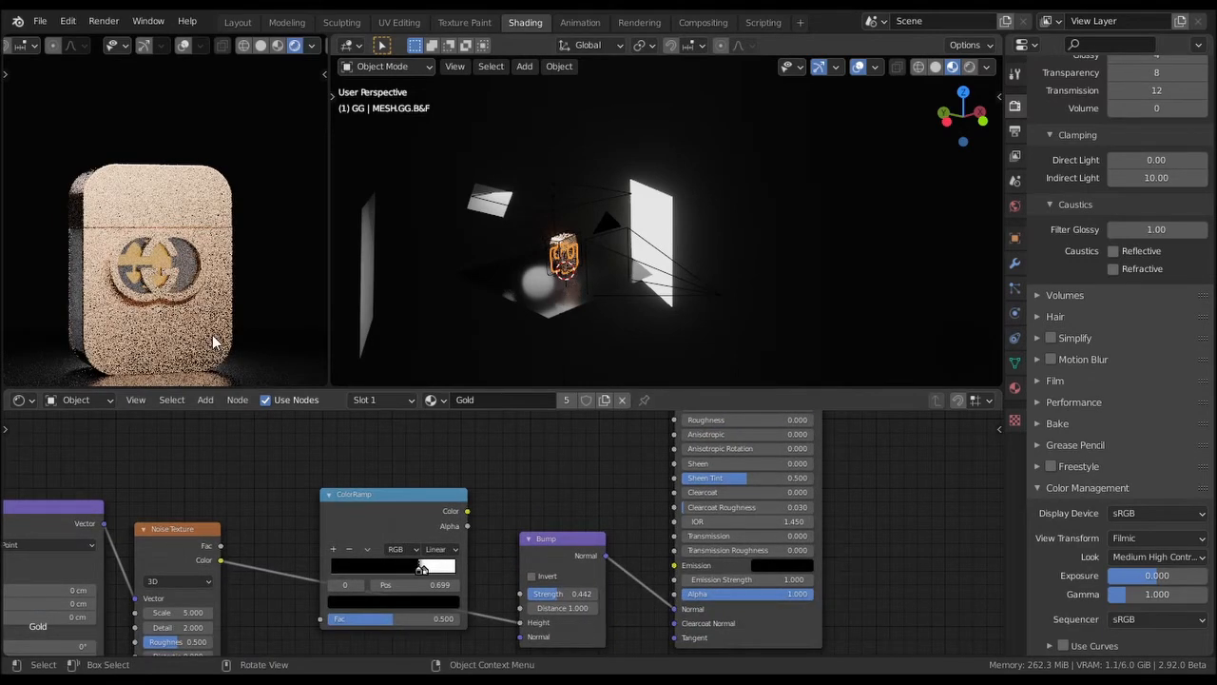
mouse_move(241, 344)
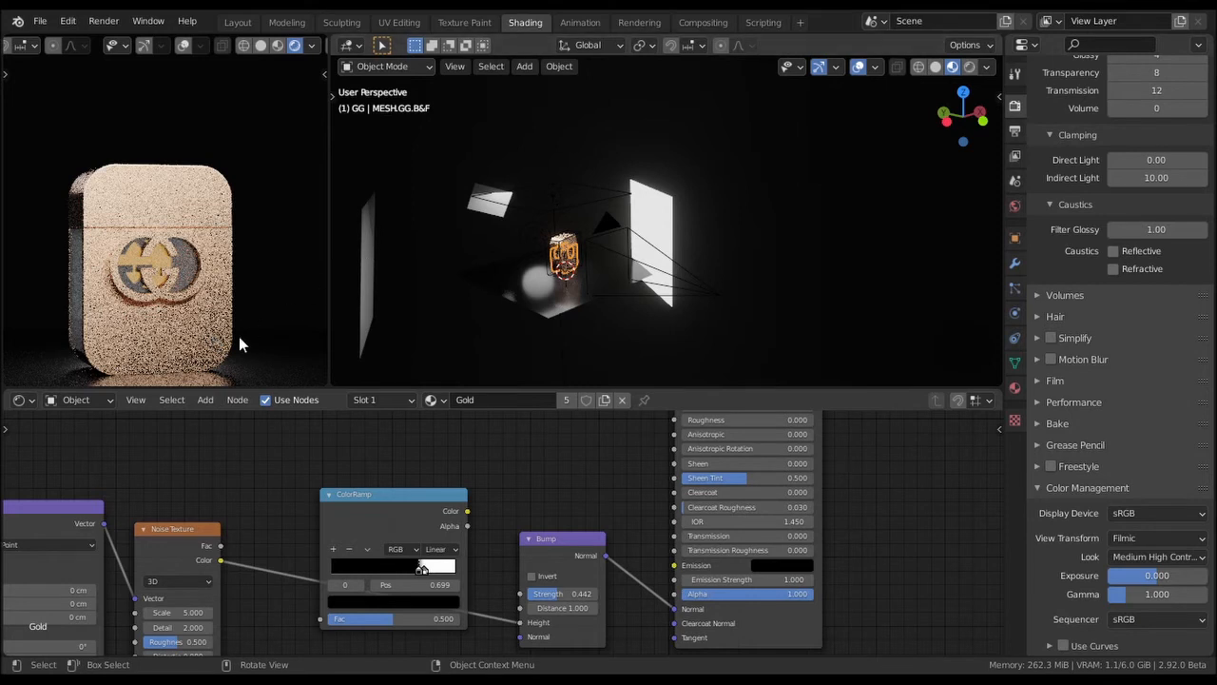
mouse_move(437, 519)
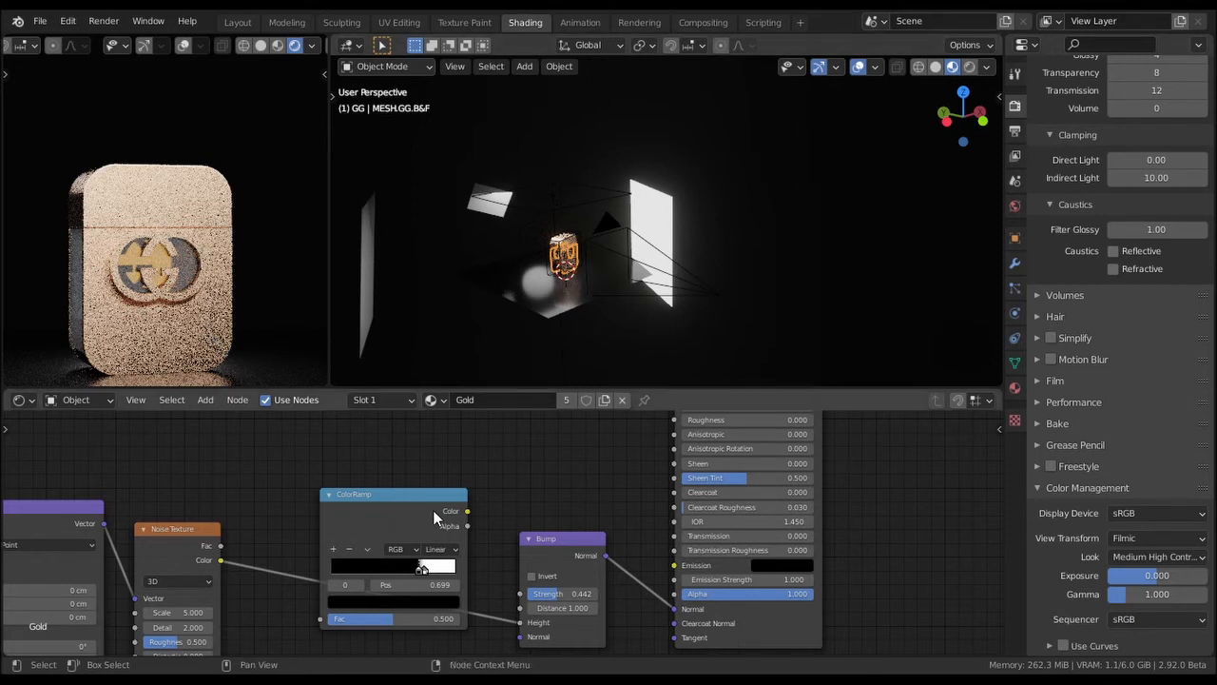
mouse_move(369, 516)
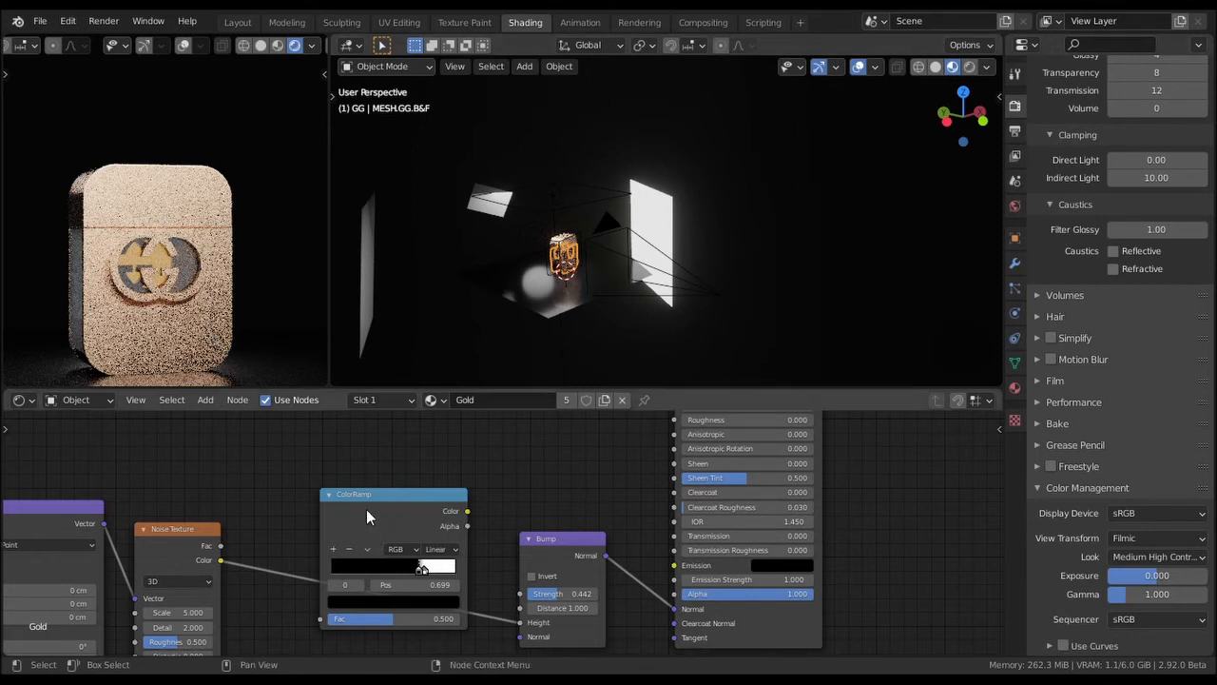
mouse_move(264, 374)
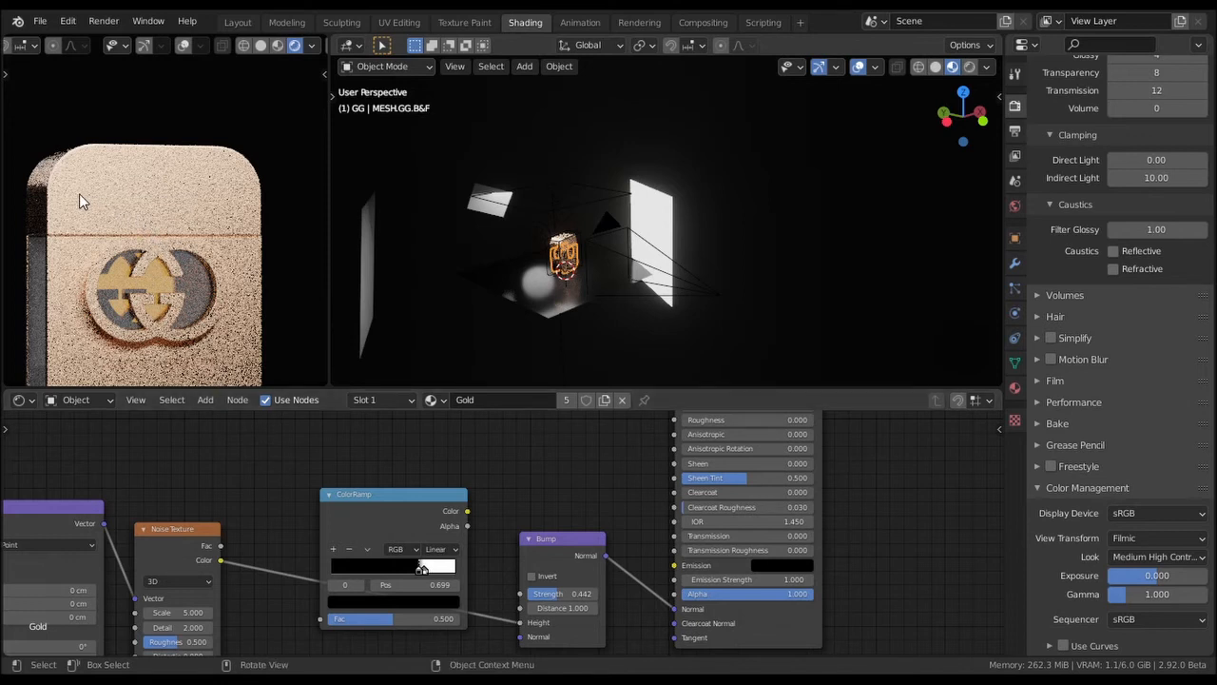
mouse_move(47, 207)
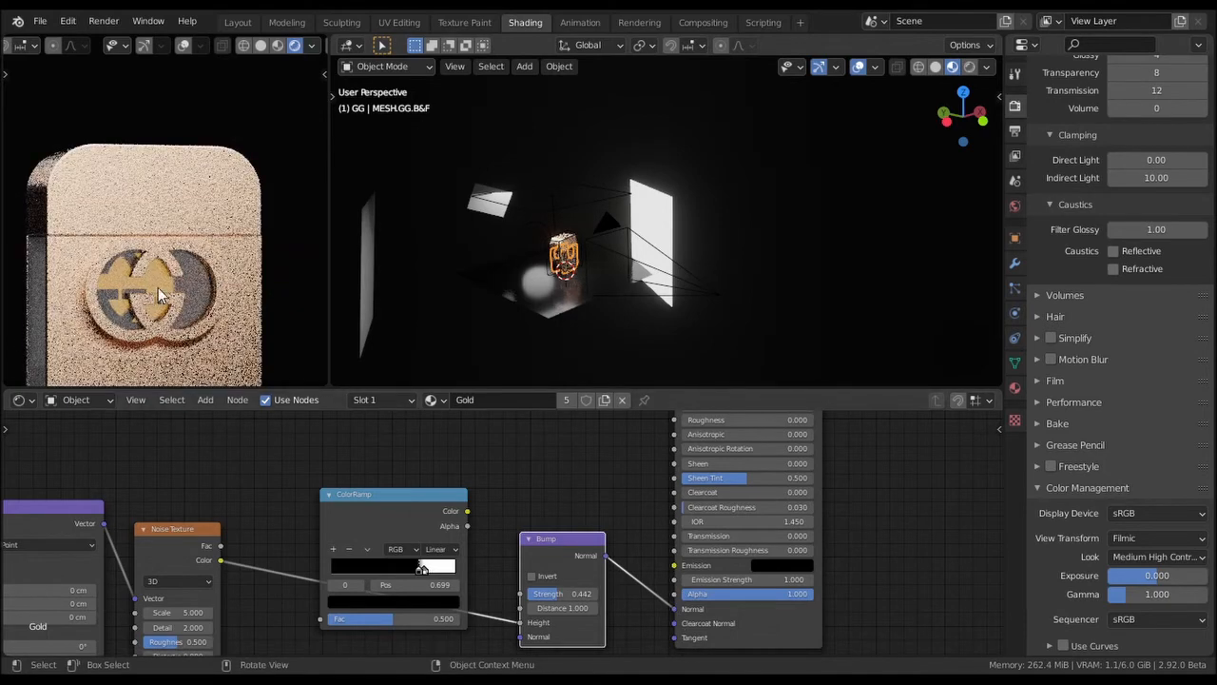
mouse_move(677, 616)
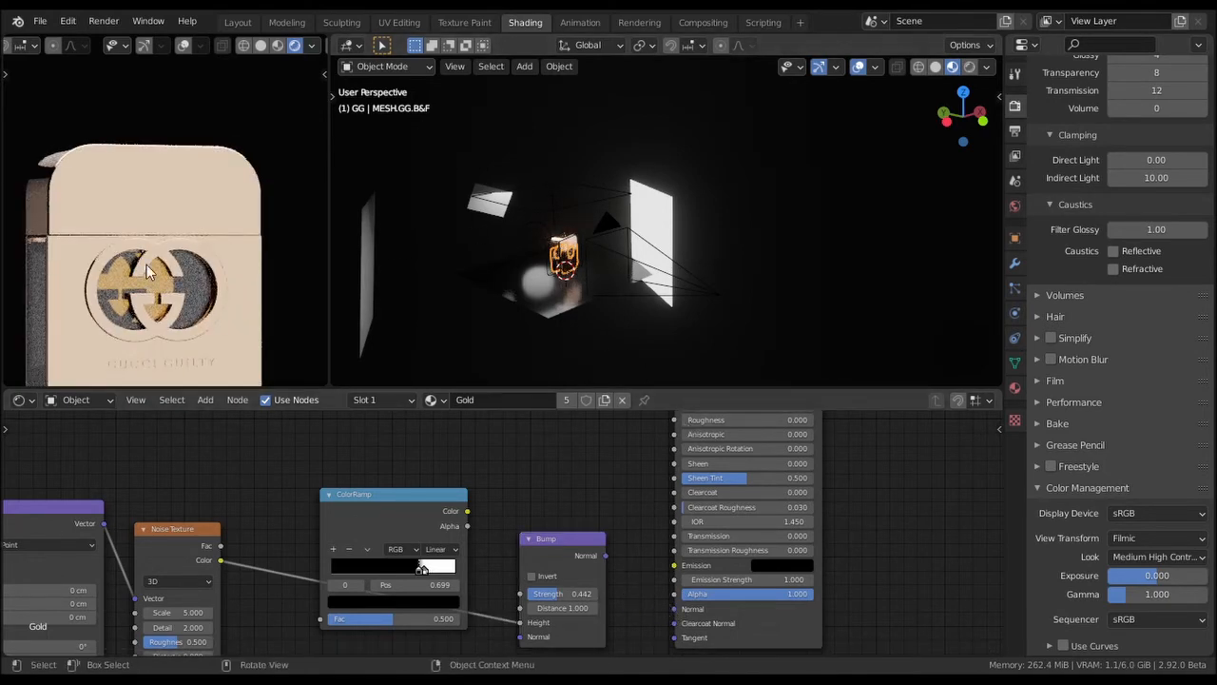
left_click_drag(607, 555, 653, 630)
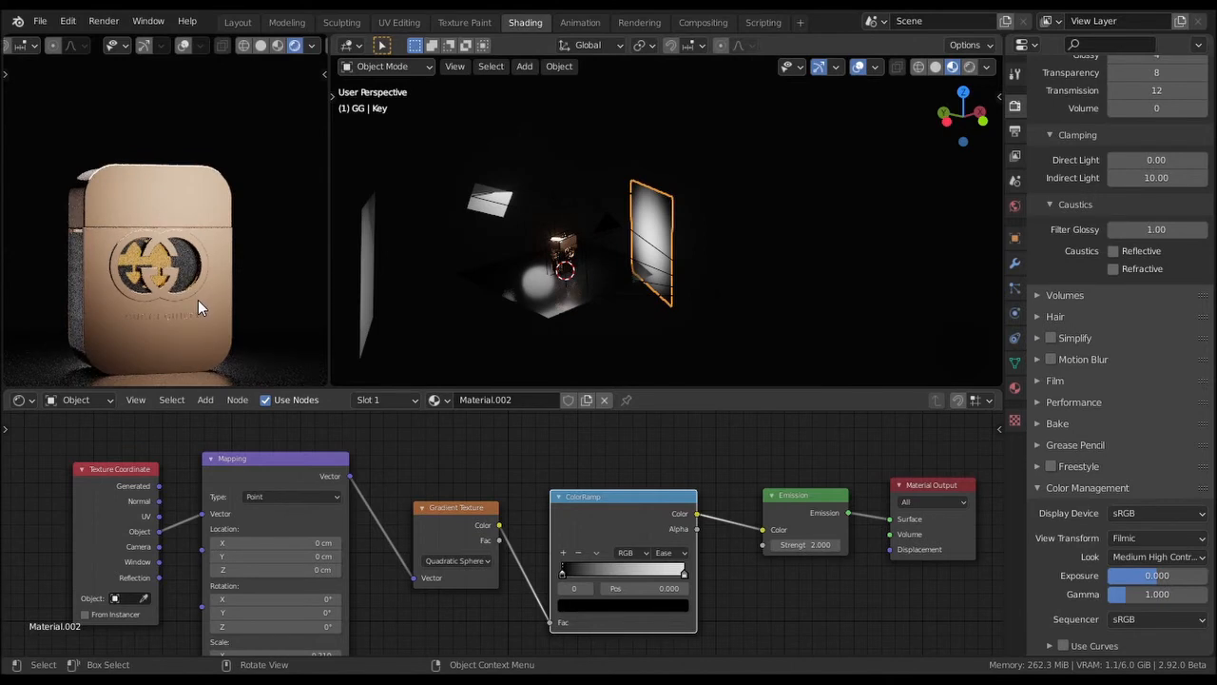
mouse_move(226, 350)
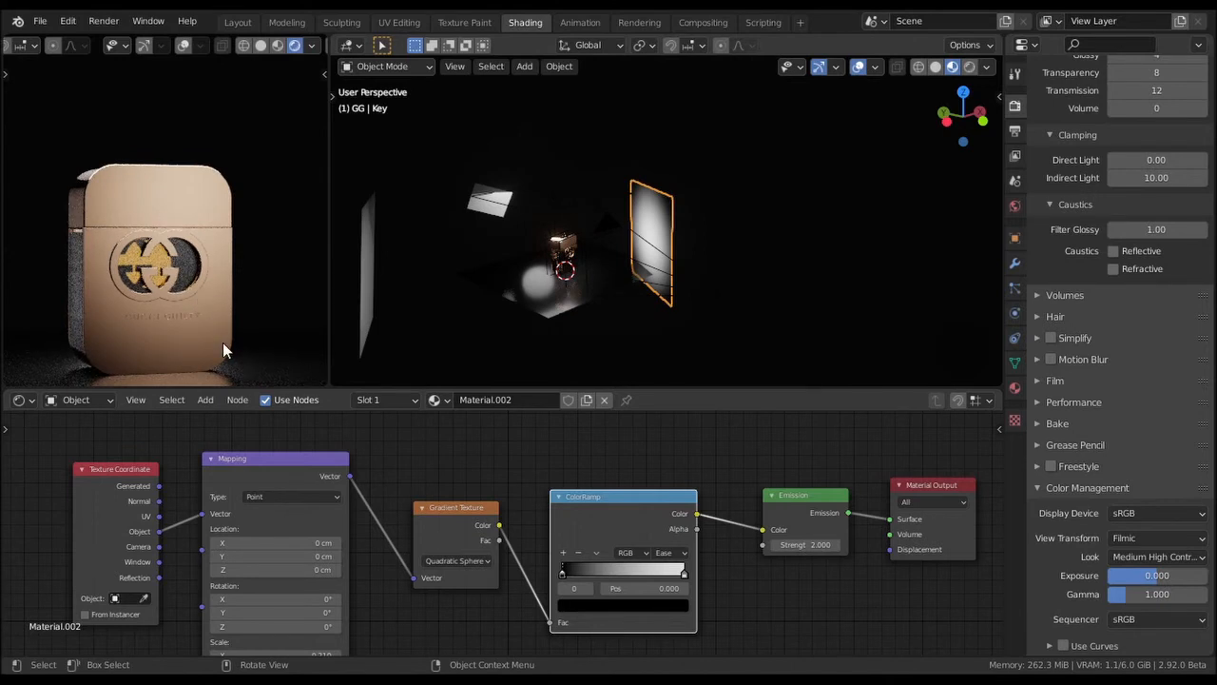
mouse_move(212, 224)
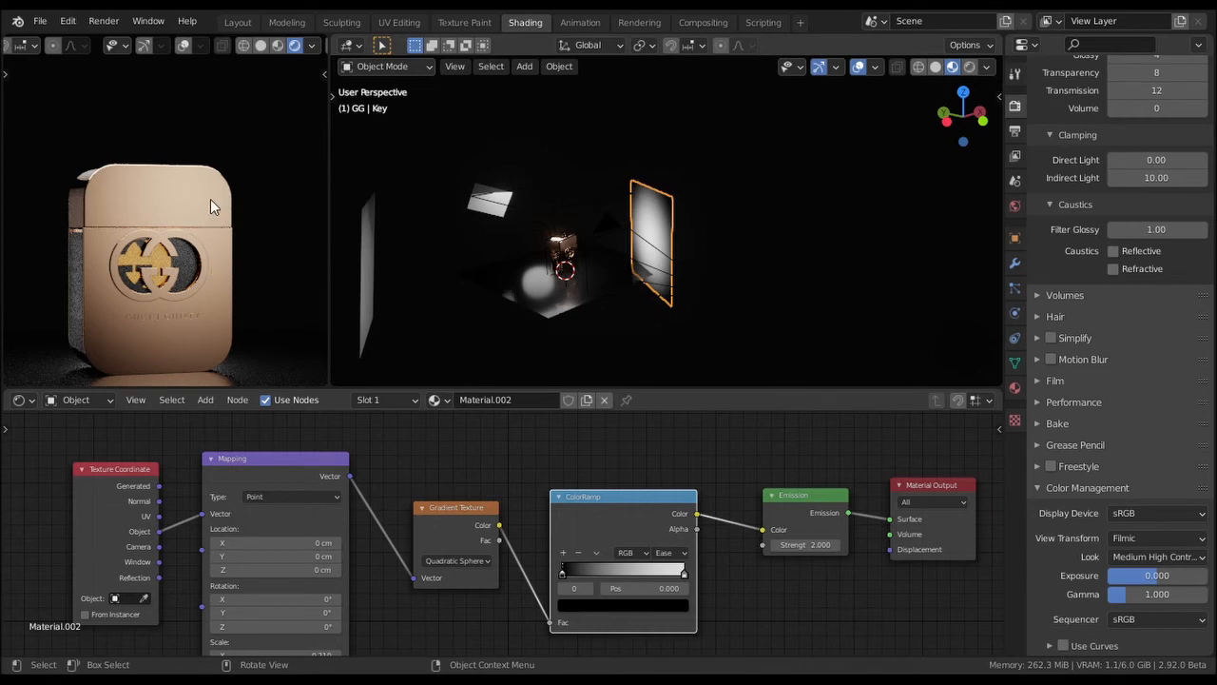
mouse_move(217, 202)
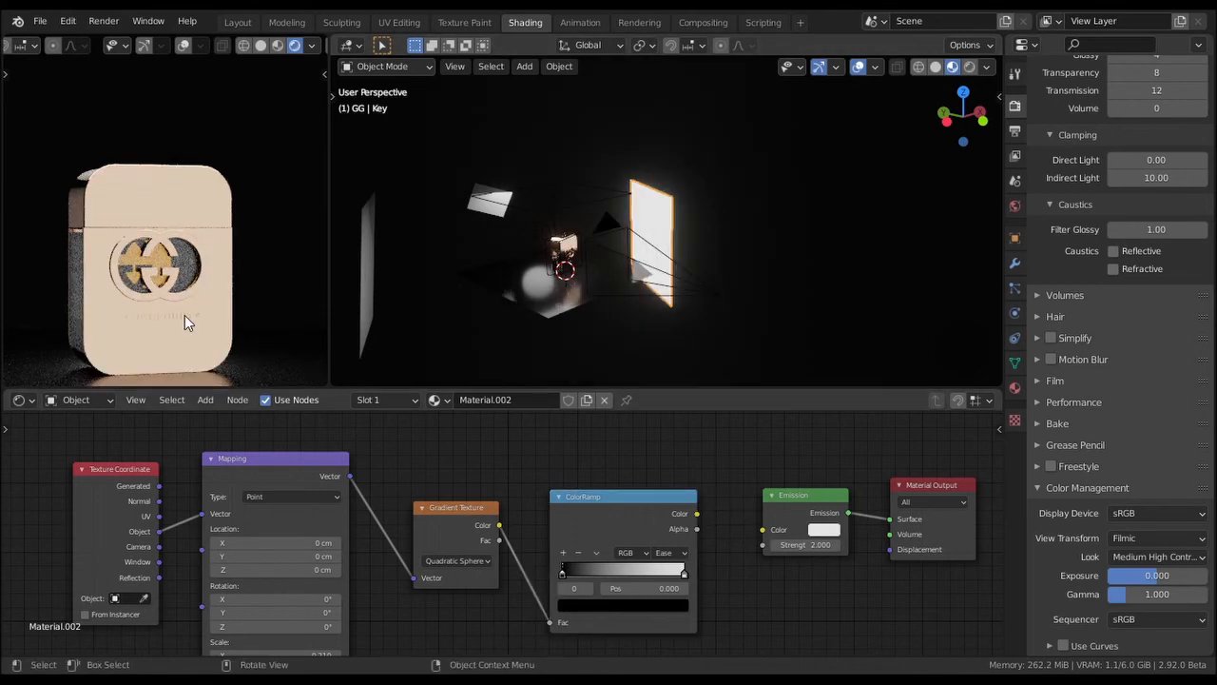
mouse_move(209, 335)
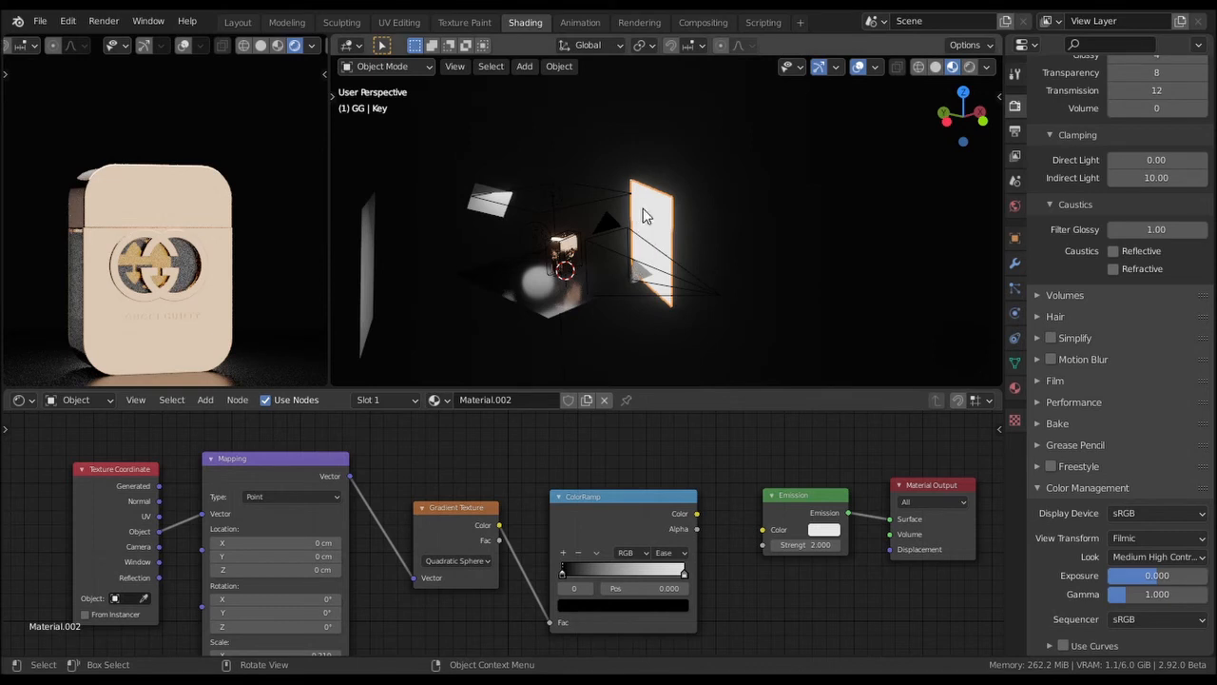
mouse_move(659, 262)
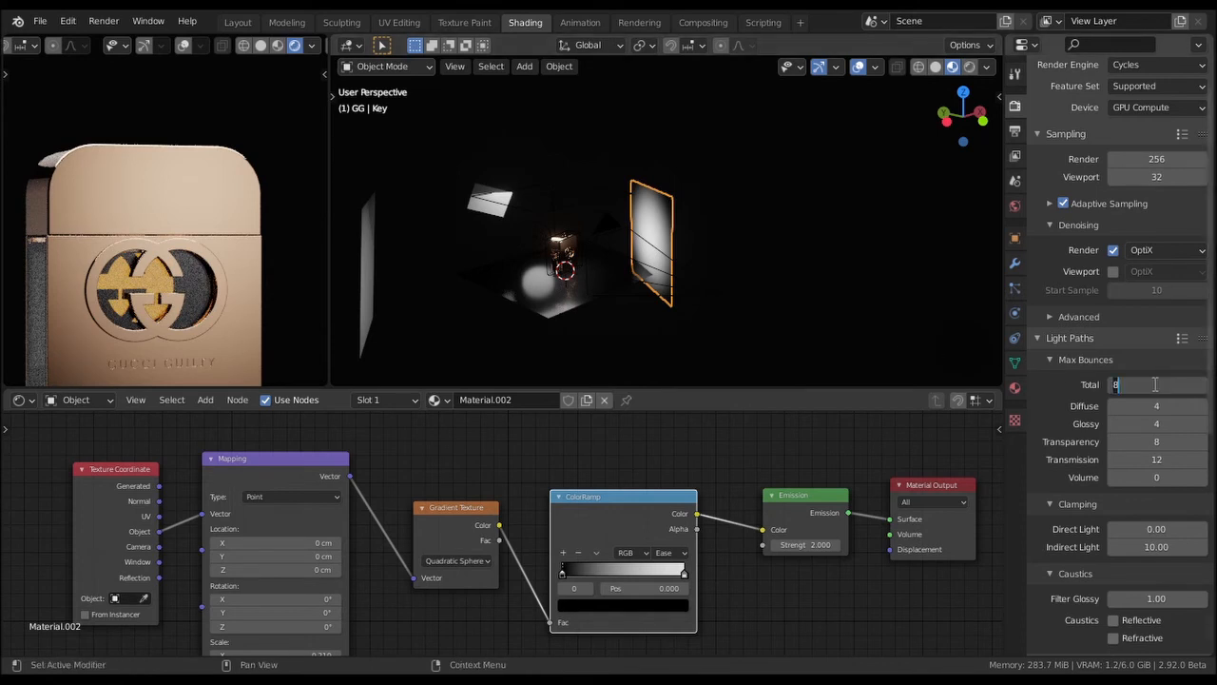
type("2")
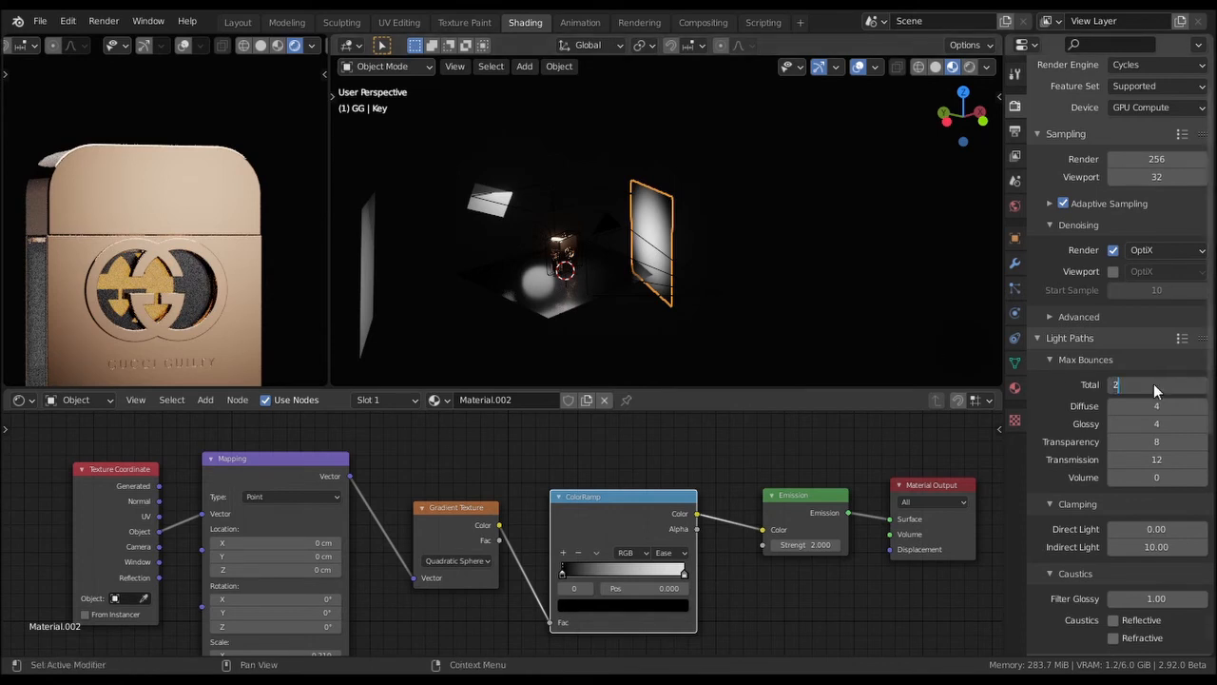
left_click(1155, 384)
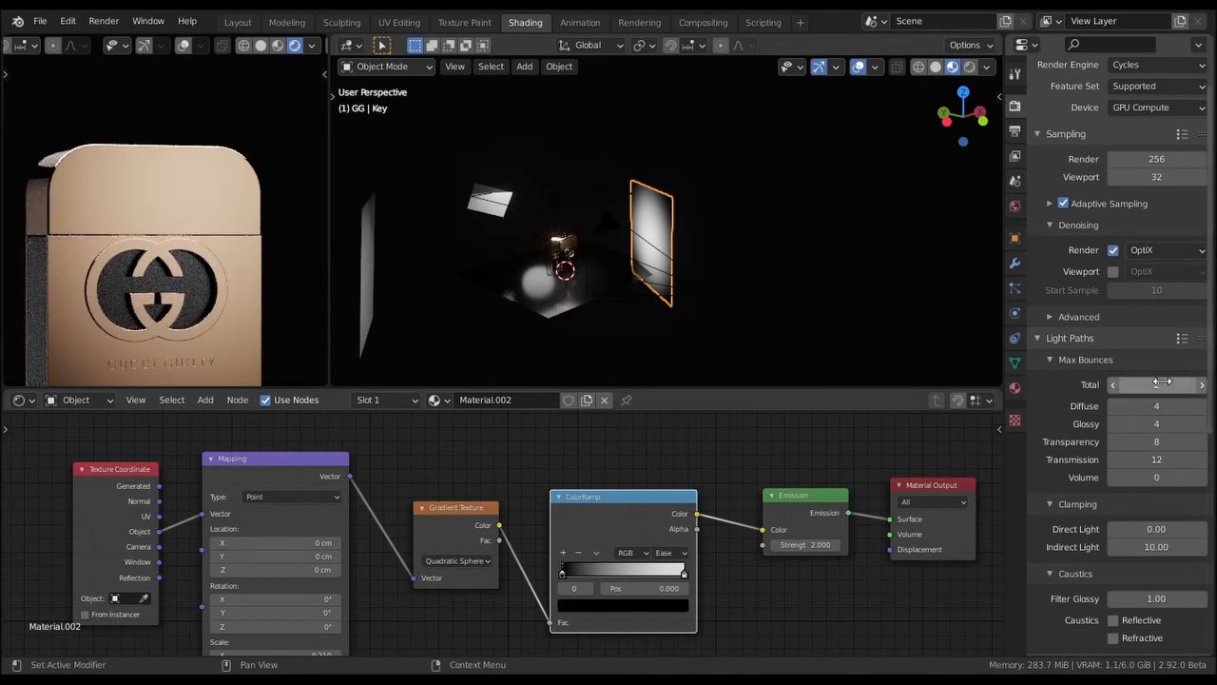
double_click(1156, 384)
type("8")
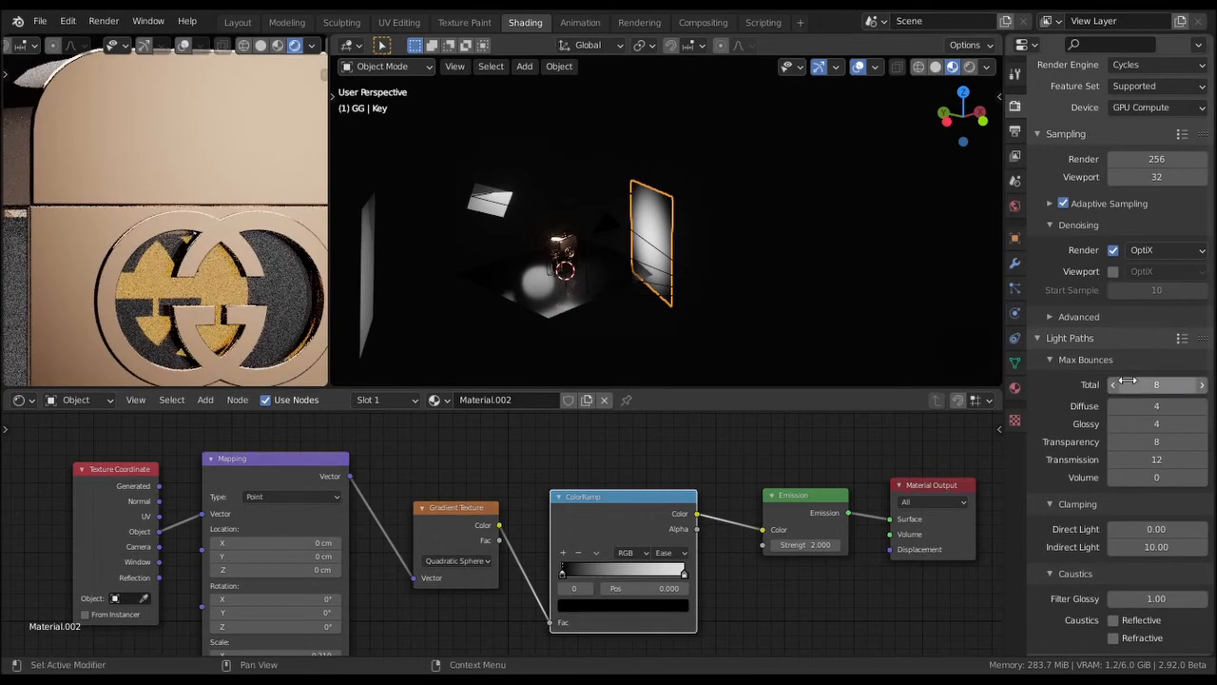
double_click(1157, 384)
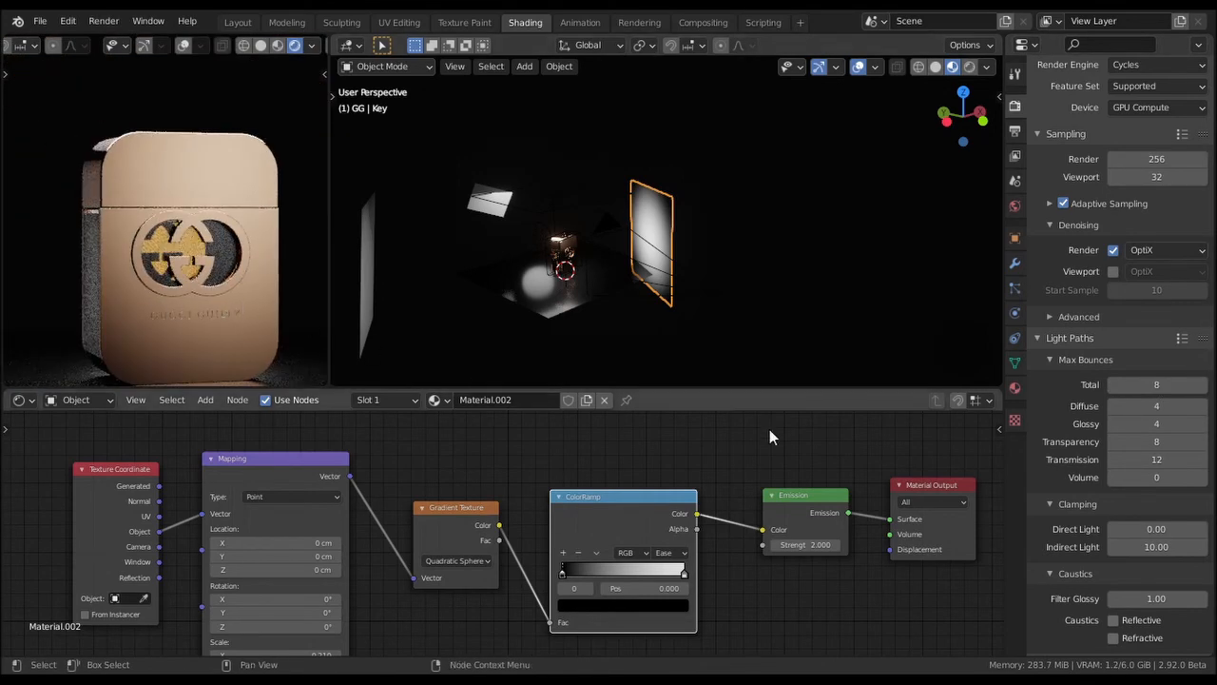
scroll("down", 3)
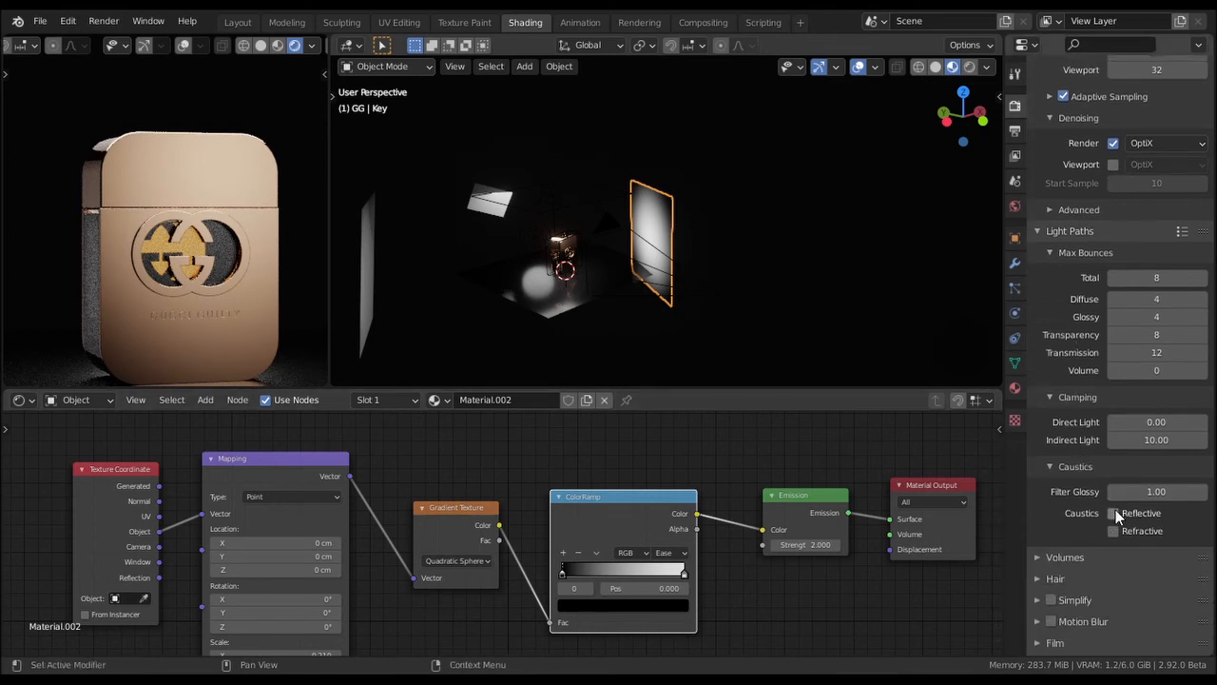
mouse_move(1114, 531)
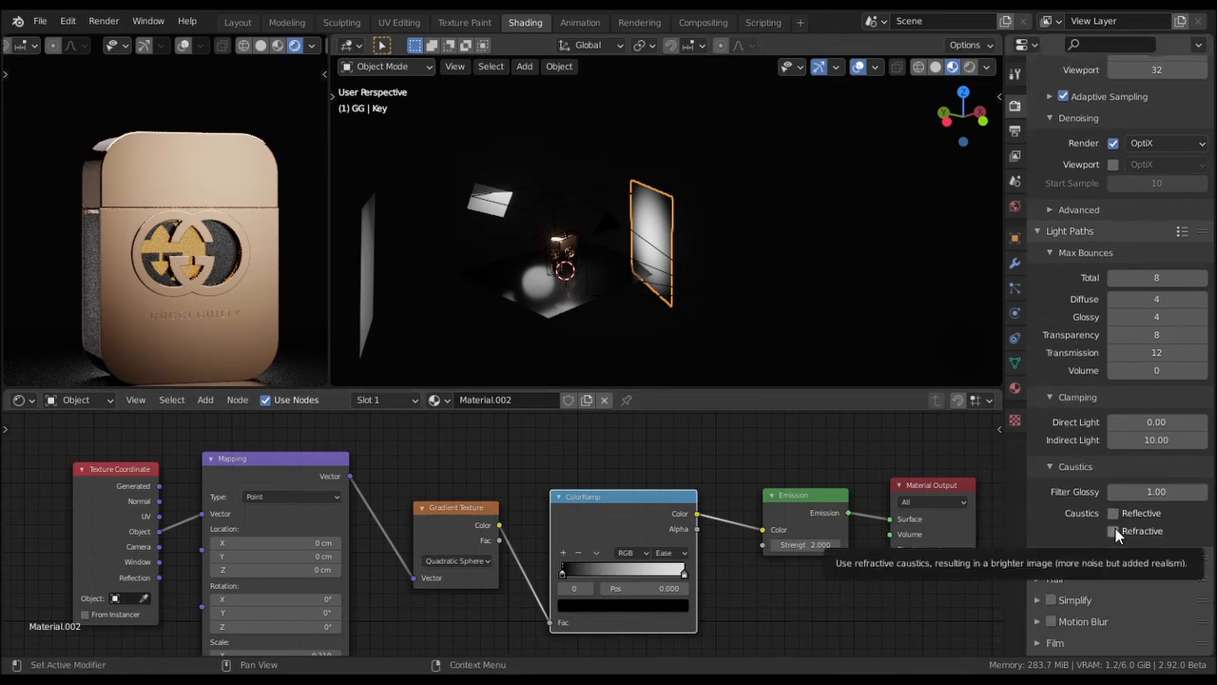
scroll("down", 3)
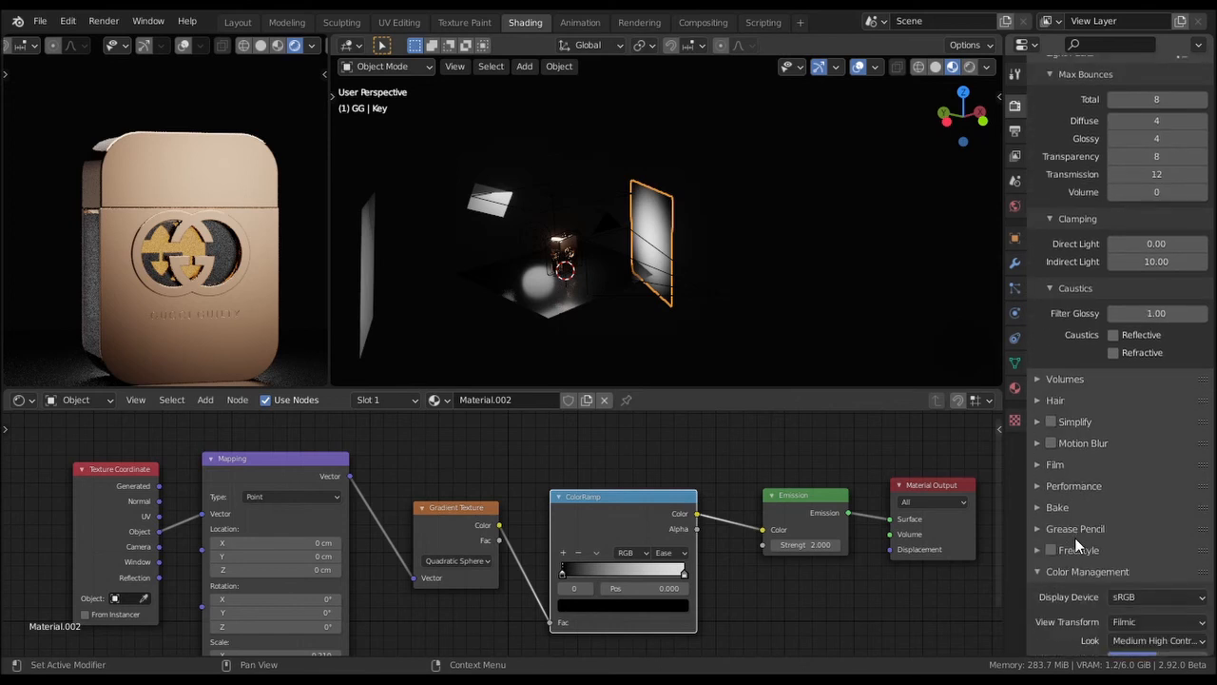
scroll("down", 3)
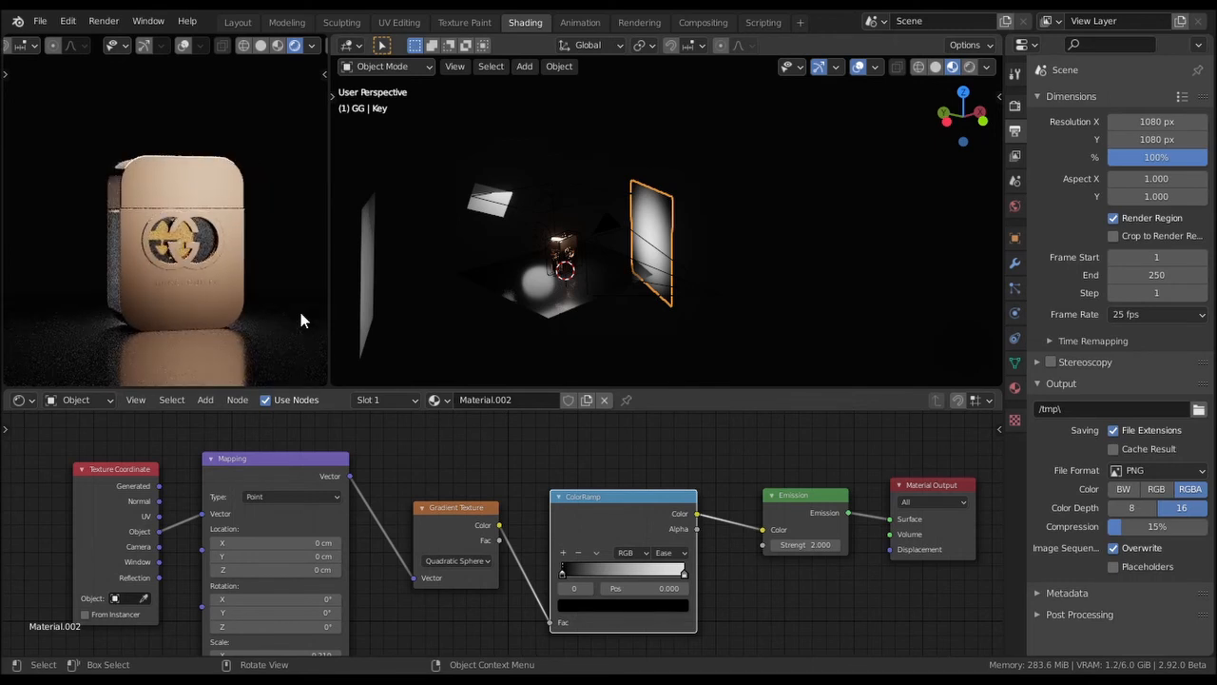
mouse_move(626, 269)
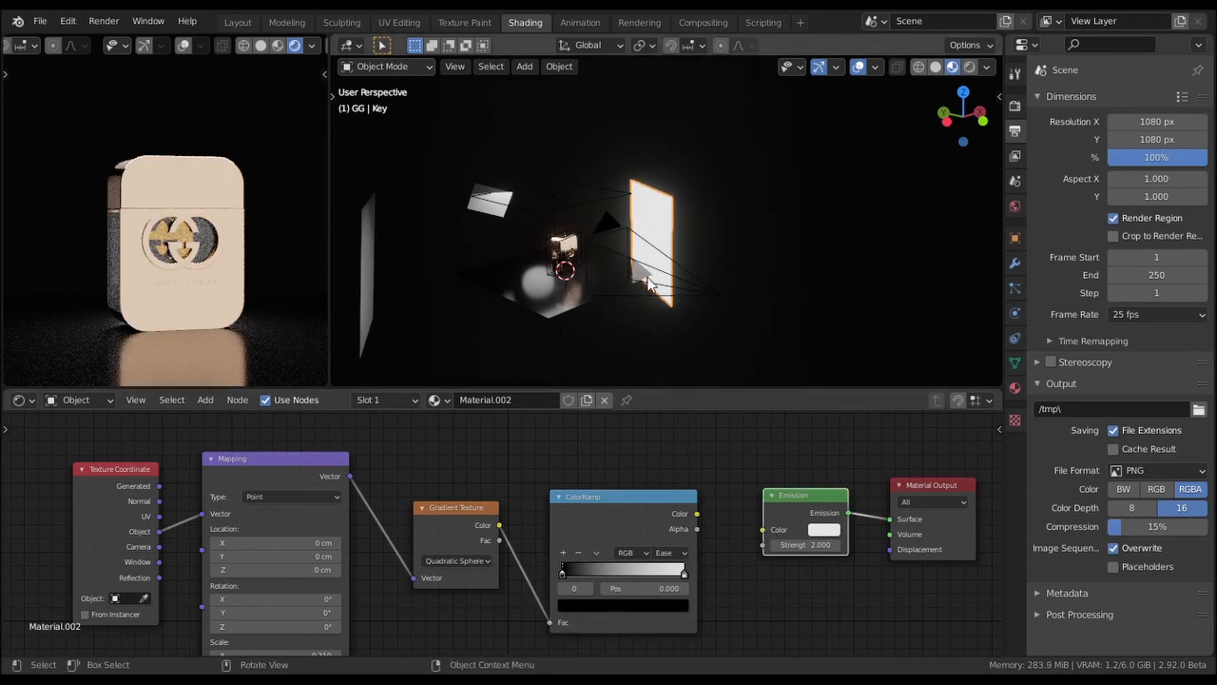
- Start linking the key plane's ColorRamp Color output to the emission
left_click(697, 512)
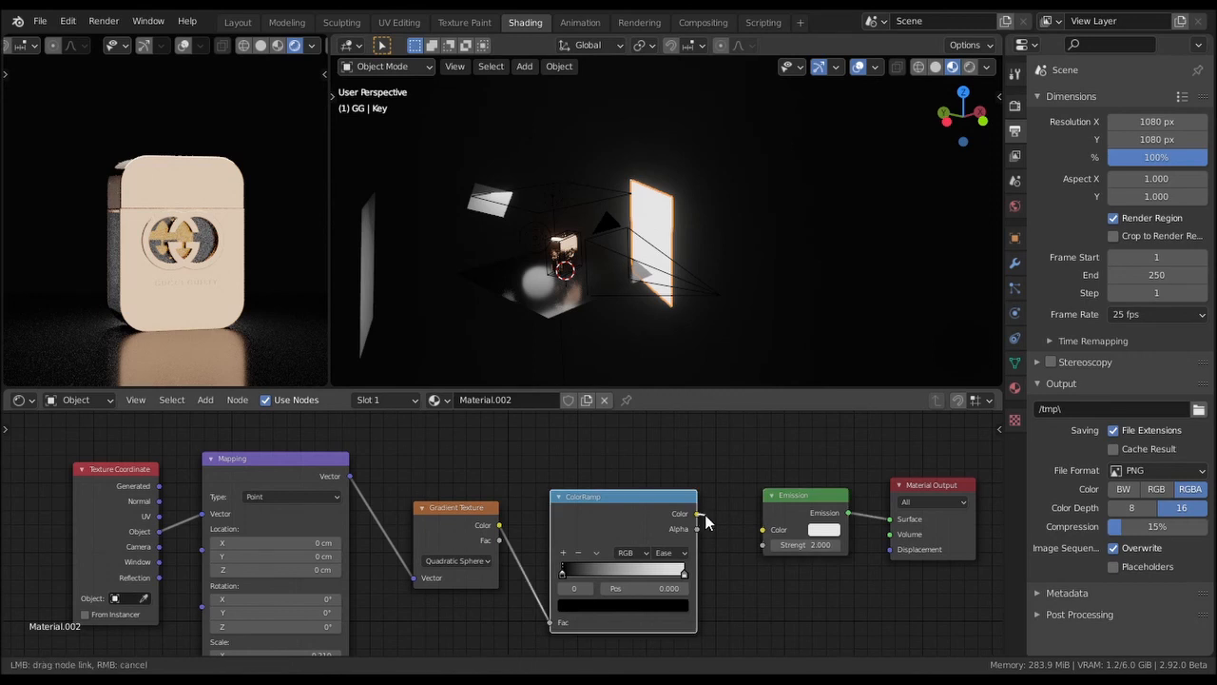